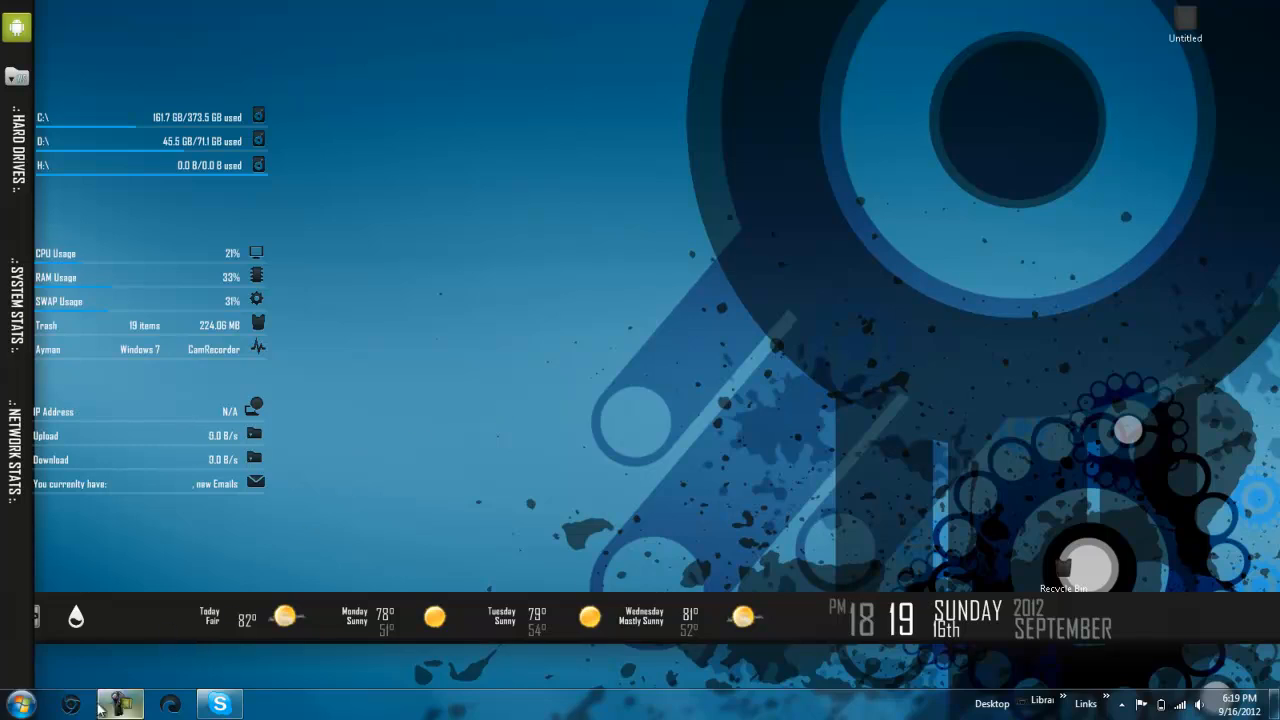
# - Launch Chrome, go to the Chrome Web Store and search it for "antp"
pyautogui.click(66, 700)
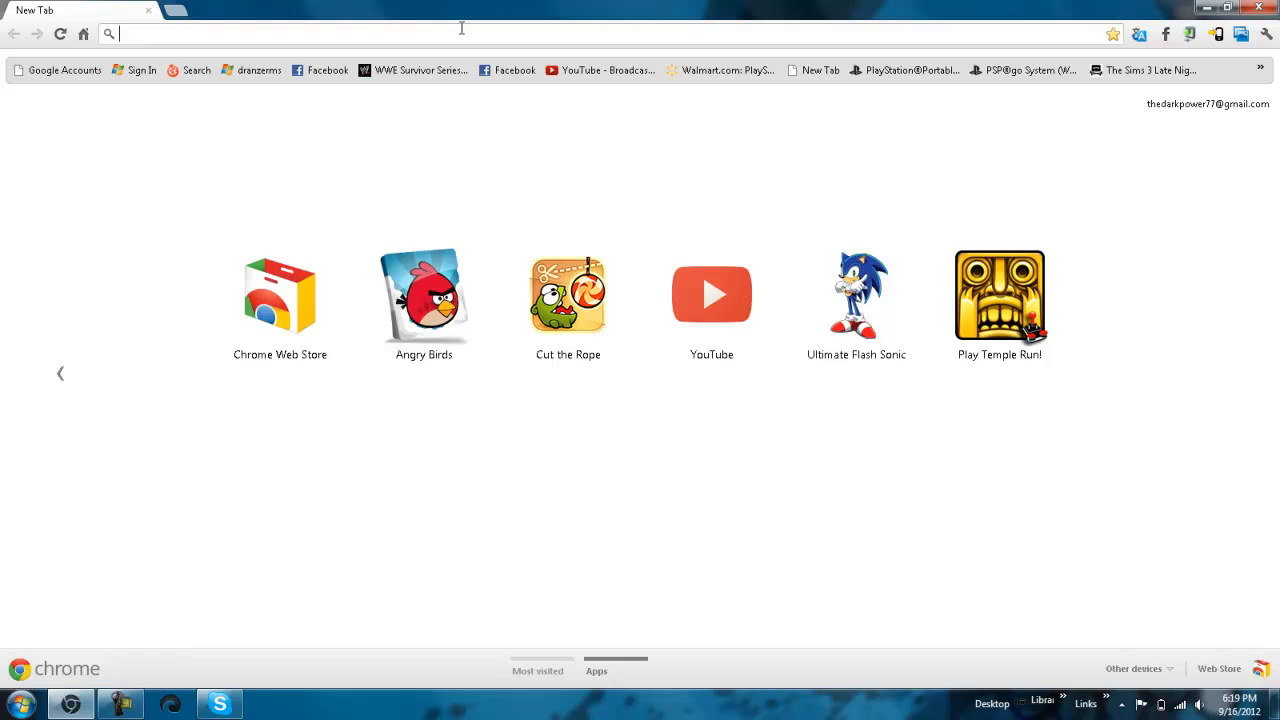
pyautogui.click(280, 292)
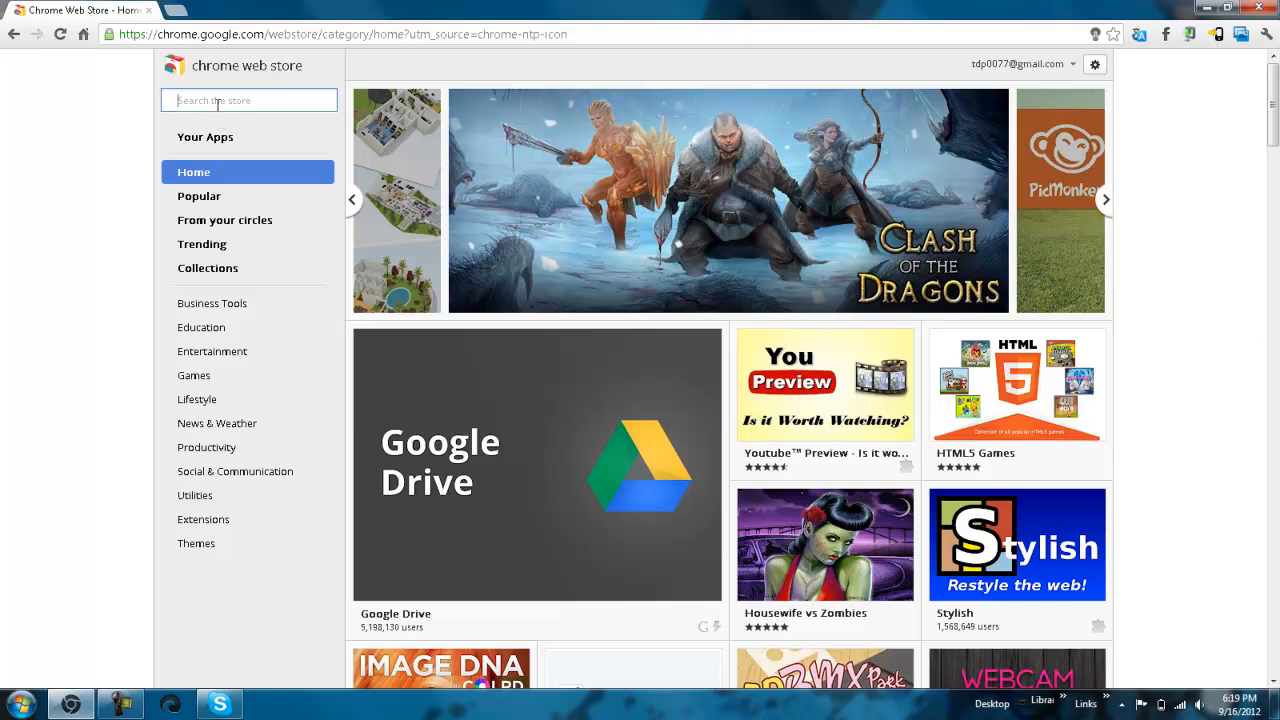
pyautogui.write('a')
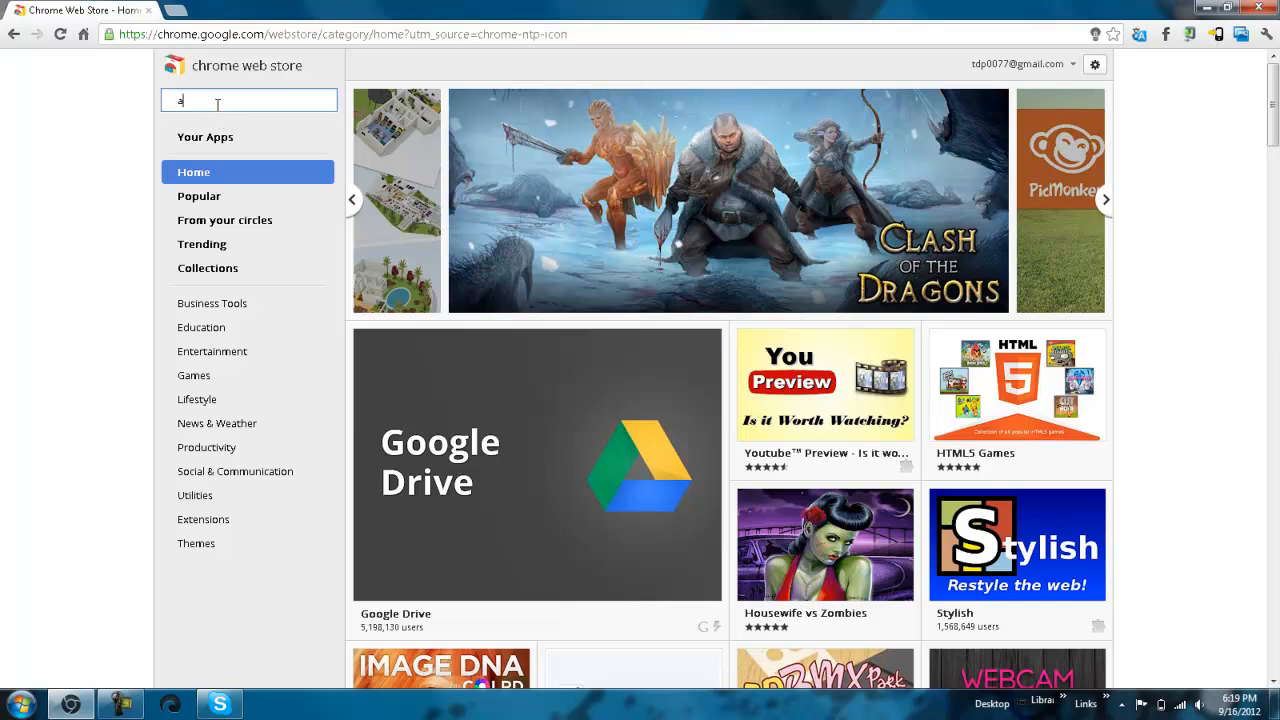
pyautogui.write('n')
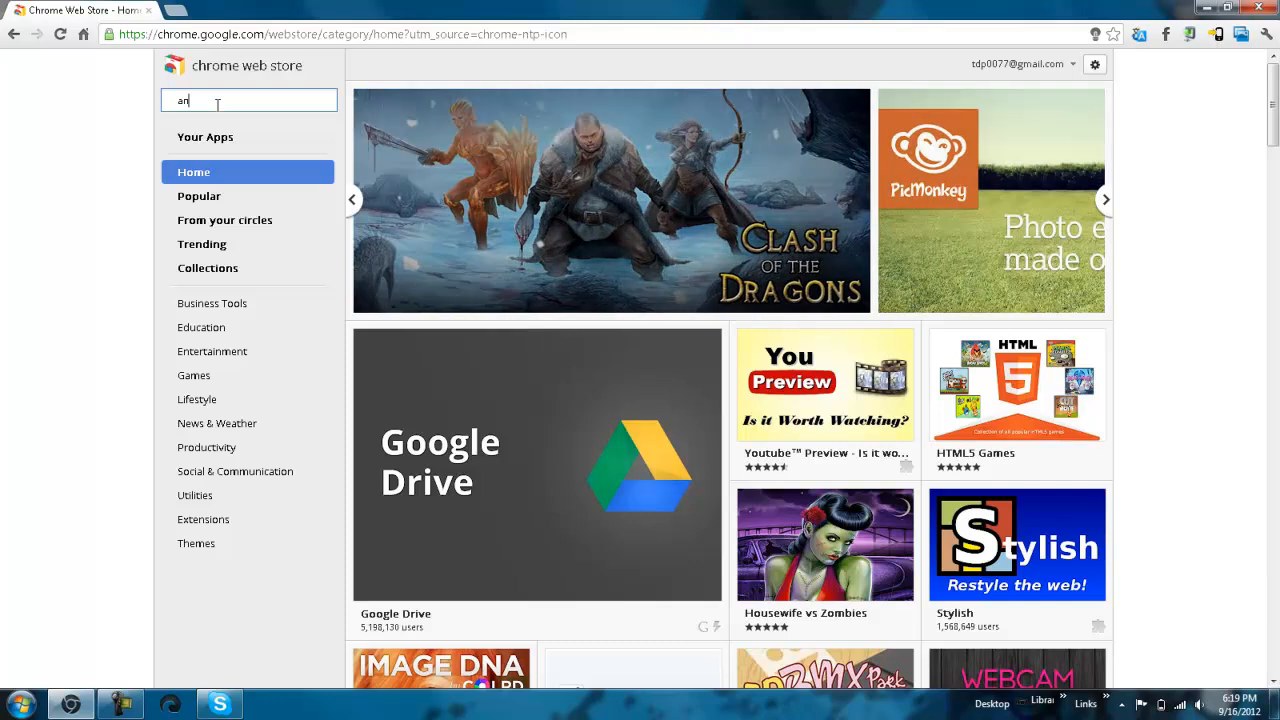
pyautogui.click(1104, 200)
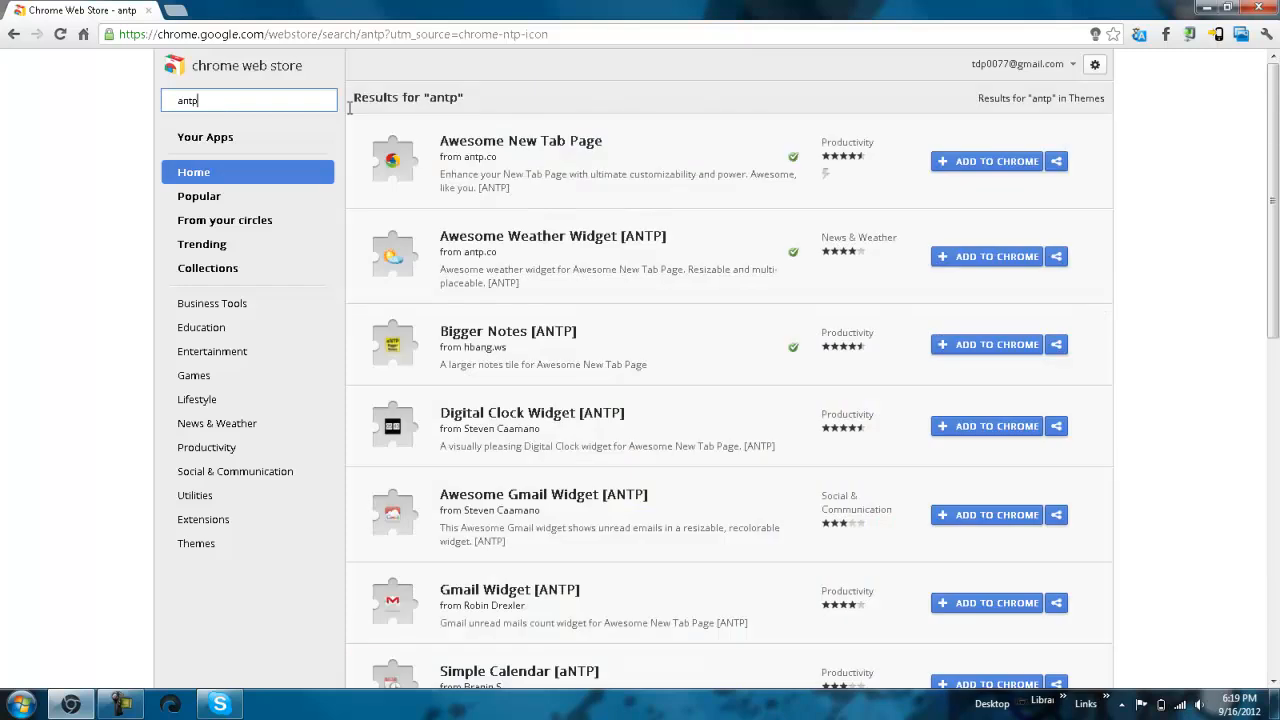
# - Add Awesome New Tab Page to Chrome from its store listing and confirm
pyautogui.click(520, 140)
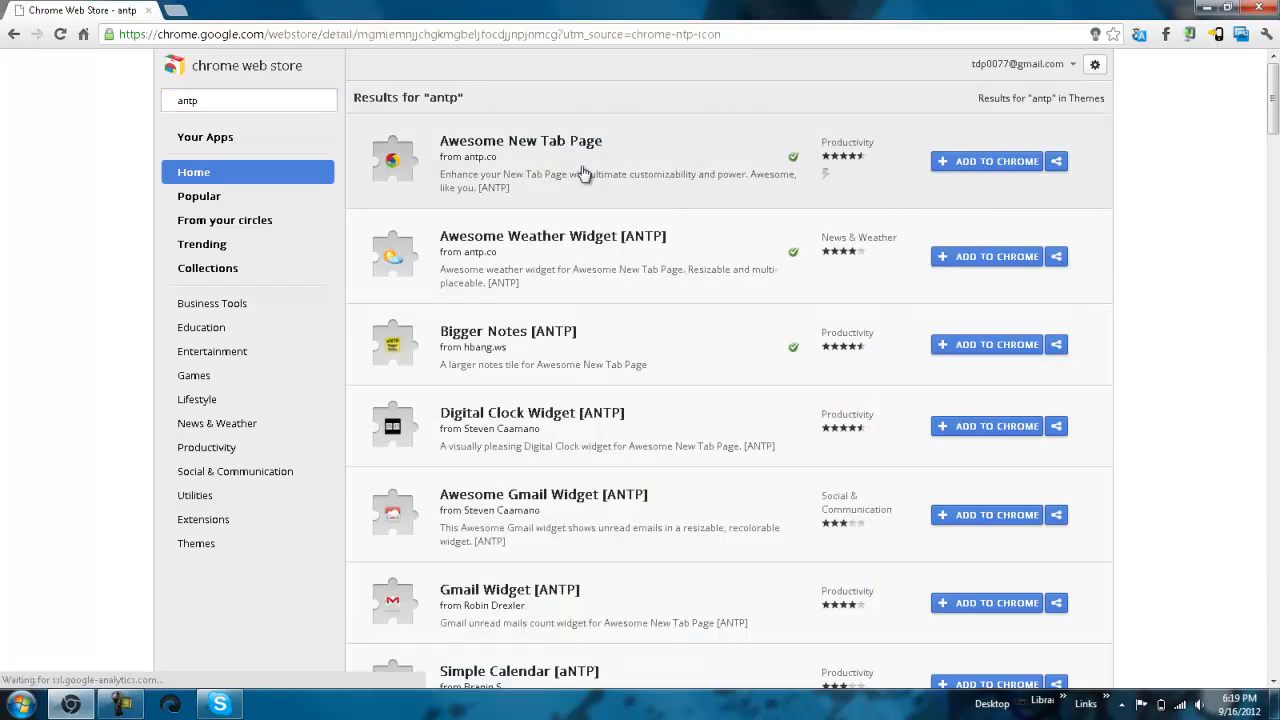
pyautogui.click(520, 140)
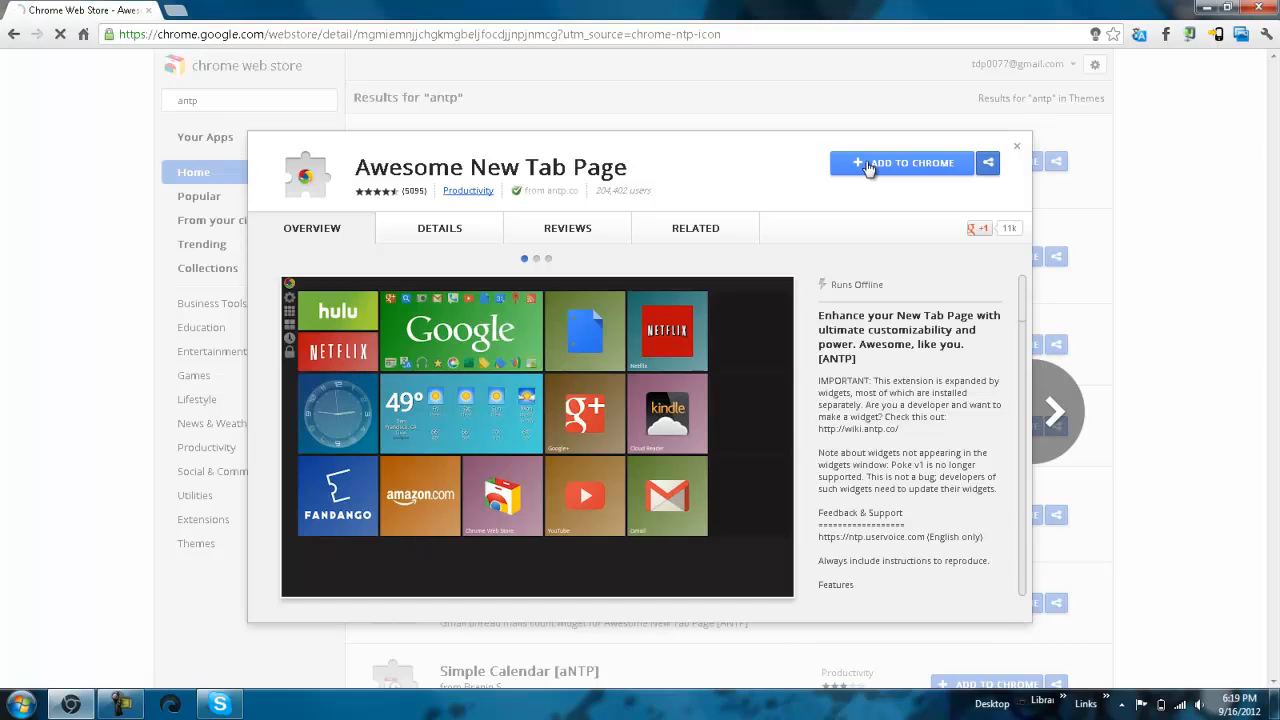
pyautogui.click(902, 164)
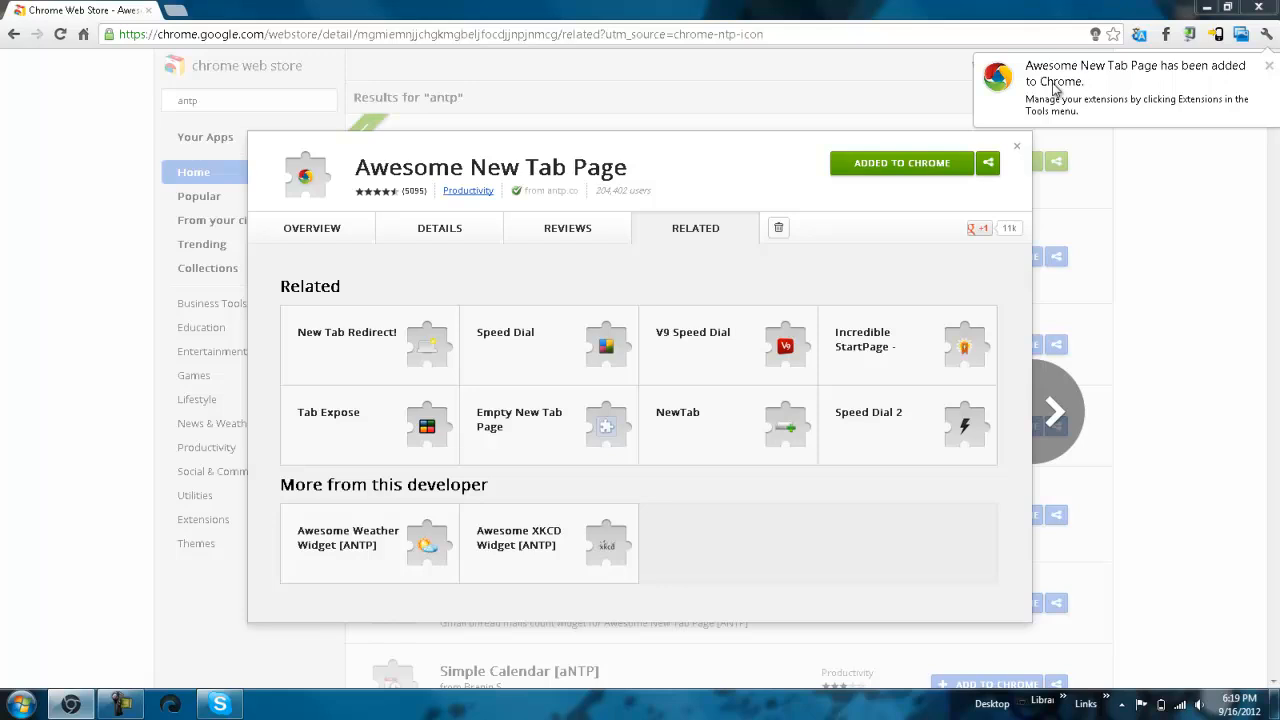
pyautogui.moveTo(1020, 148)
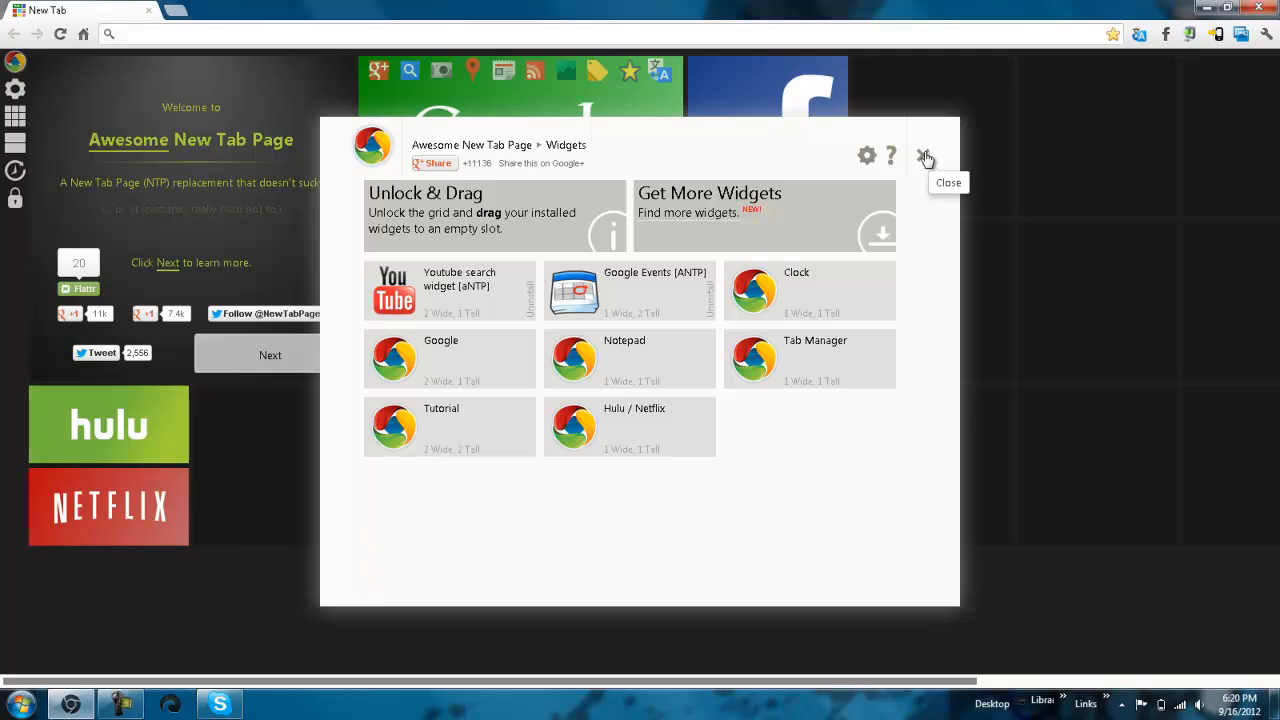
# - Return to the Chrome Web Store, search "antp" and locate Wikipedia Search Widget [aNTP]
pyautogui.click(926, 156)
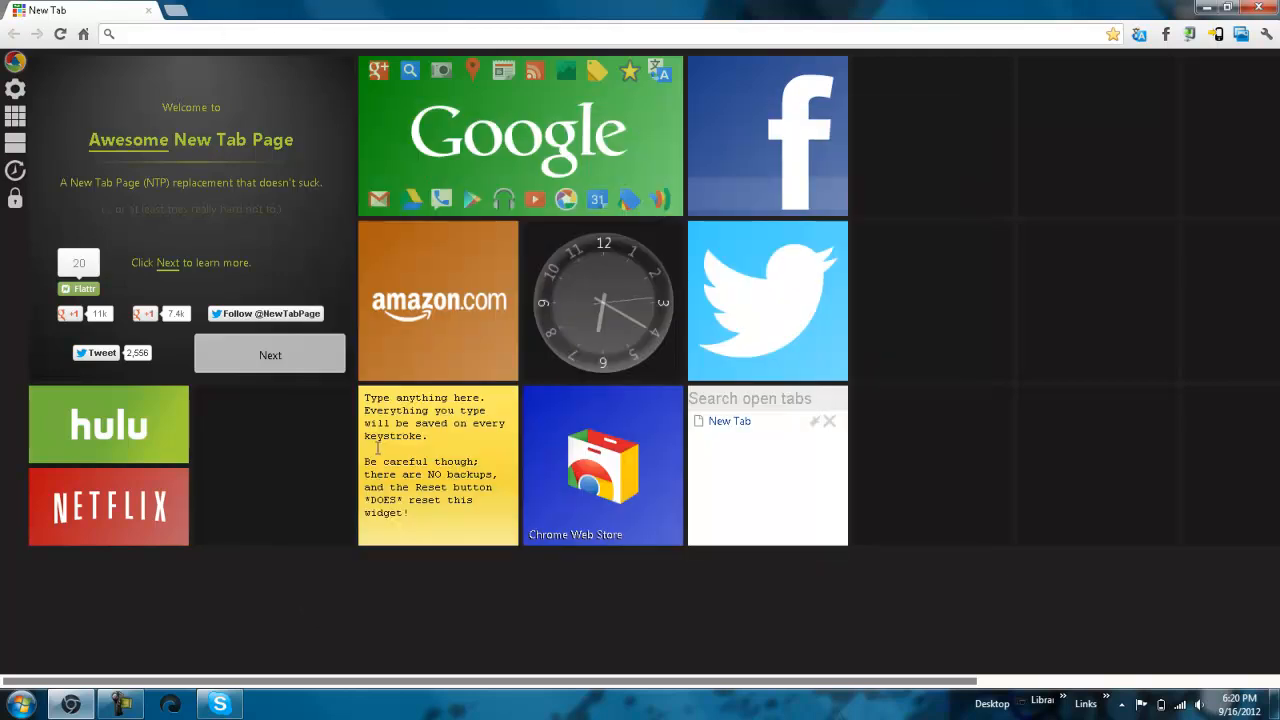
pyautogui.click(604, 464)
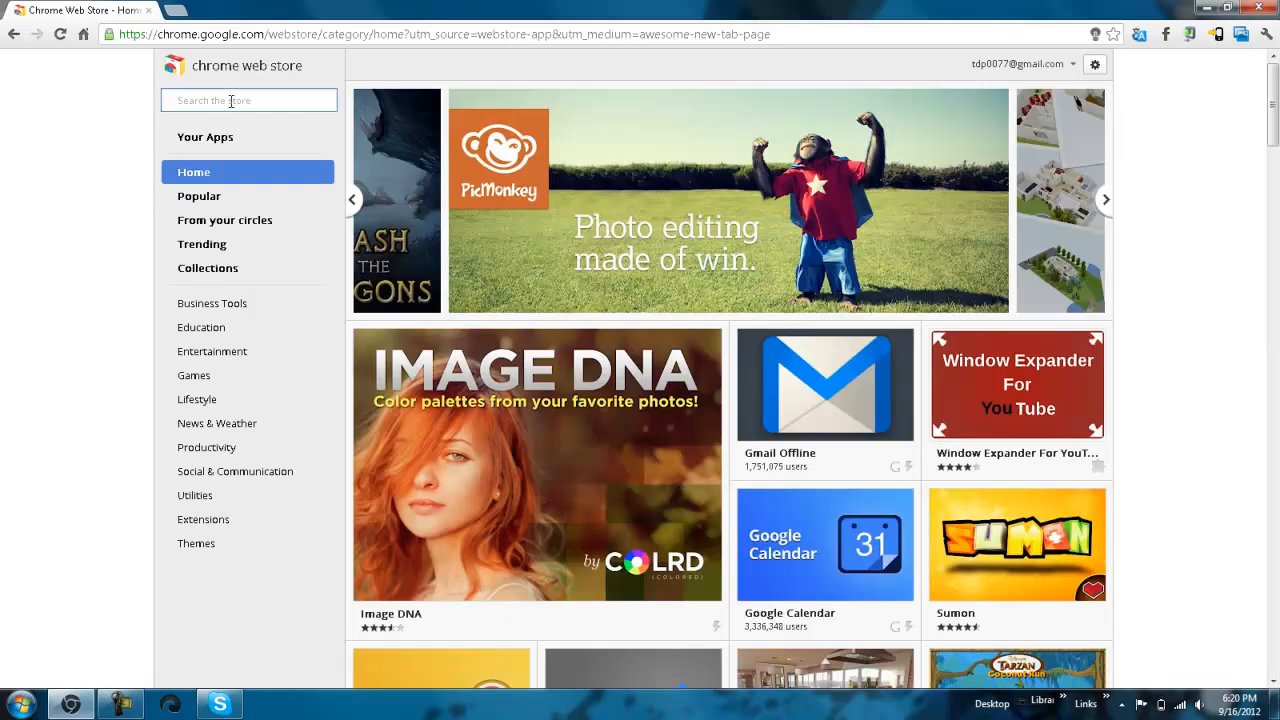
pyautogui.write('antp')
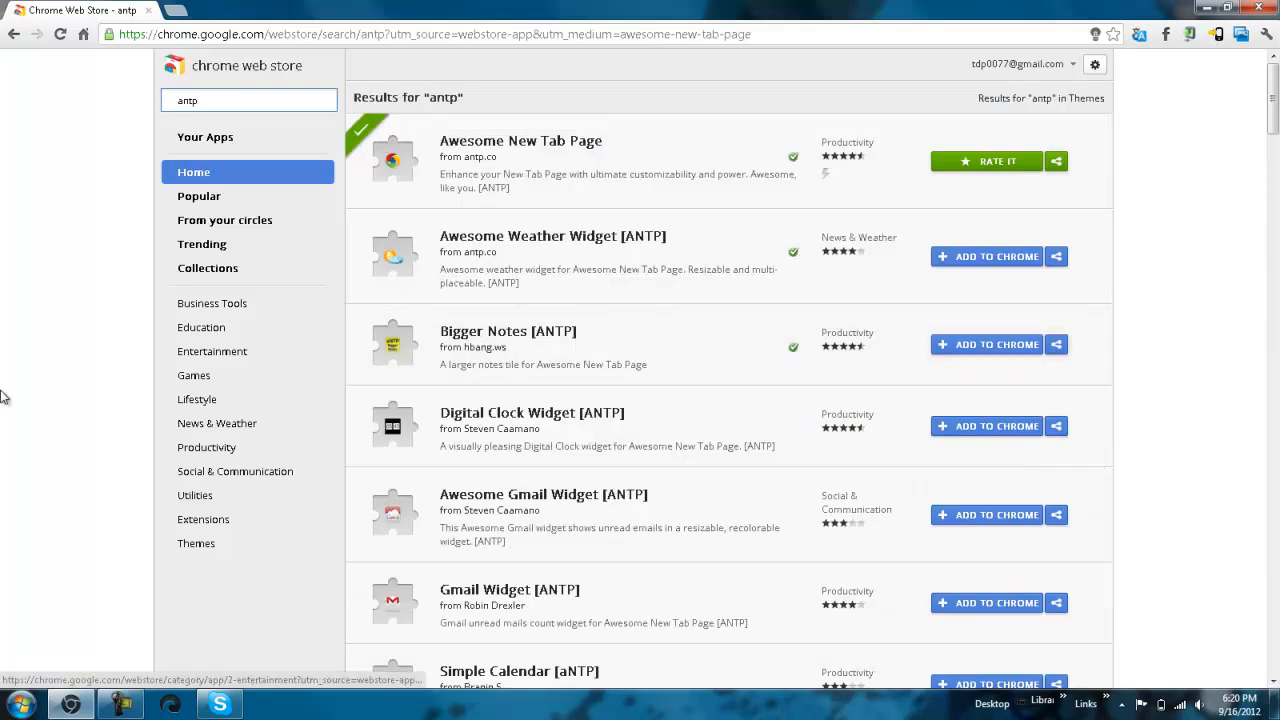
pyautogui.scroll(-3)
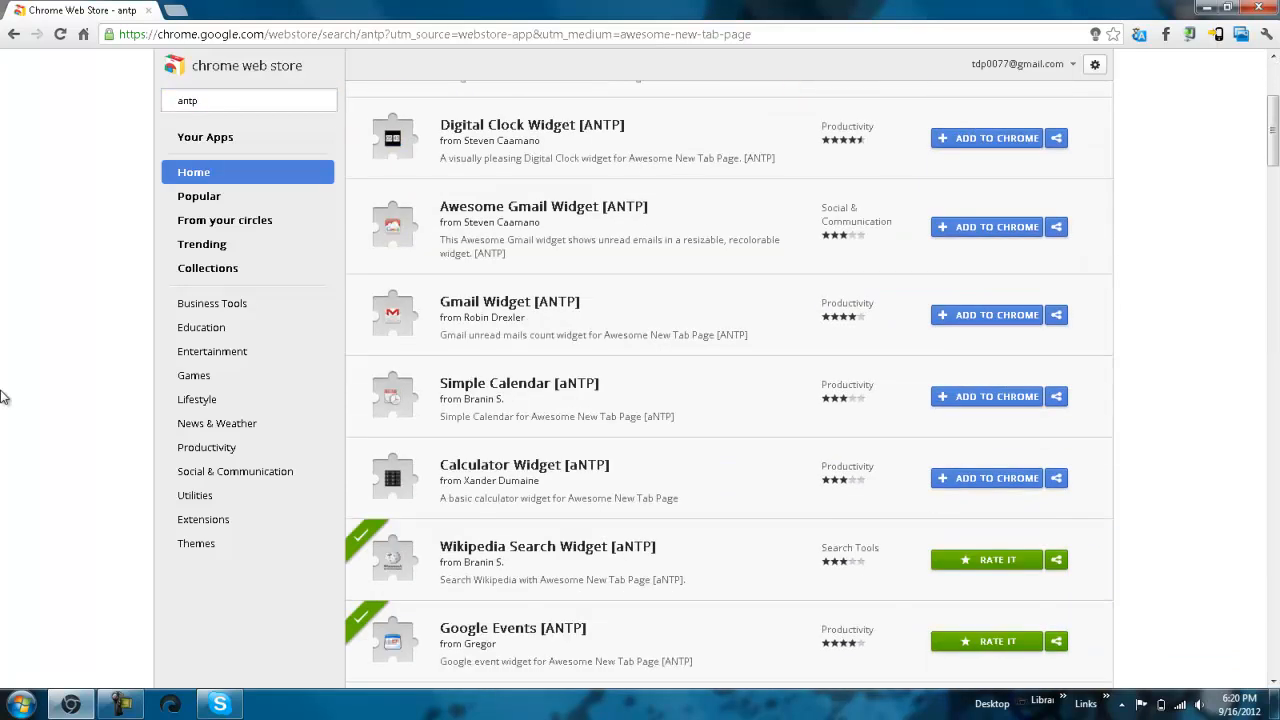
pyautogui.scroll(-3)
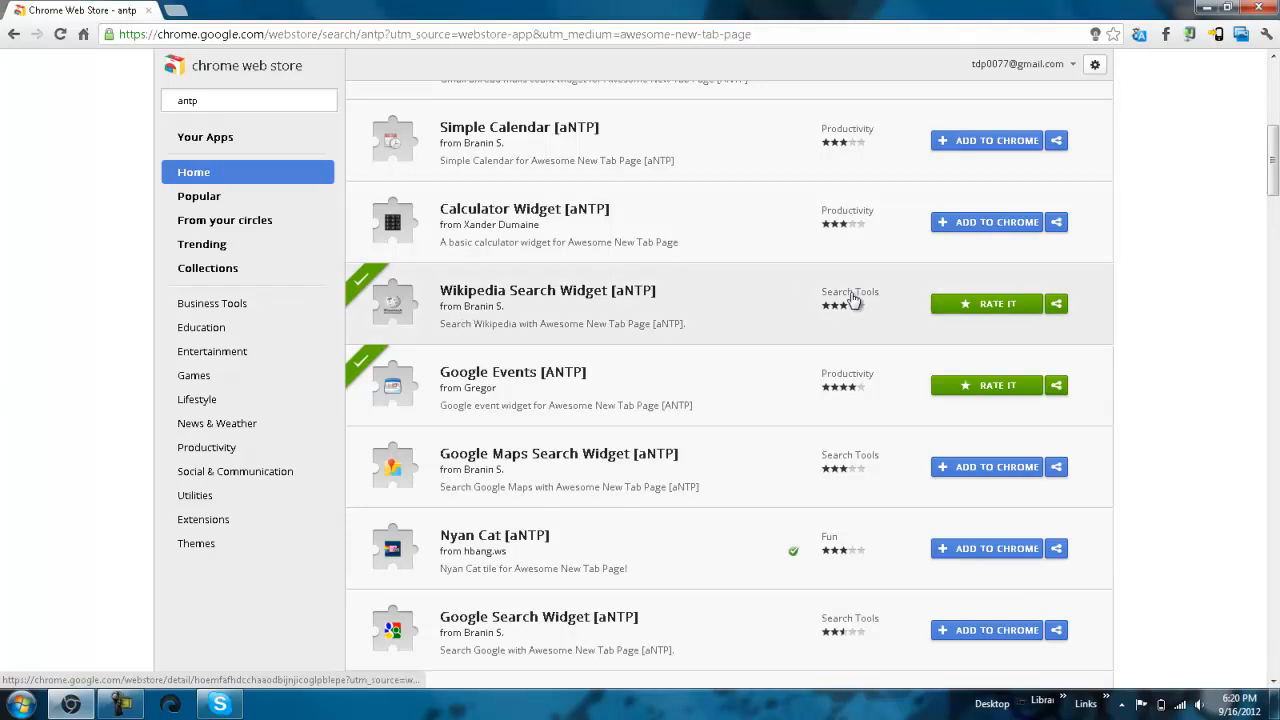
pyautogui.click(544, 290)
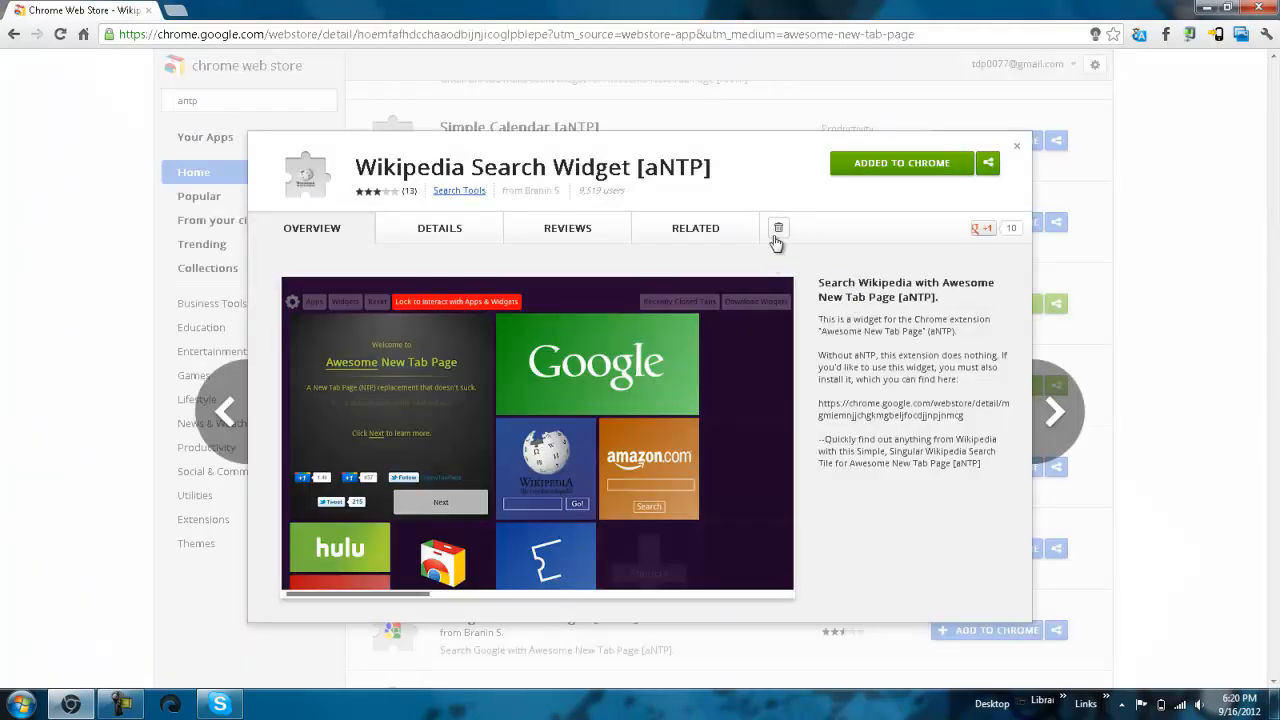
# - Uninstall the Wikipedia Search Widget, then add it back to Chrome and confirm
pyautogui.click(778, 228)
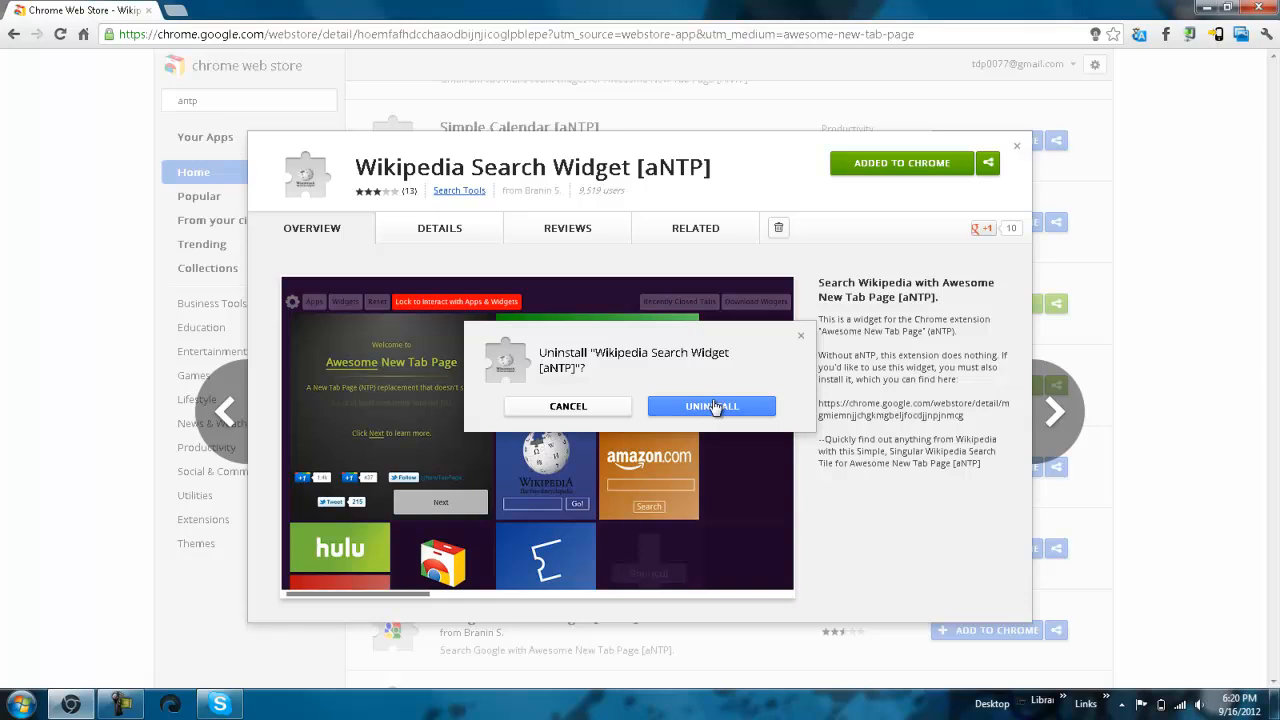
pyautogui.click(712, 406)
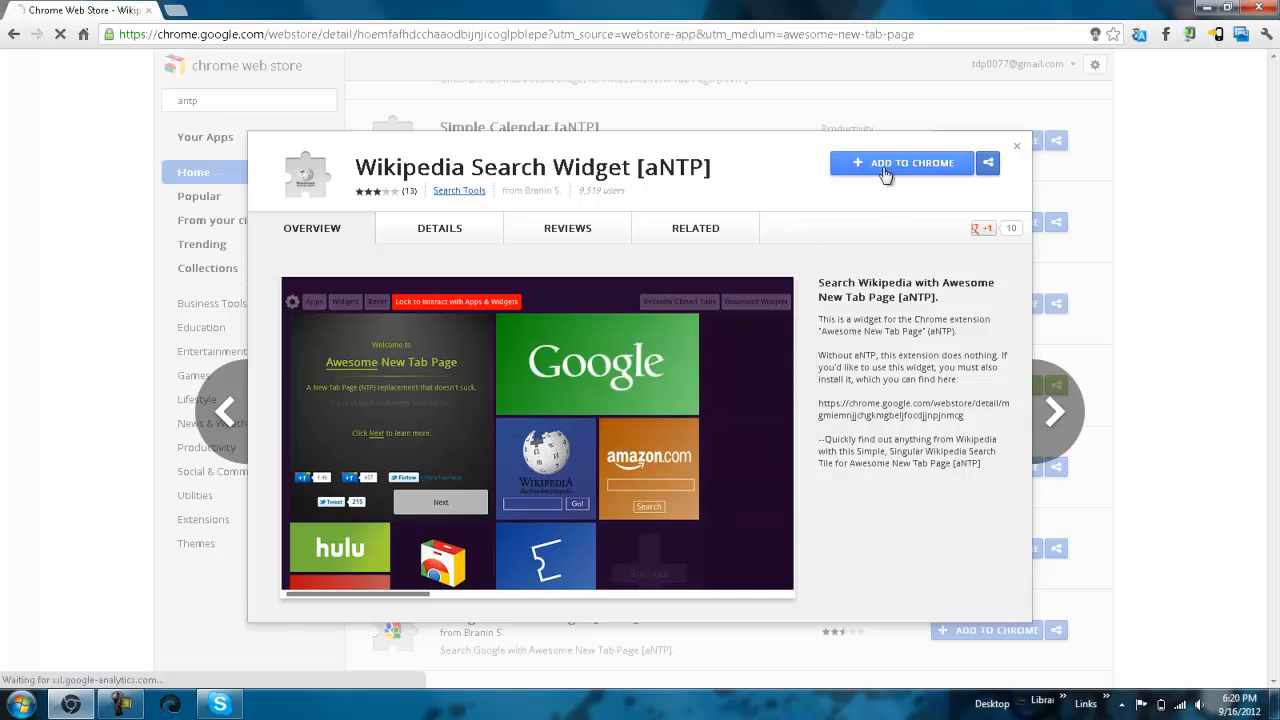
pyautogui.click(902, 164)
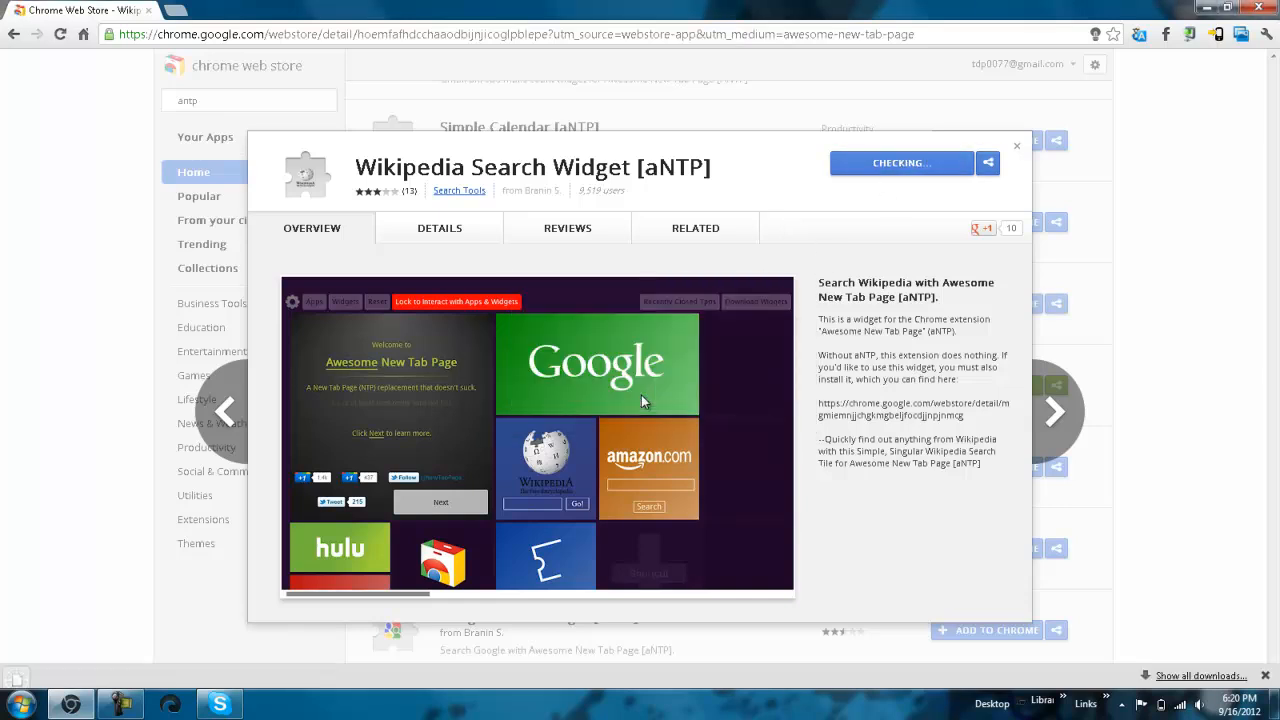
pyautogui.click(900, 162)
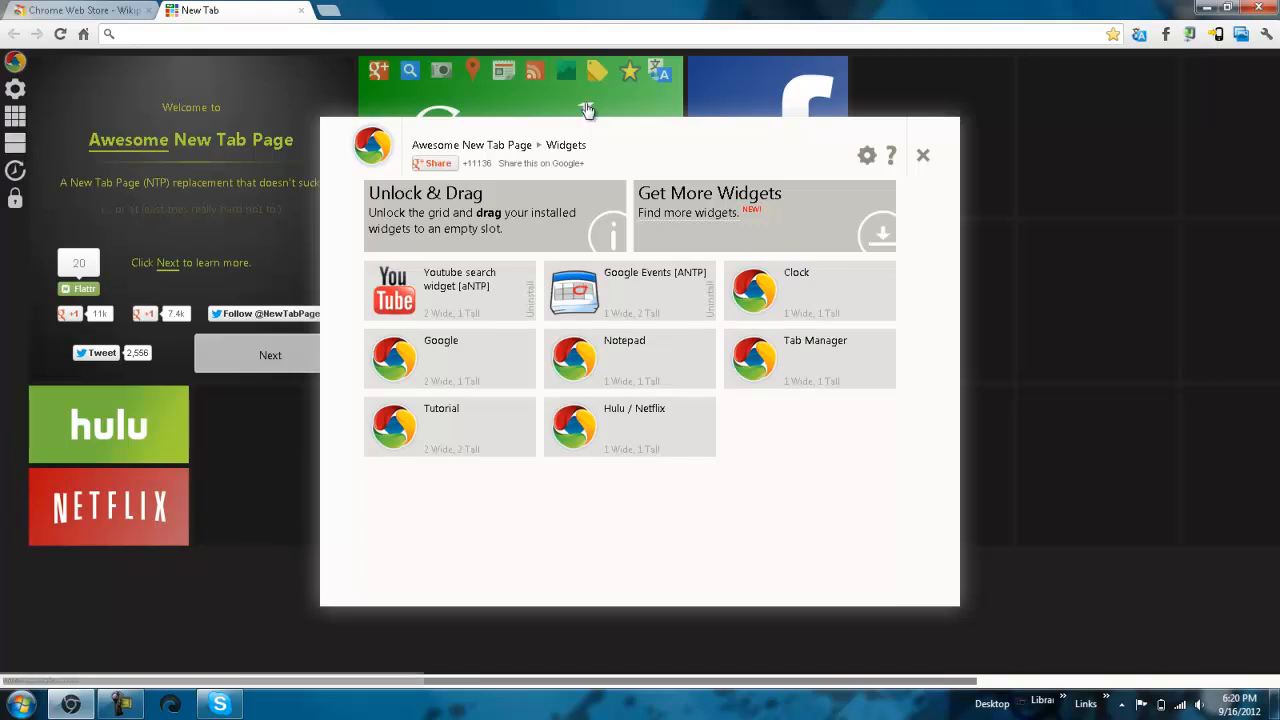
# - Dismiss the Widgets panel, view the Apps panel, then close Chrome
pyautogui.click(922, 156)
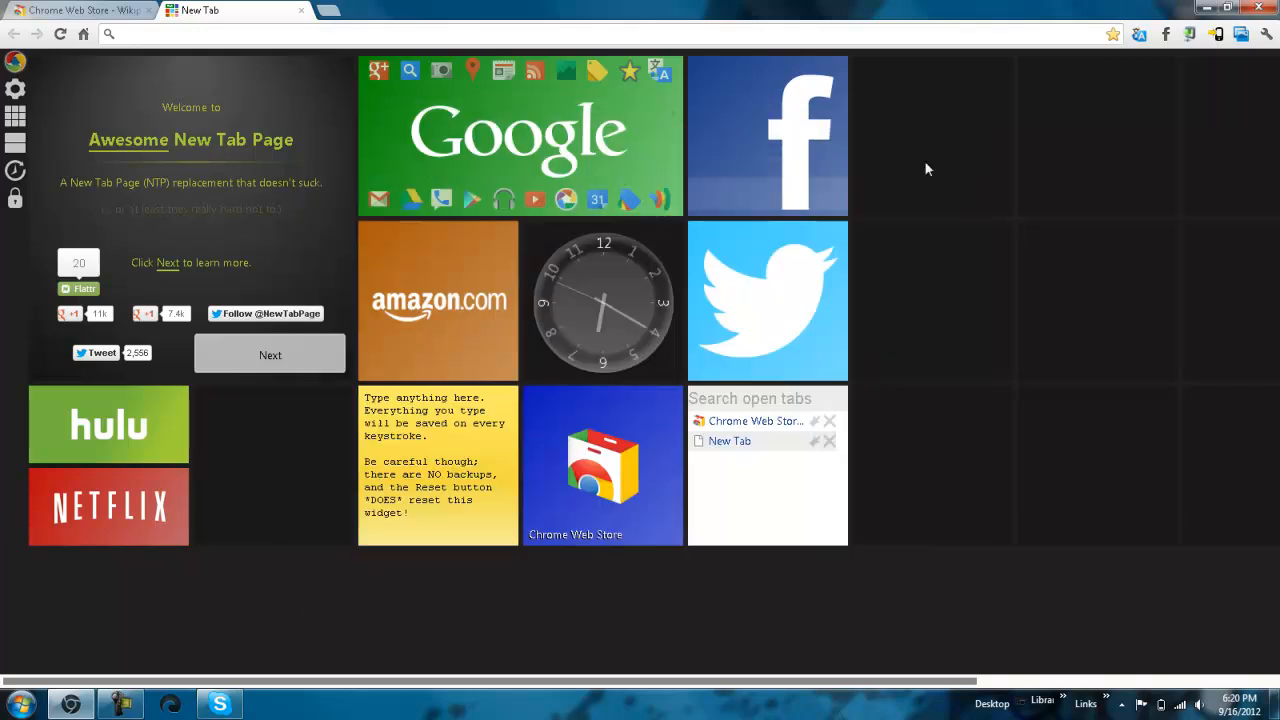
pyautogui.click(12, 116)
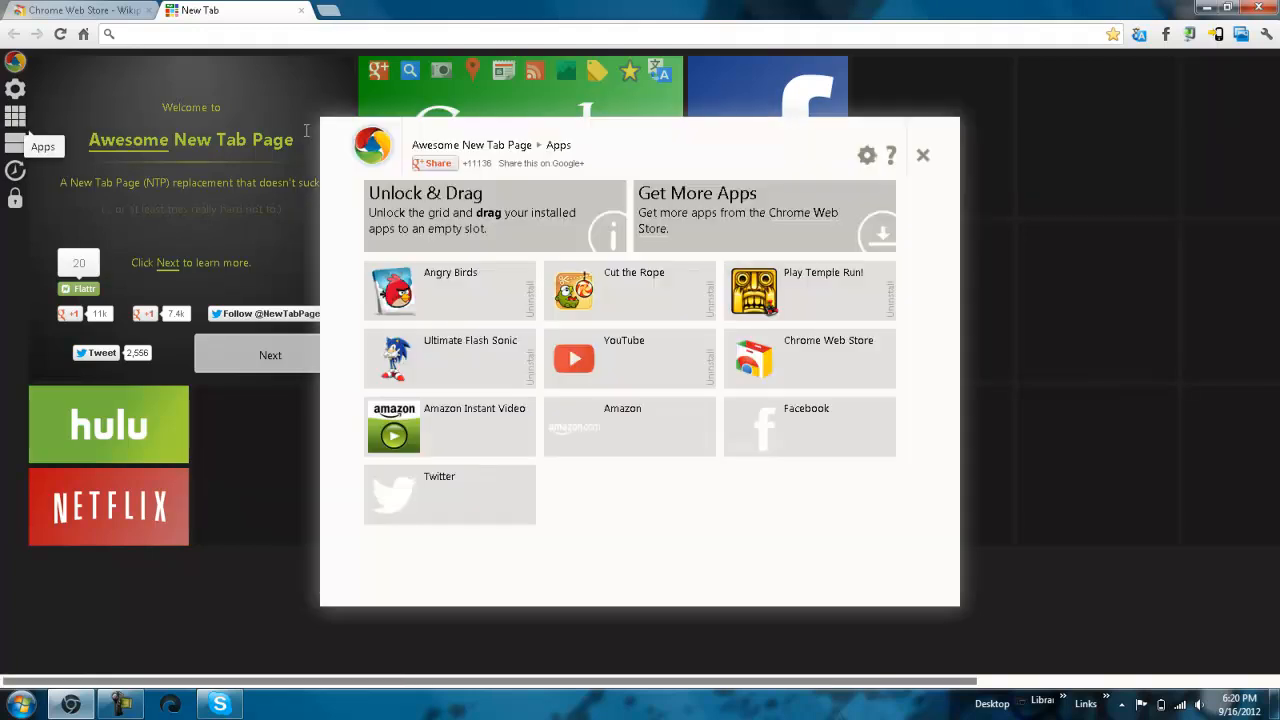
pyautogui.click(922, 156)
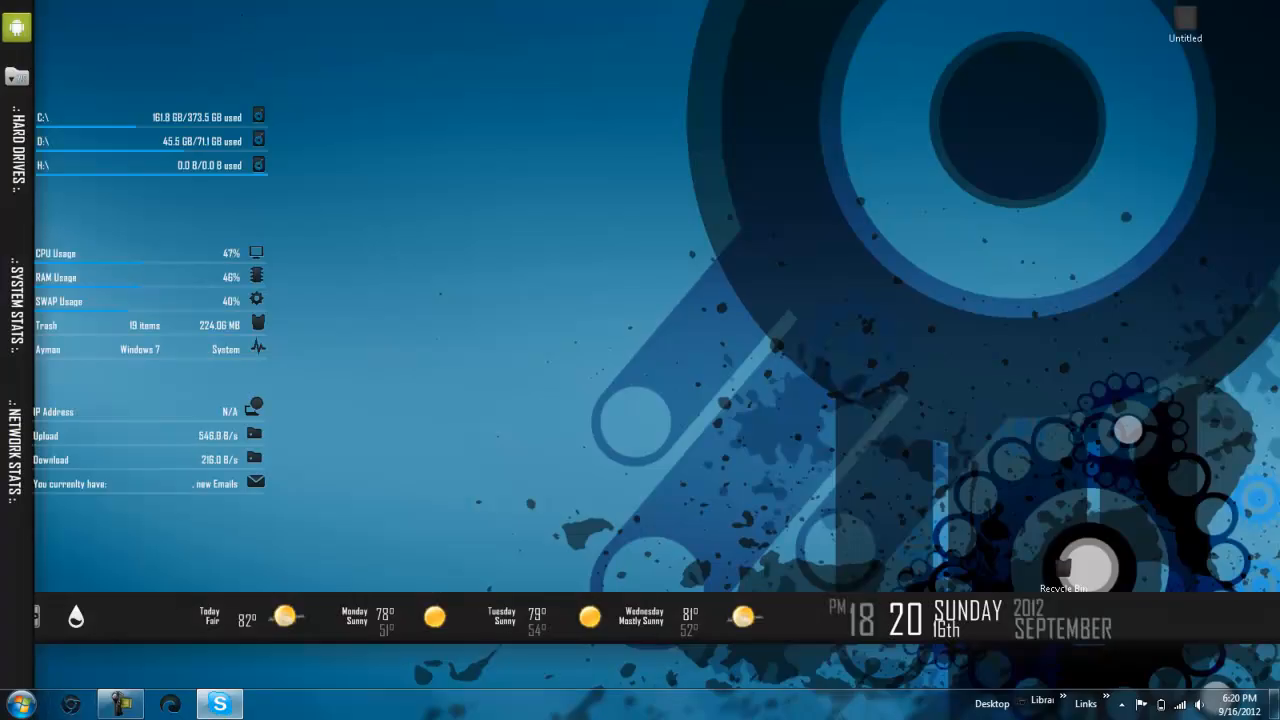
# - Relaunch Chrome and view then close the new tab page's Configure settings
pyautogui.click(70, 704)
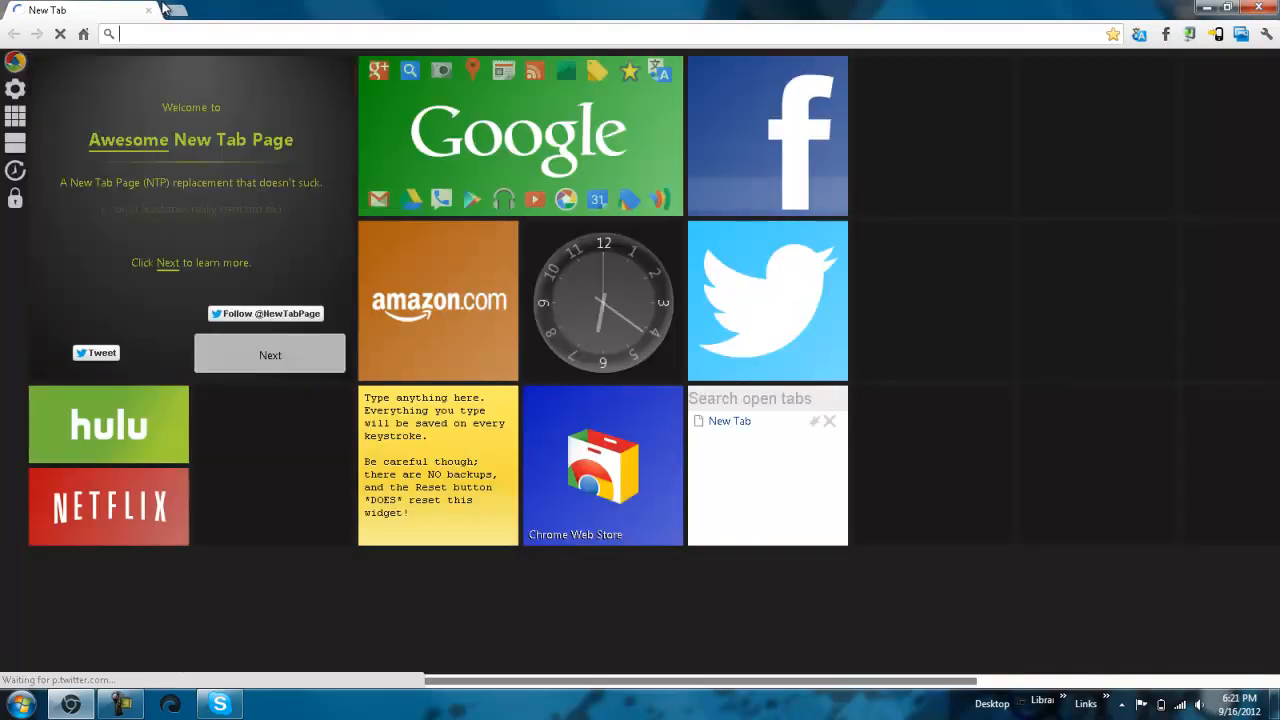
pyautogui.click(14, 90)
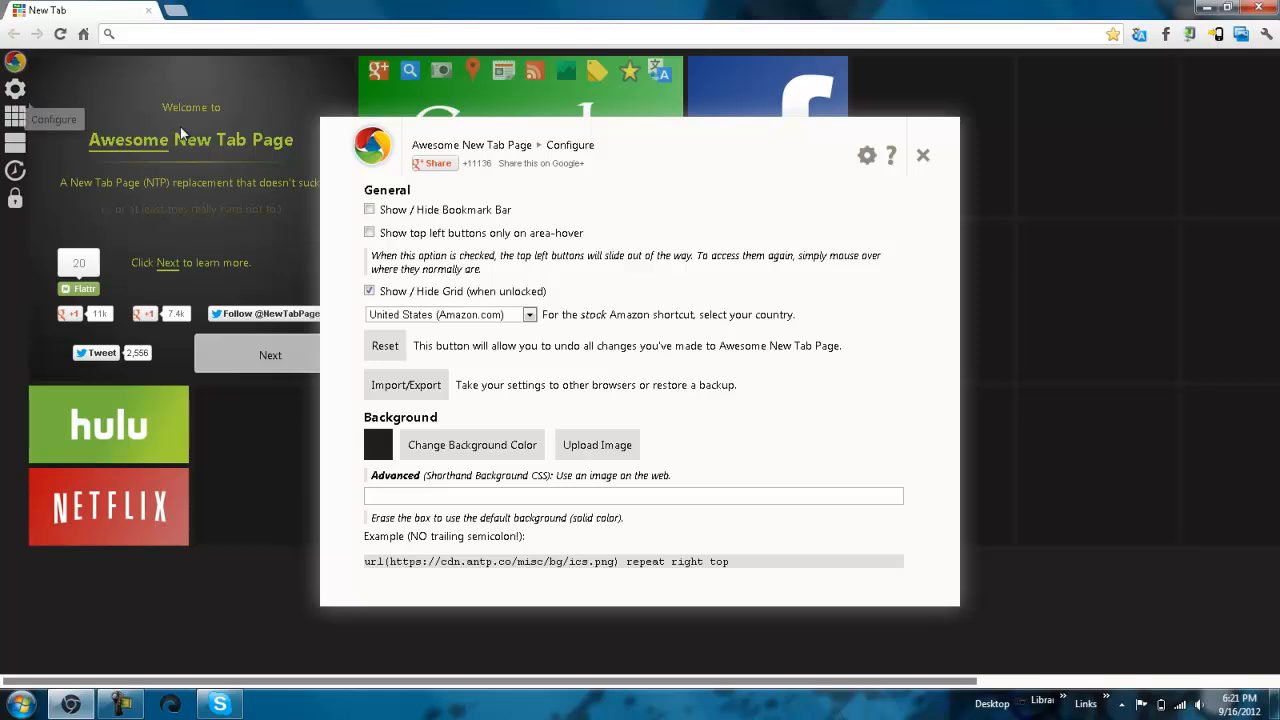
pyautogui.click(922, 156)
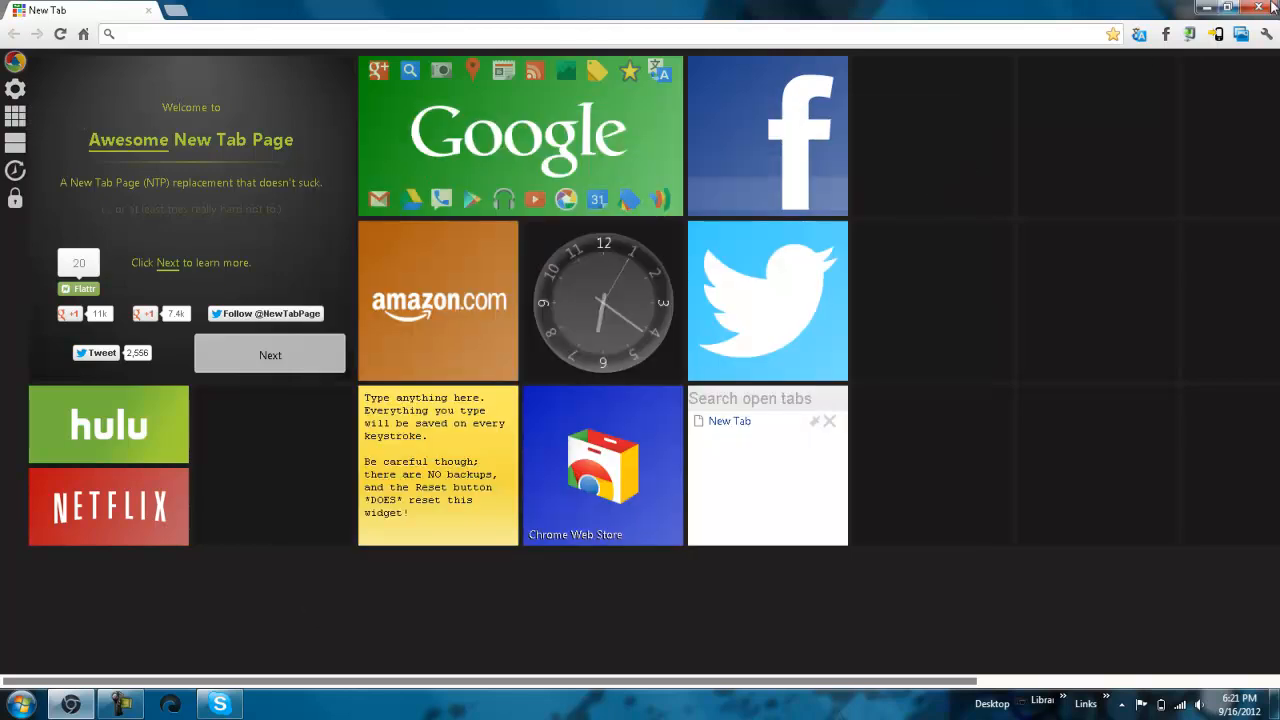
# - In Chrome Settings, toggle On startup and leave it on 'Open the New Tab page'
pyautogui.click(1264, 32)
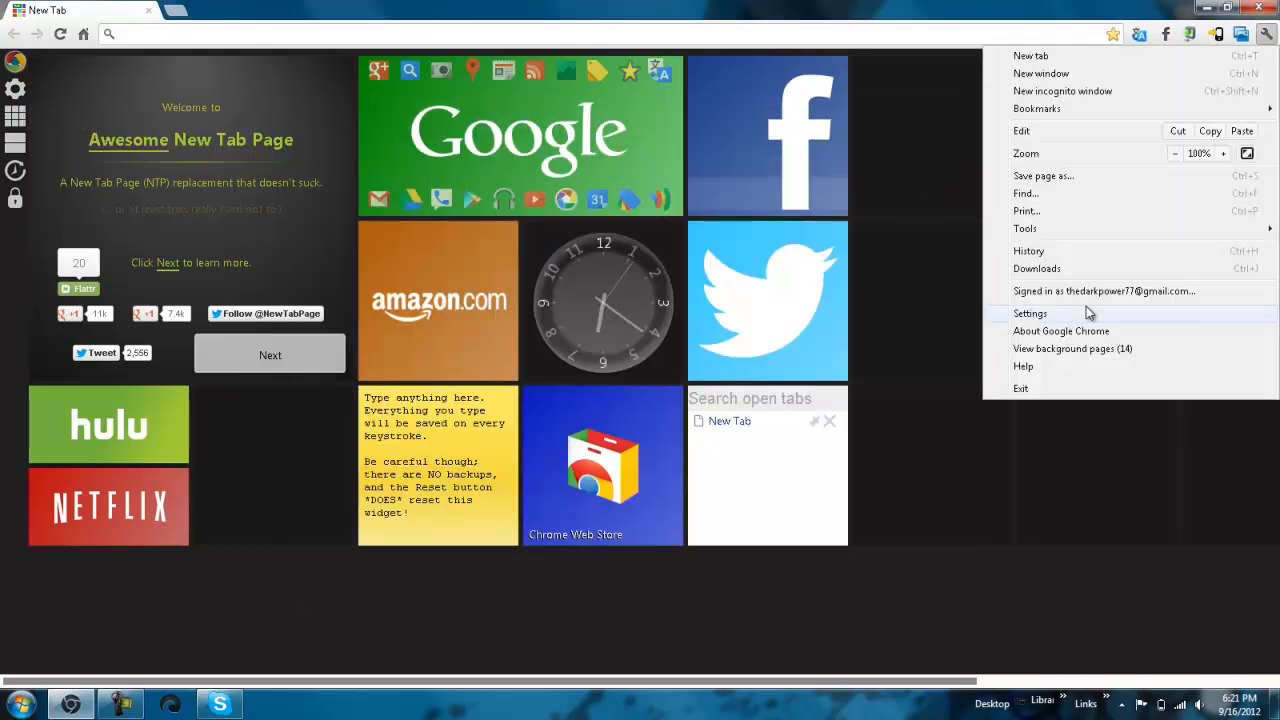
pyautogui.click(1030, 312)
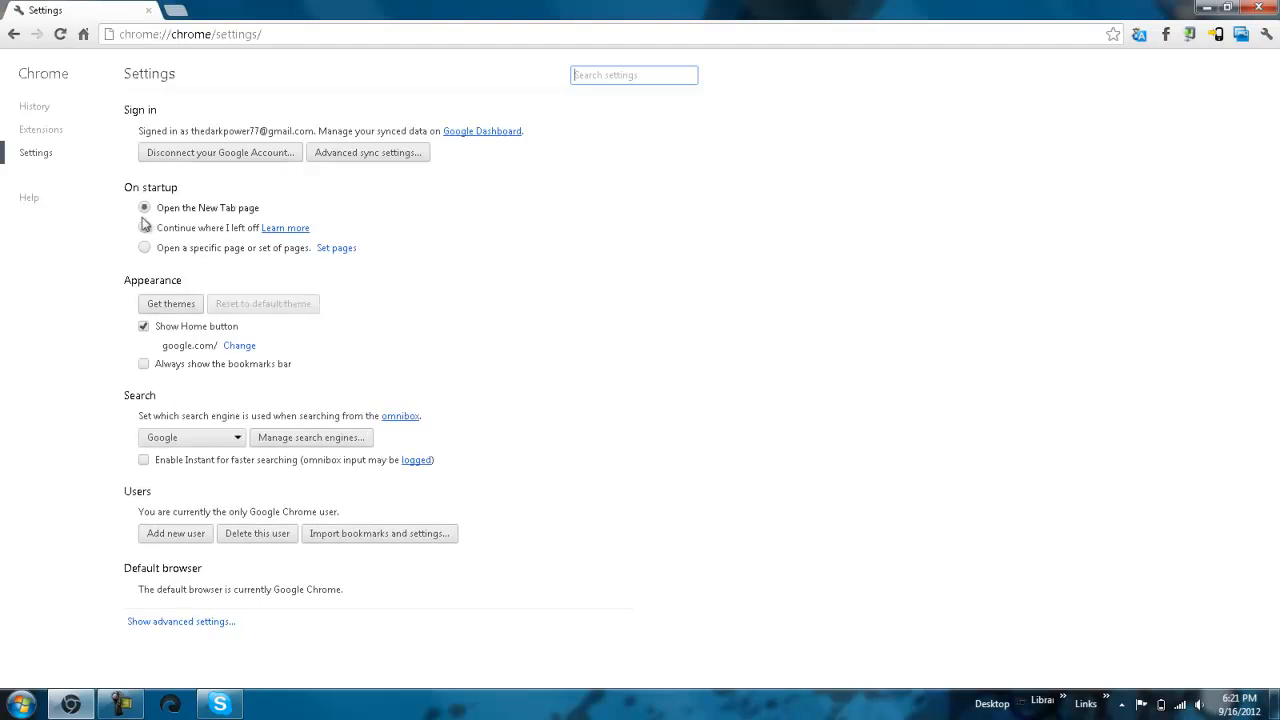
pyautogui.click(144, 248)
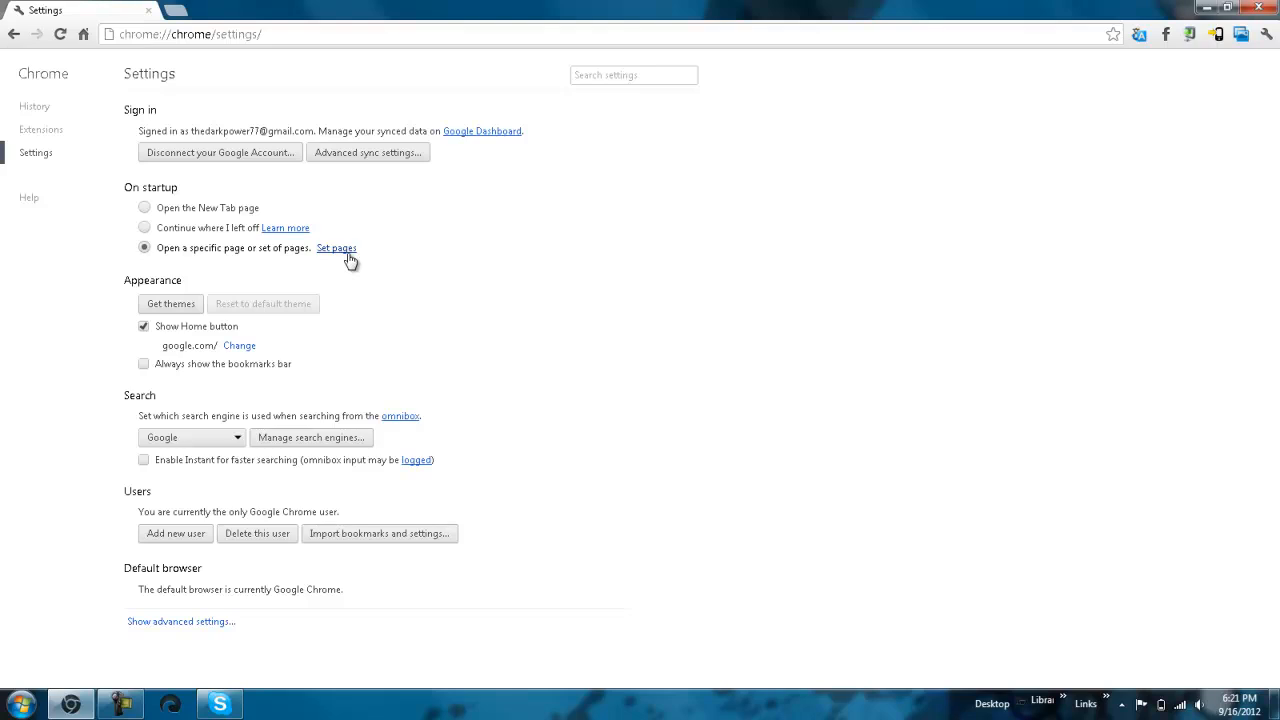
pyautogui.click(336, 248)
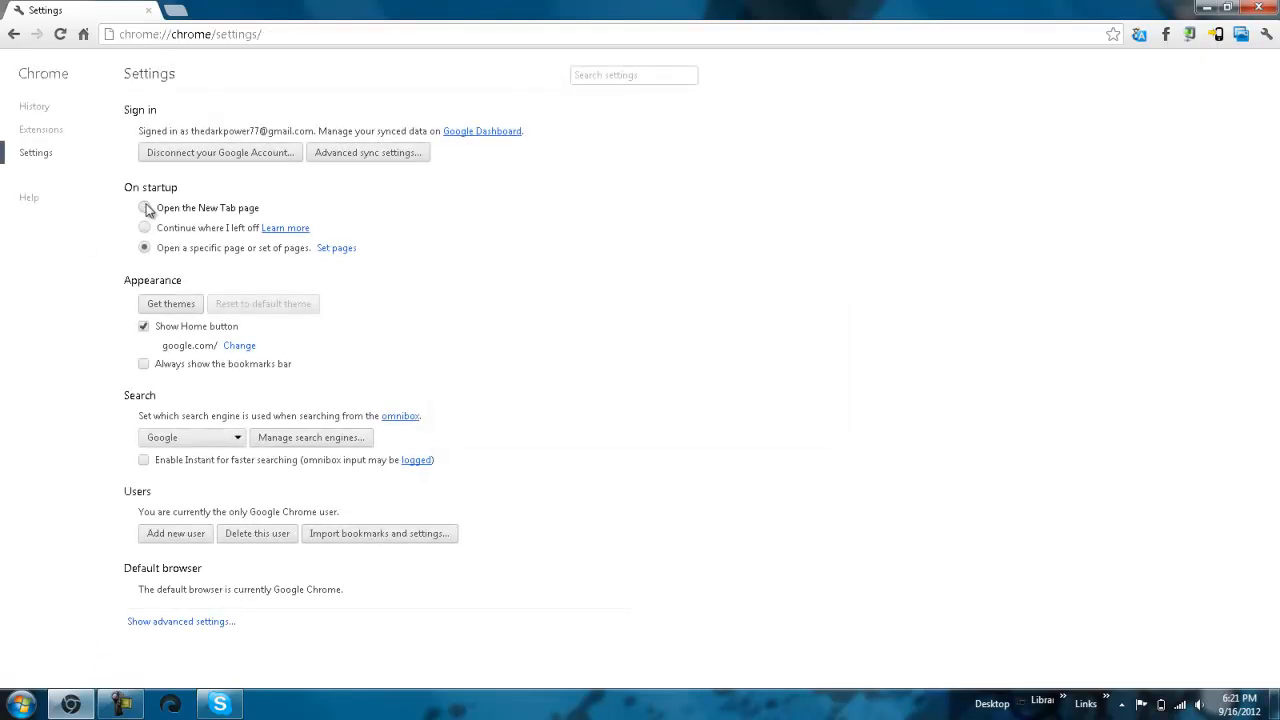
pyautogui.click(144, 206)
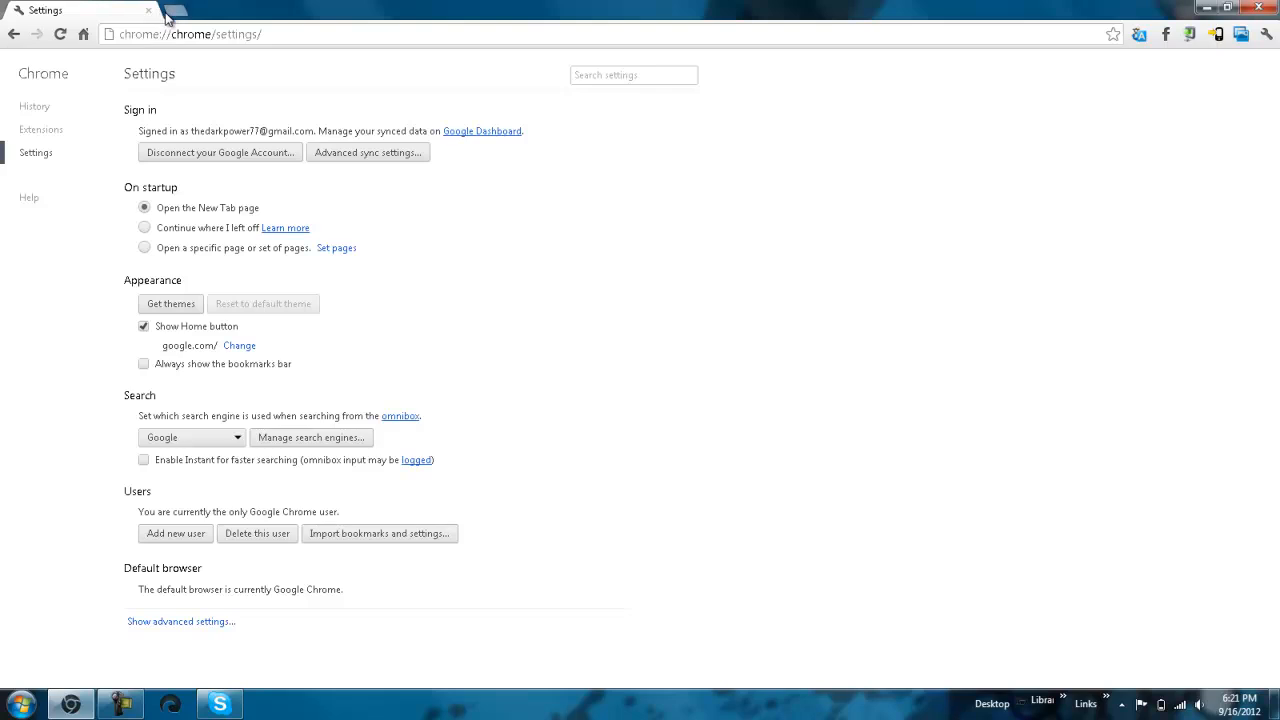
# - Open a fresh new tab beside the settings tab
pyautogui.click(158, 12)
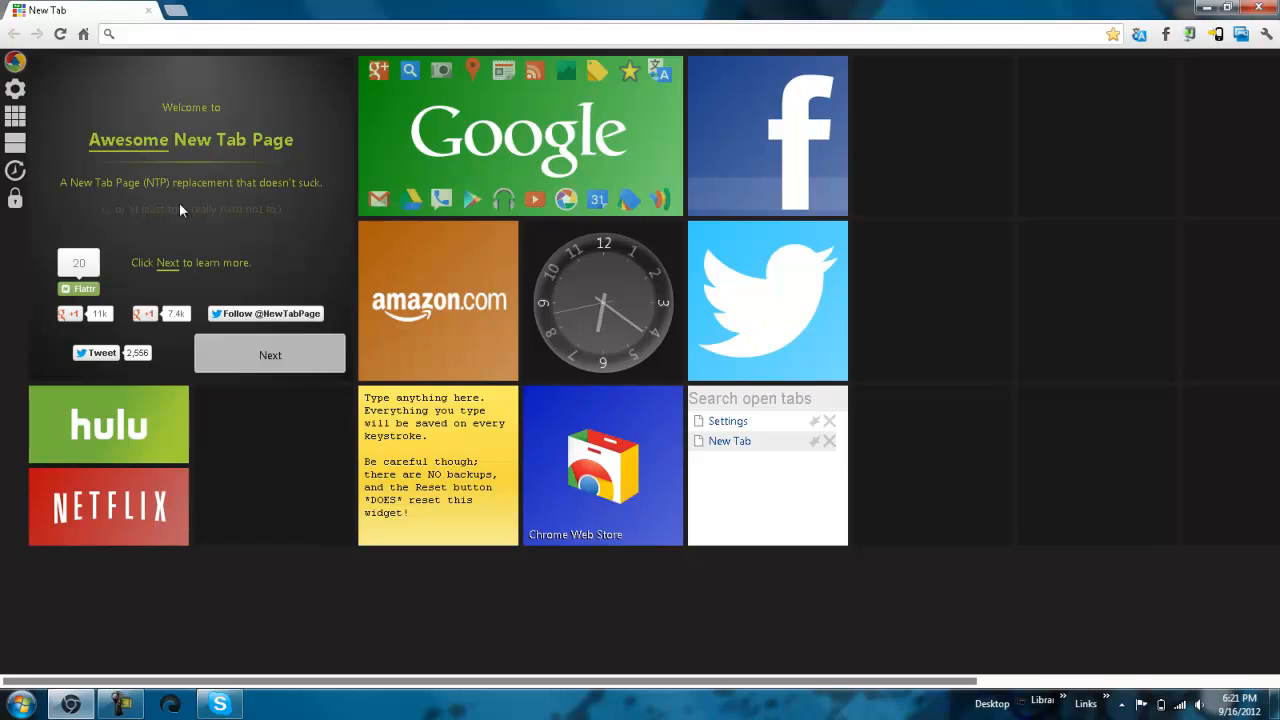
pyautogui.moveTo(14, 200)
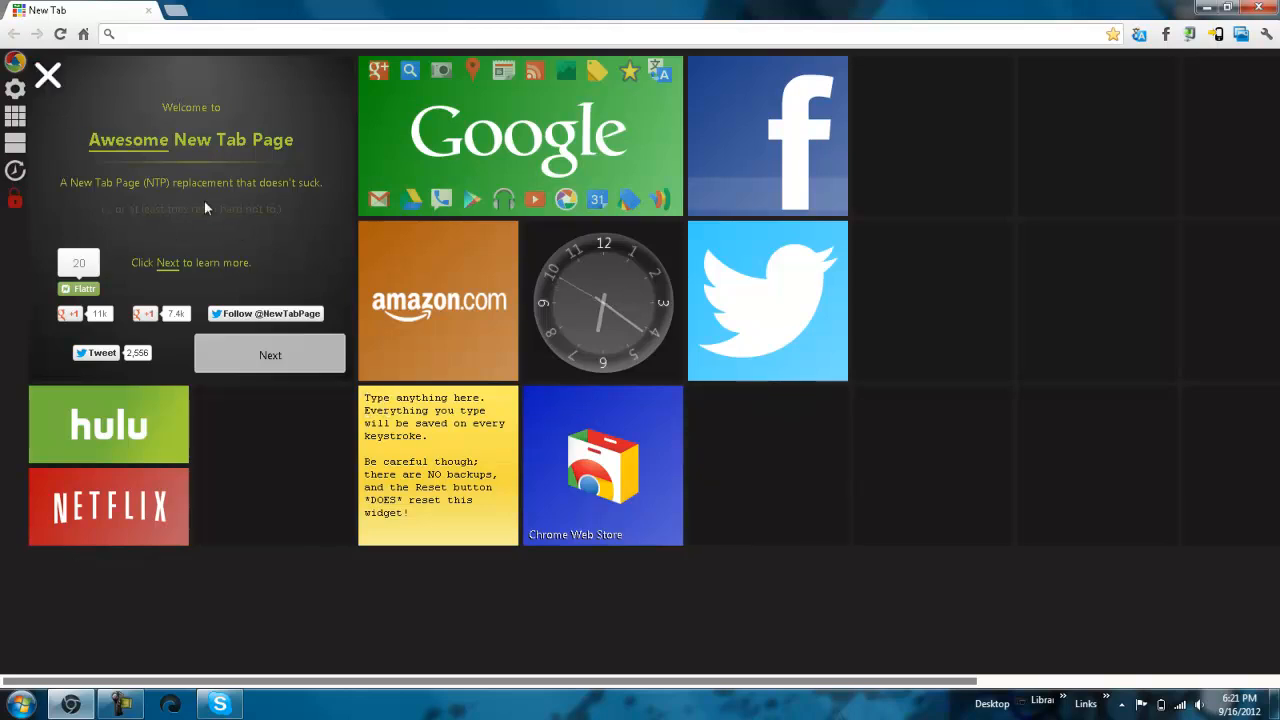
pyautogui.moveTo(288, 244)
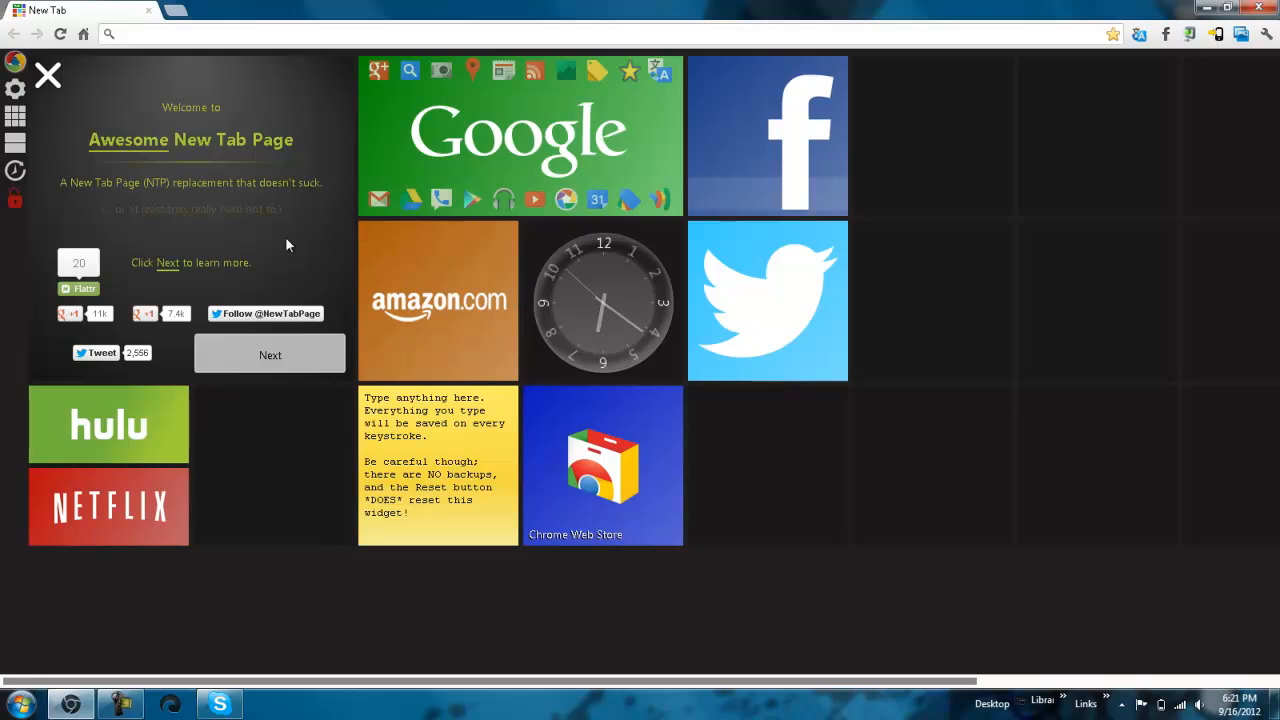
pyautogui.moveTo(82, 190)
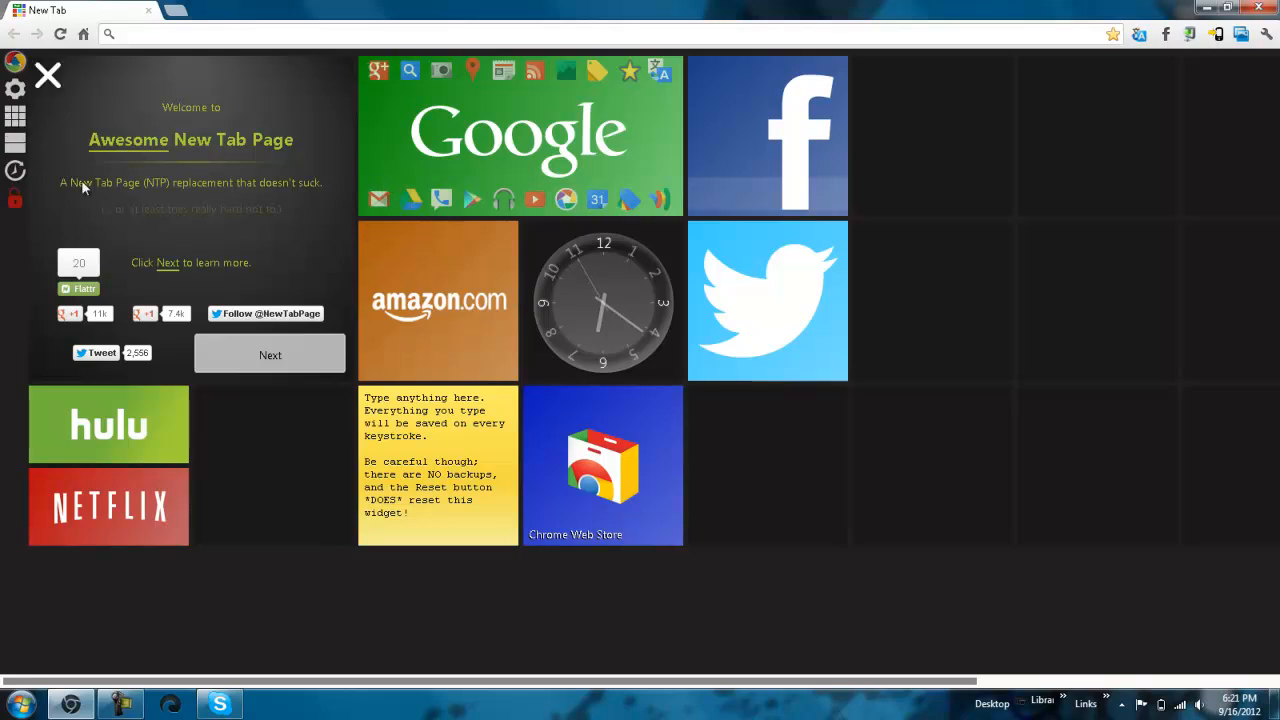
pyautogui.moveTo(366, 262)
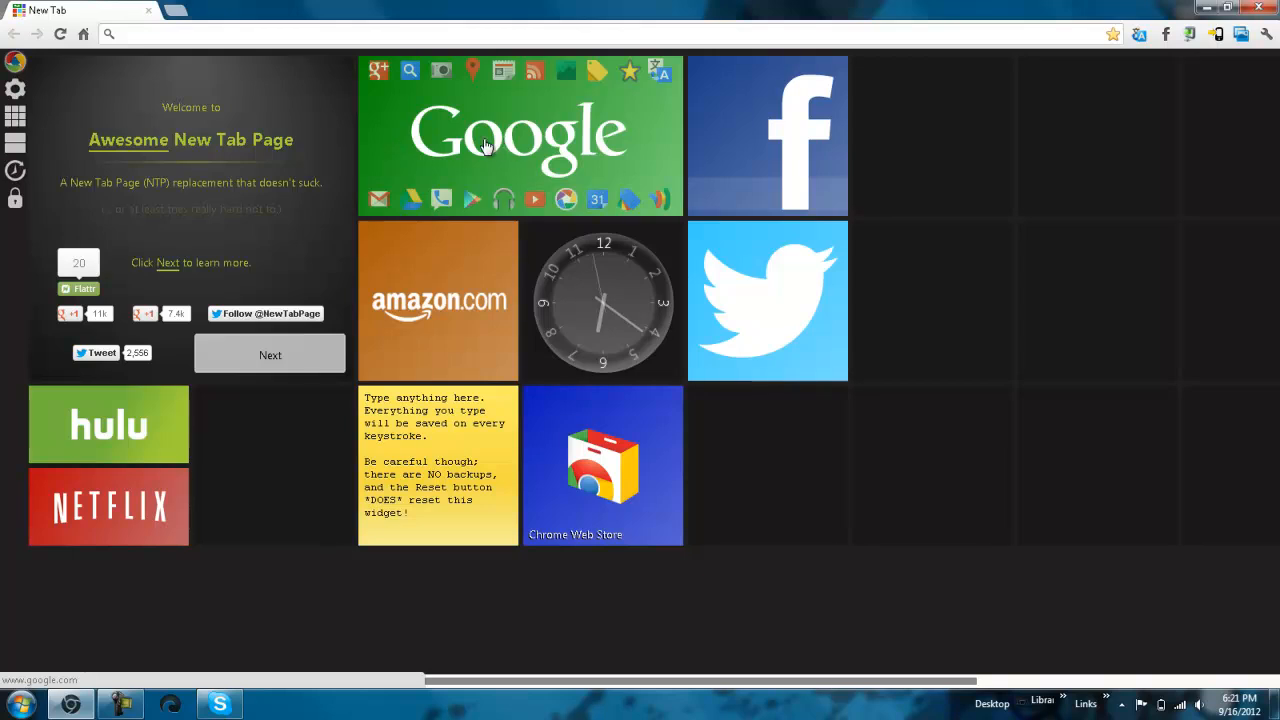
pyautogui.click(486, 144)
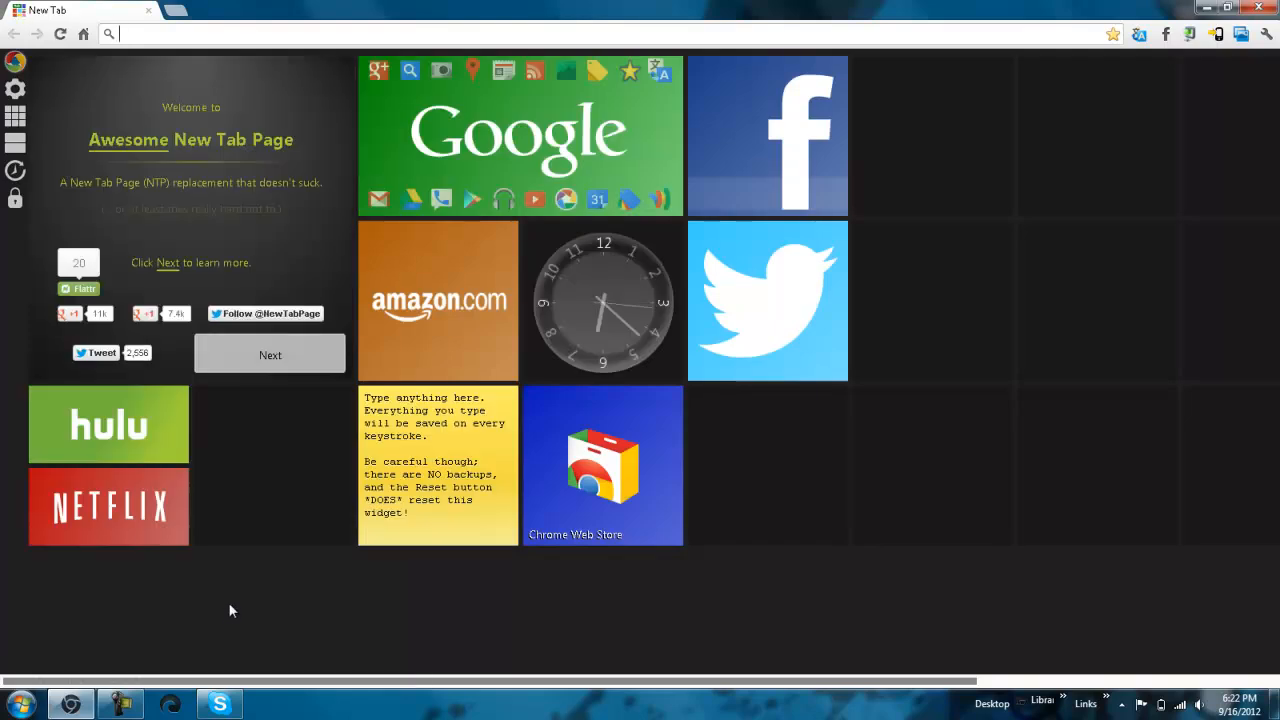
pyautogui.moveTo(442, 210)
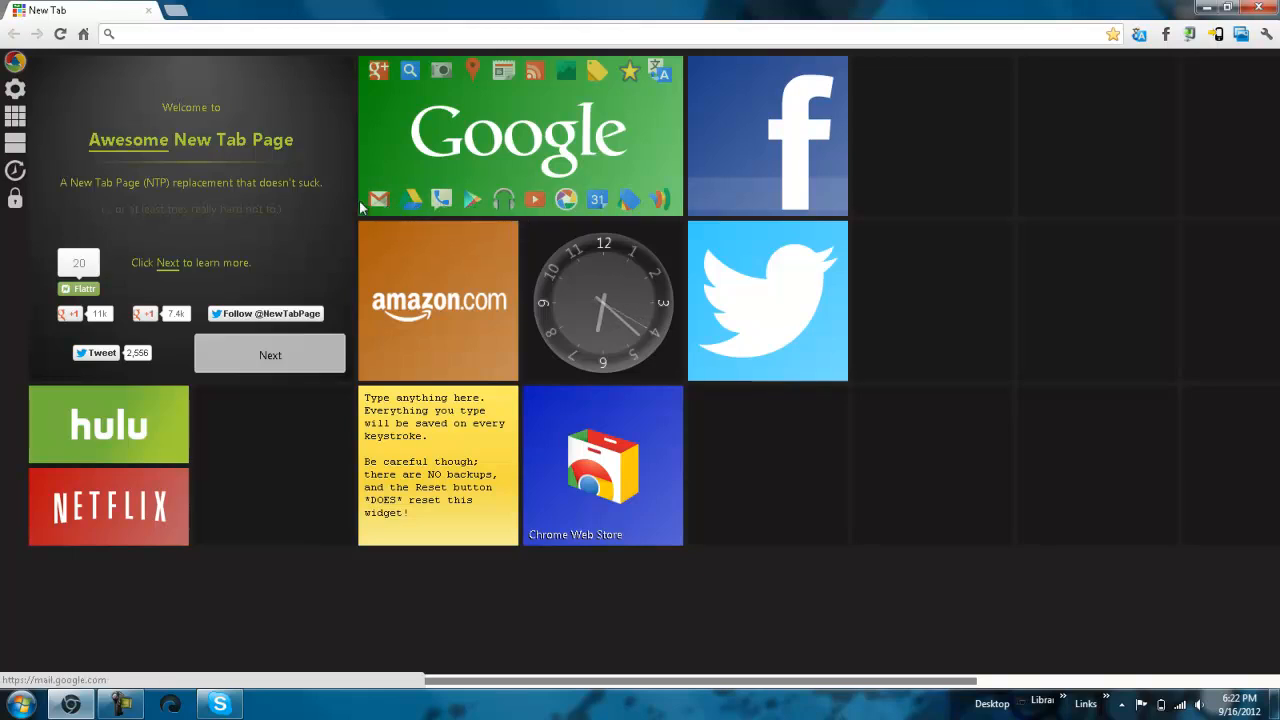
pyautogui.moveTo(520, 200)
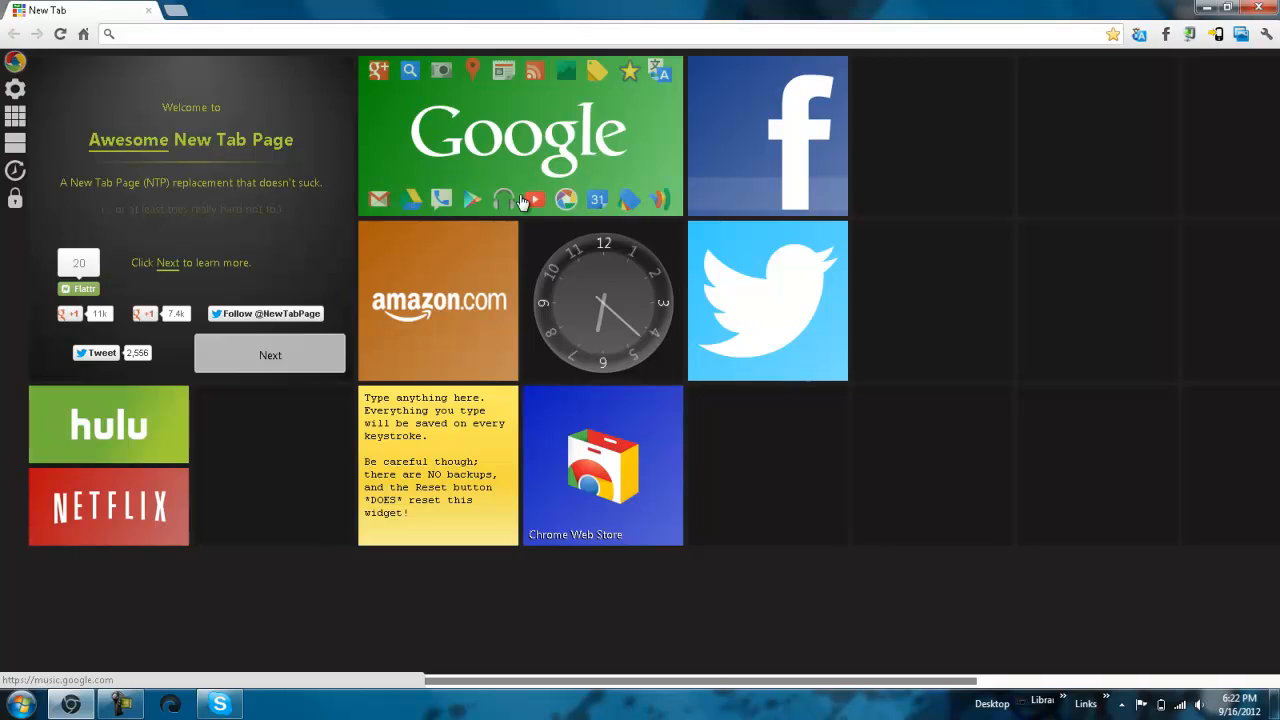
pyautogui.click(534, 200)
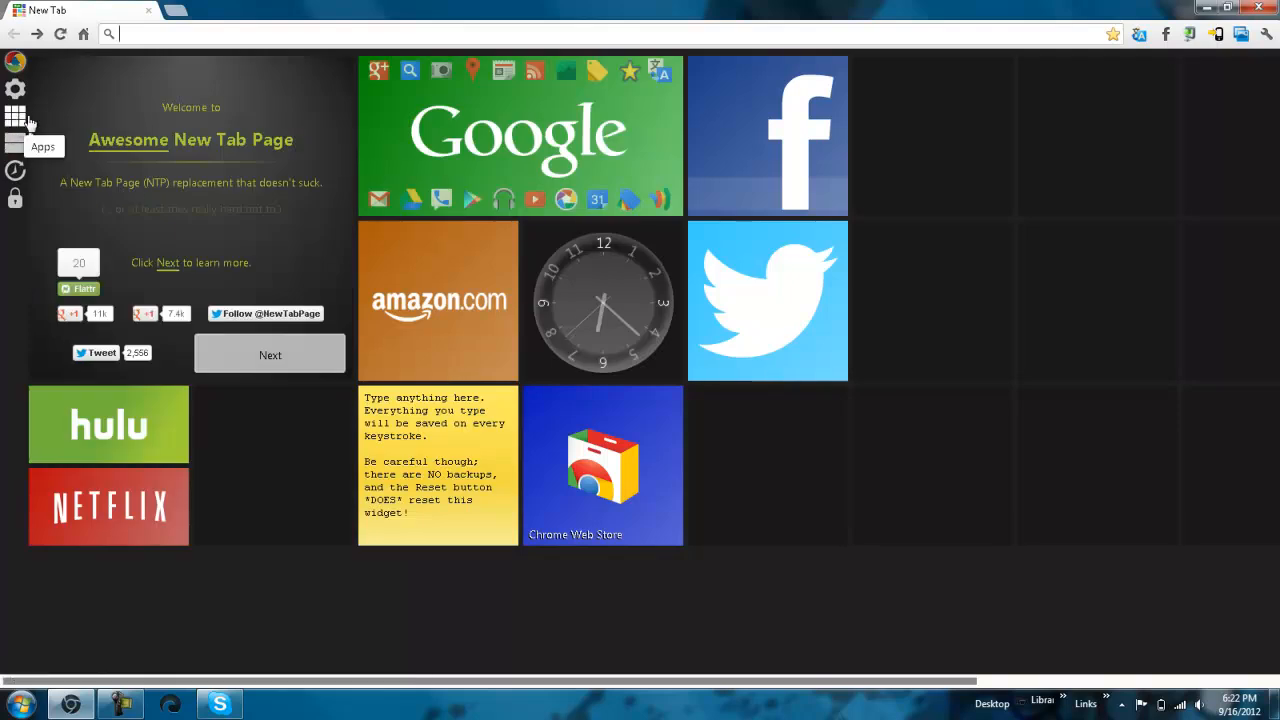
# - From the Apps panel, drag Ultimate Flash Sonic and other app tiles onto empty grid slots
pyautogui.click(16, 118)
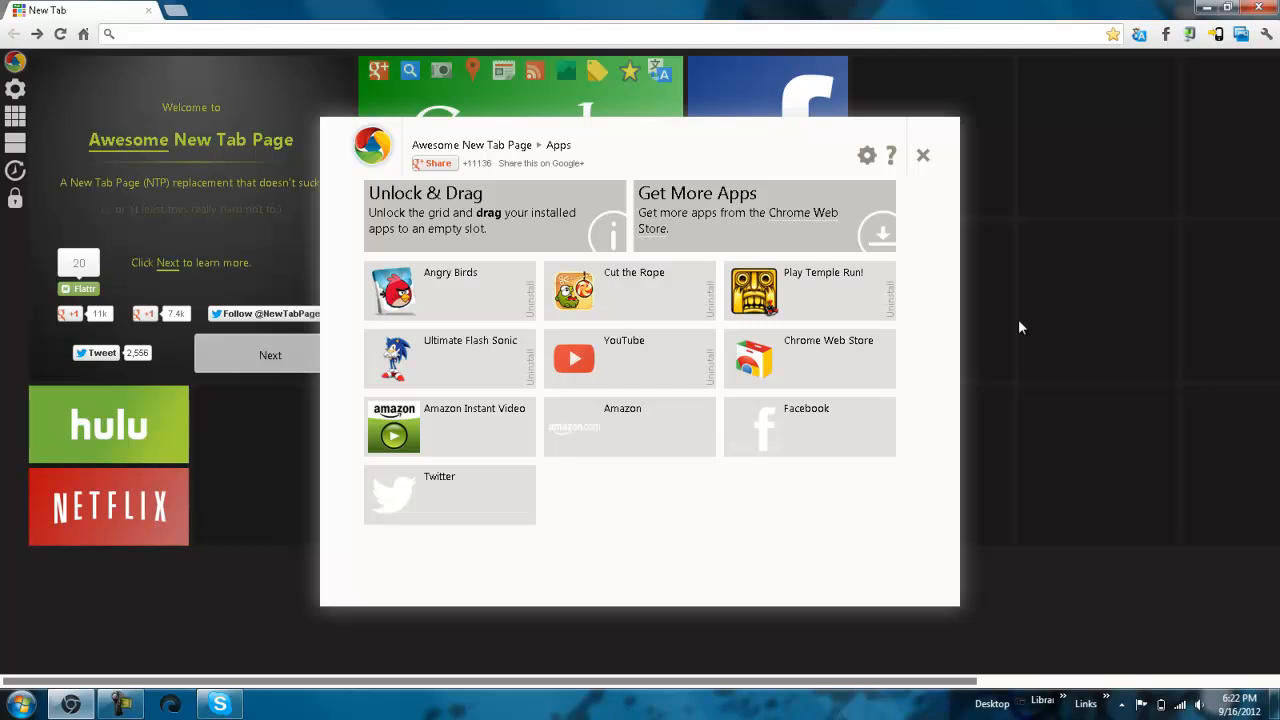
pyautogui.moveTo(498, 376)
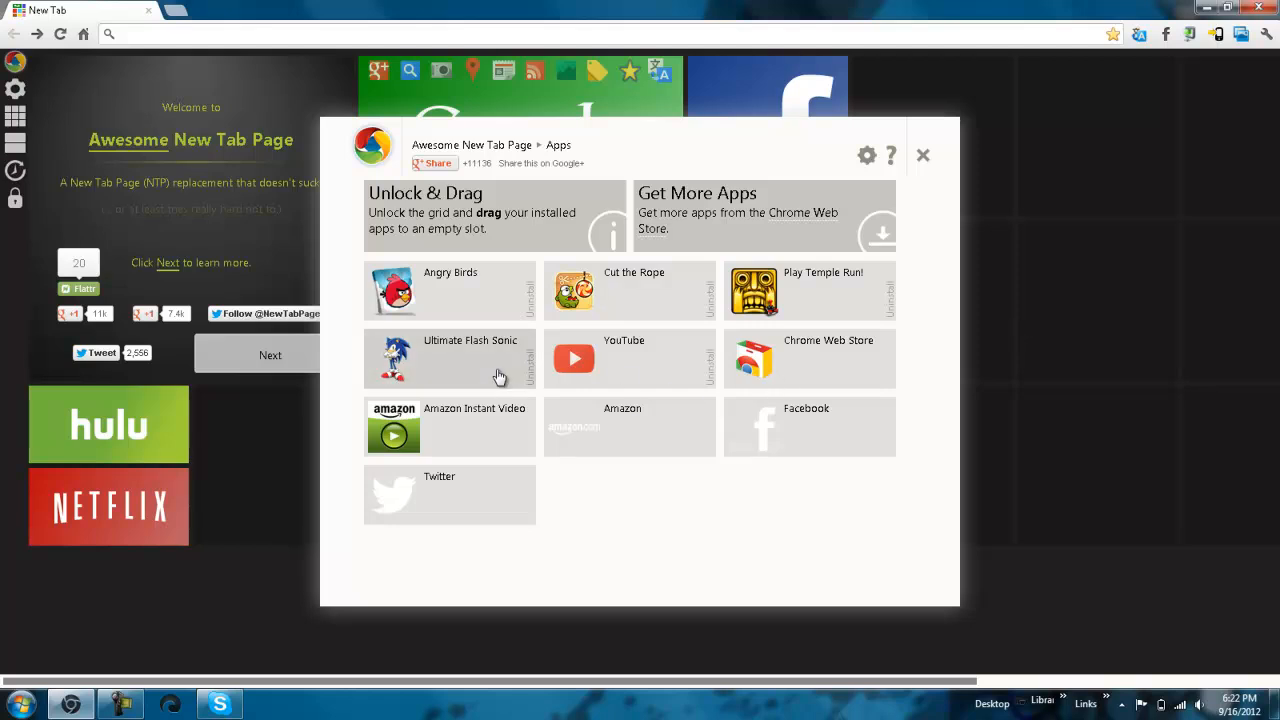
pyautogui.click(922, 156)
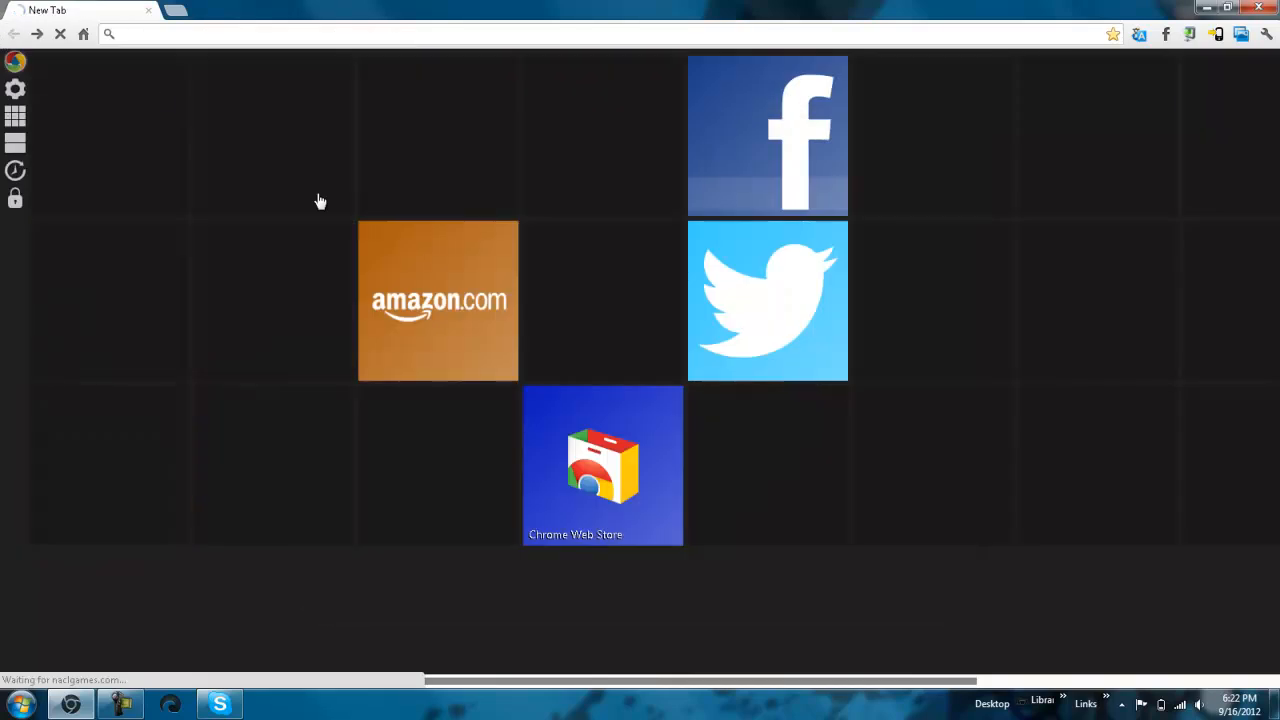
pyautogui.click(14, 118)
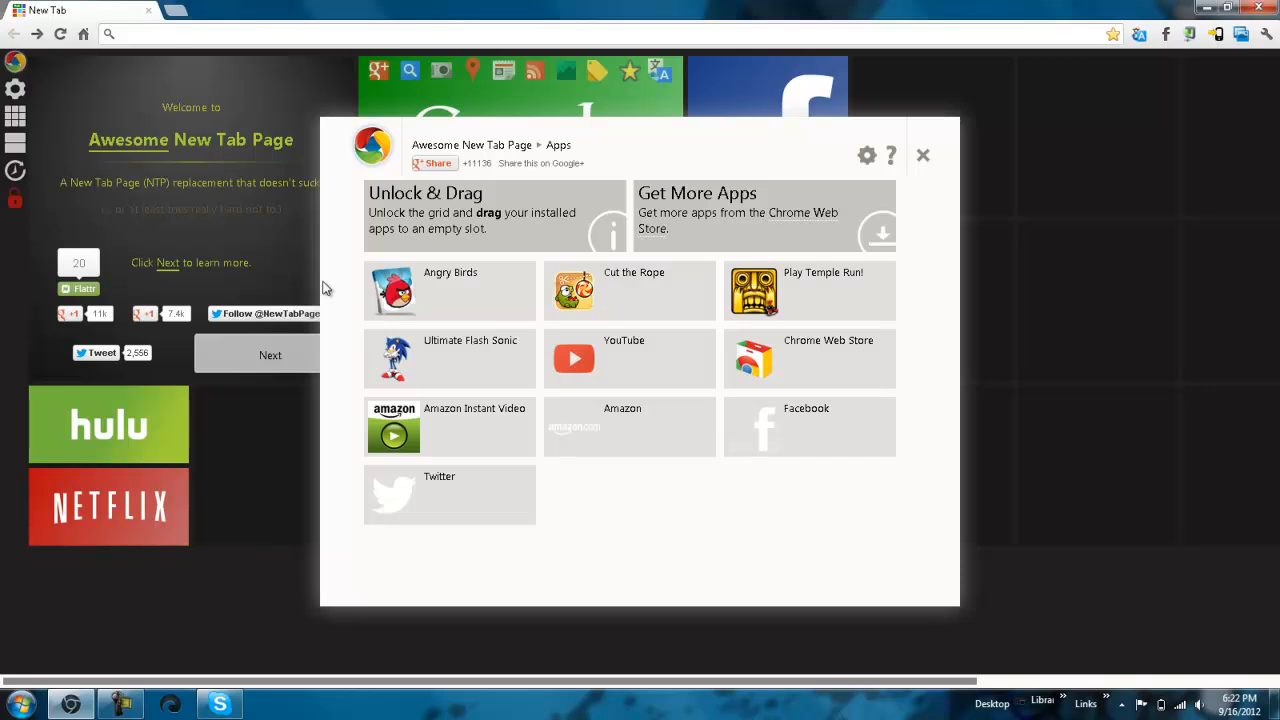
pyautogui.click(922, 156)
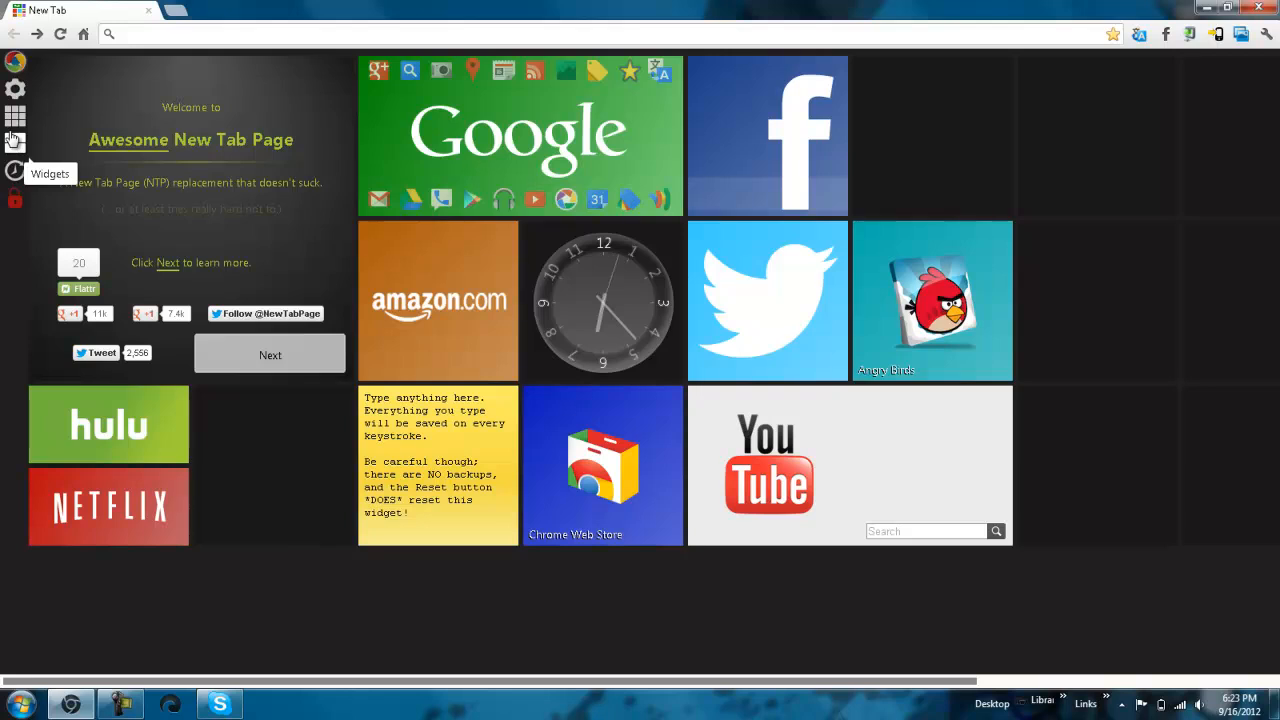
# - From the Widgets panel, place the Google Events widget on the grid
pyautogui.click(14, 140)
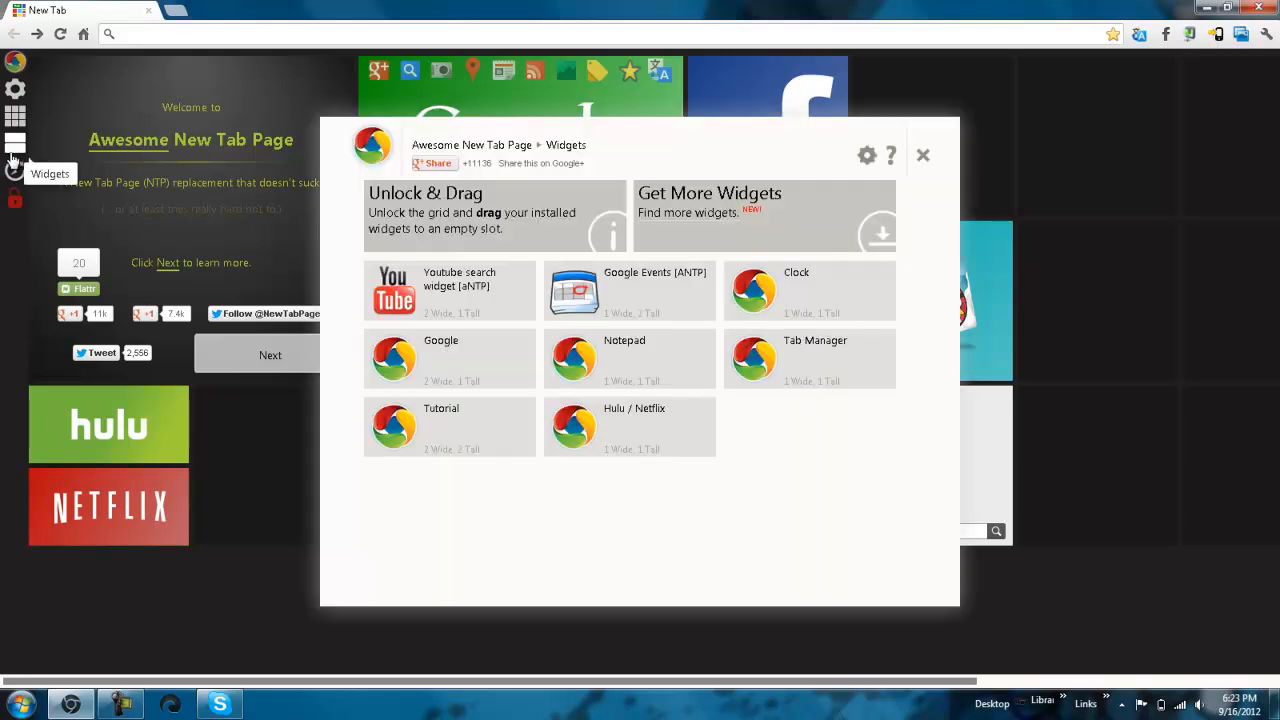
pyautogui.moveTo(622, 292)
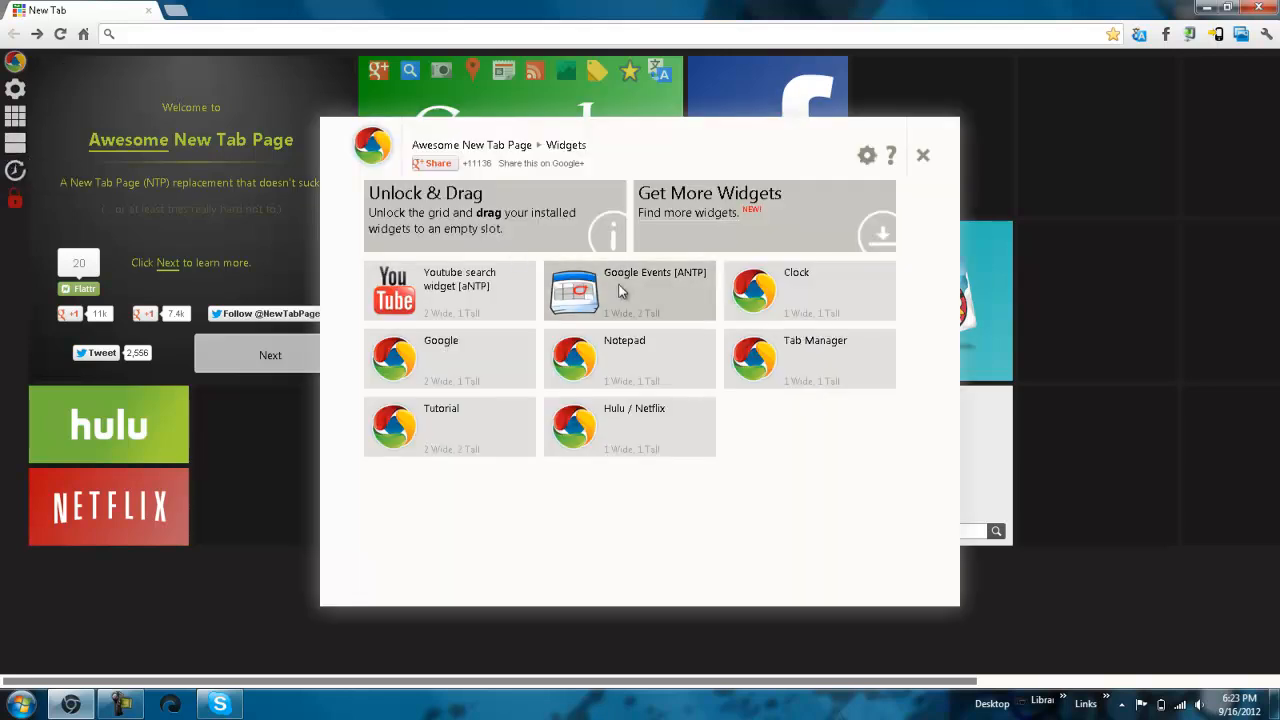
pyautogui.click(922, 156)
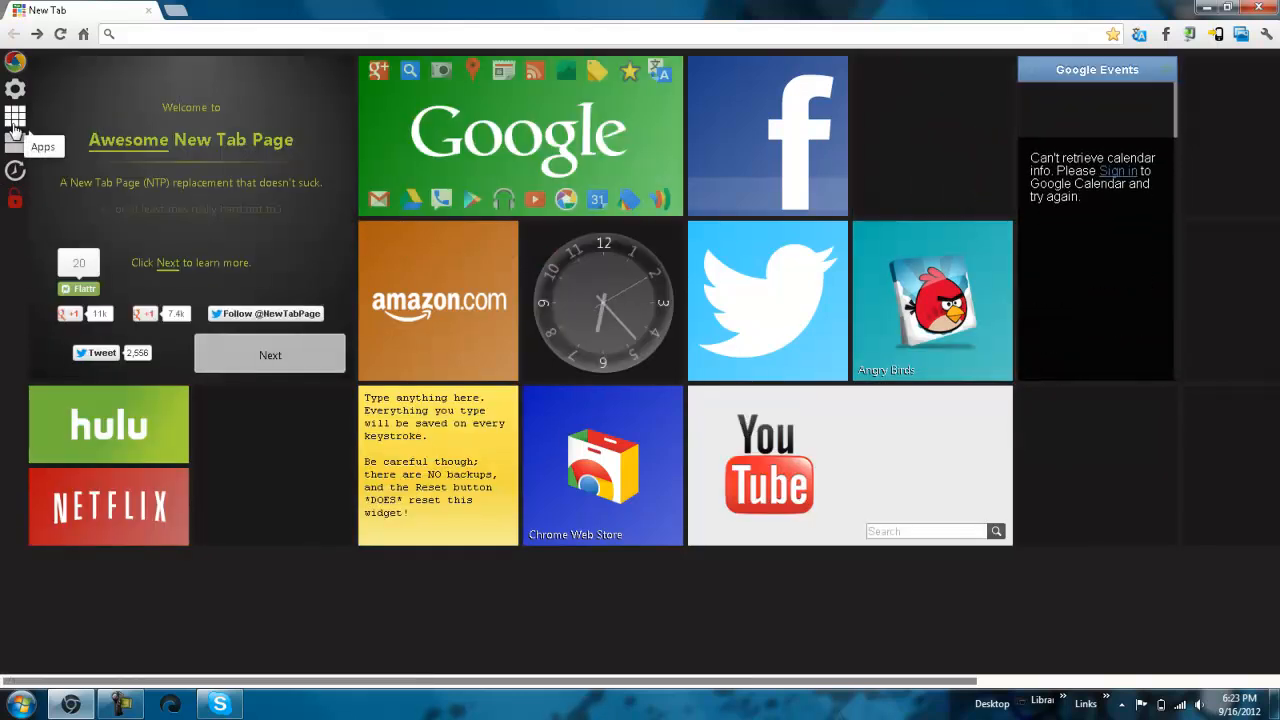
pyautogui.click(14, 118)
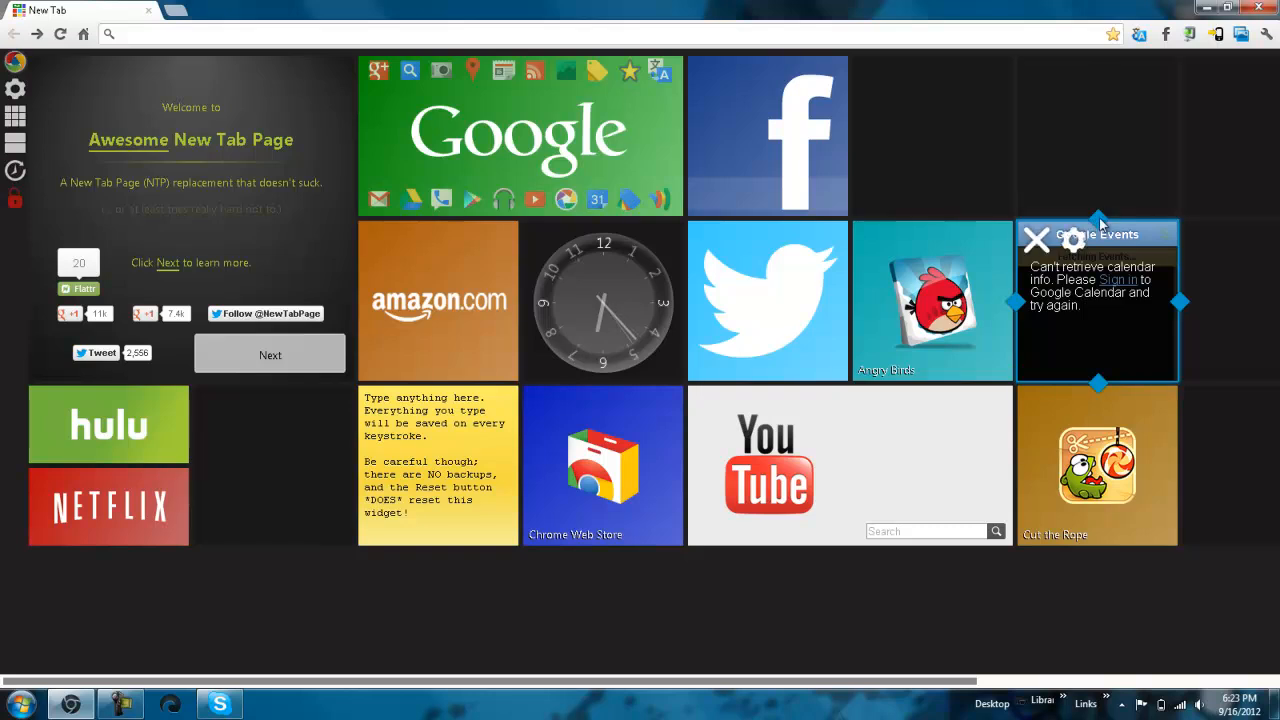
pyautogui.moveTo(16, 108)
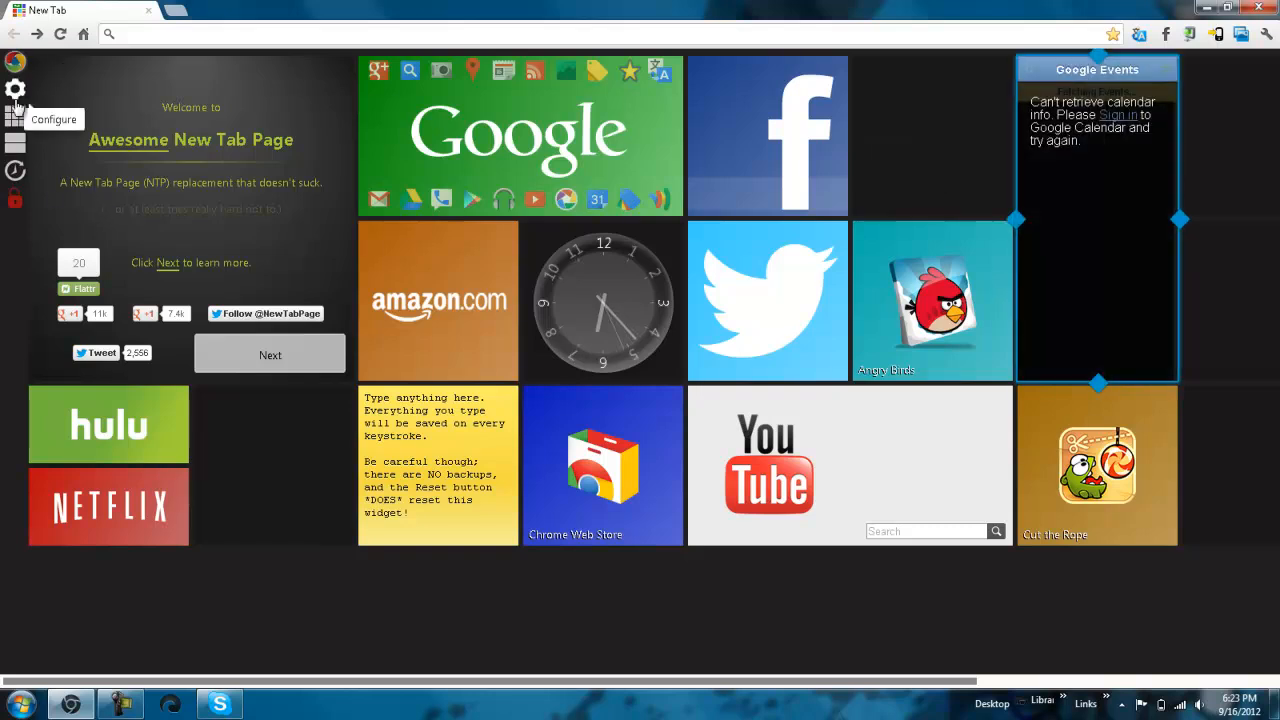
# - Add remaining app tiles, including Ultimate Flash Sonic, from the Apps panel to the grid
pyautogui.click(16, 116)
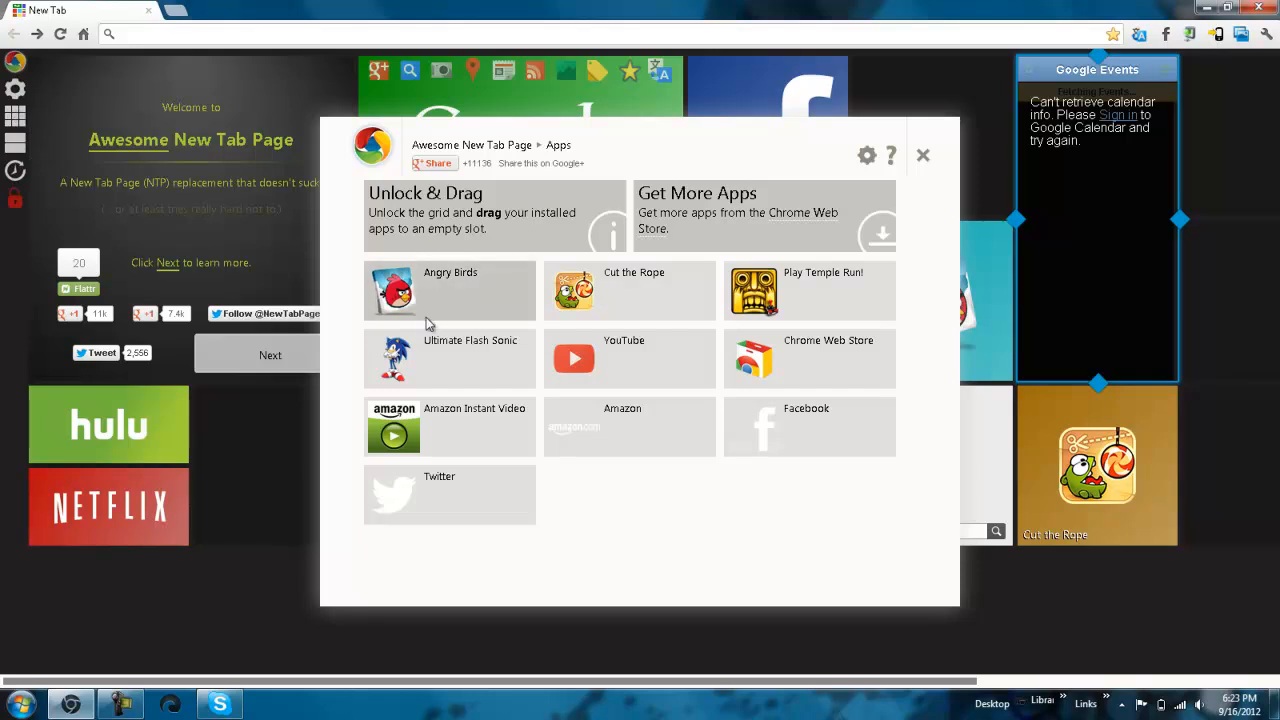
pyautogui.click(922, 156)
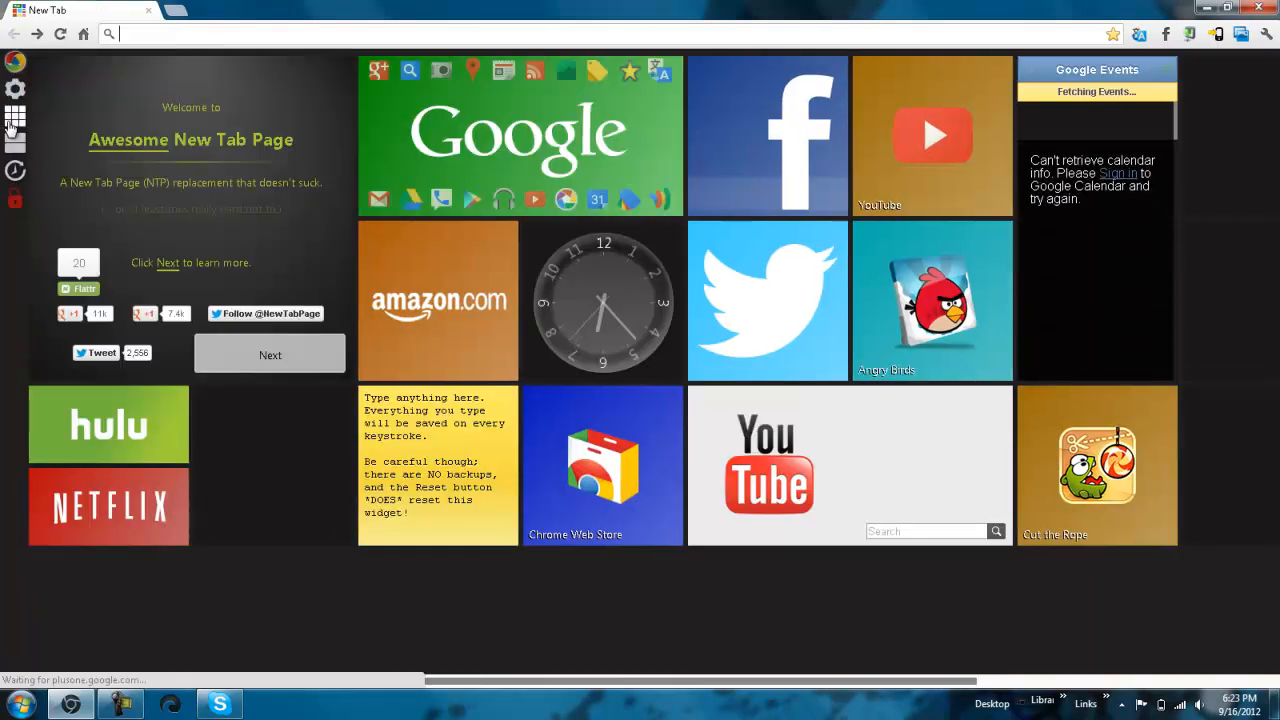
pyautogui.click(16, 116)
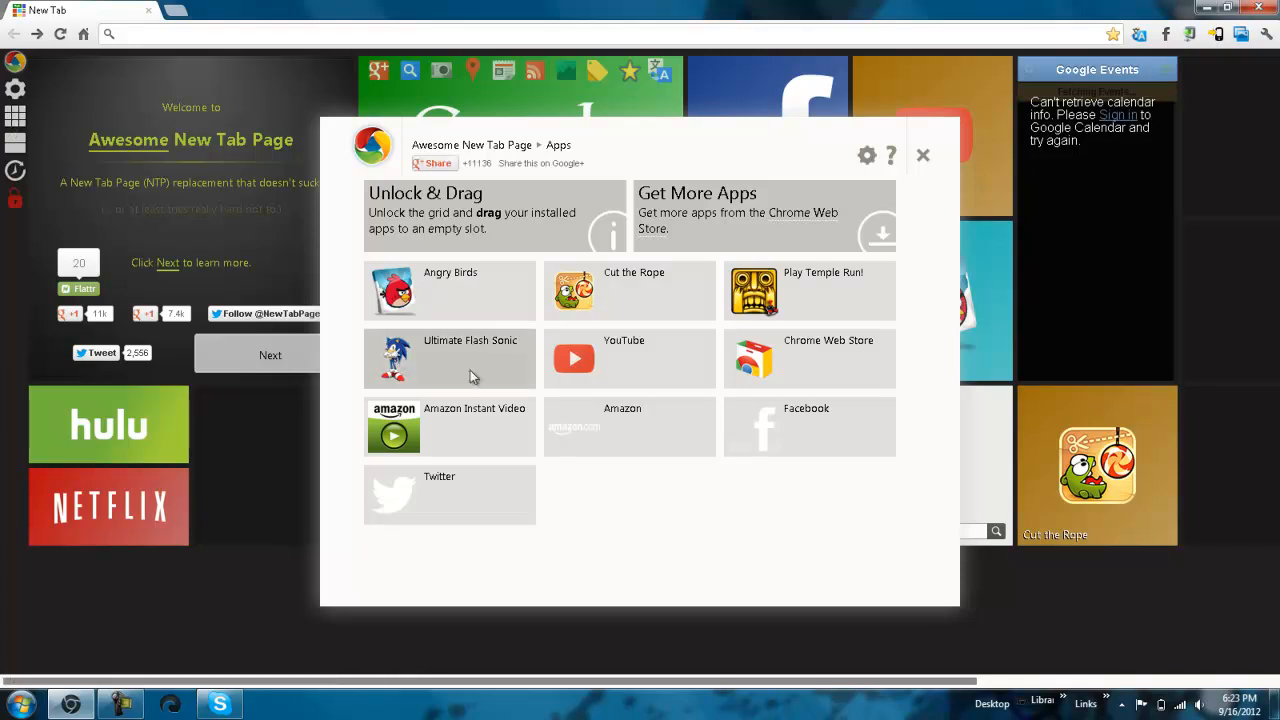
pyautogui.click(922, 156)
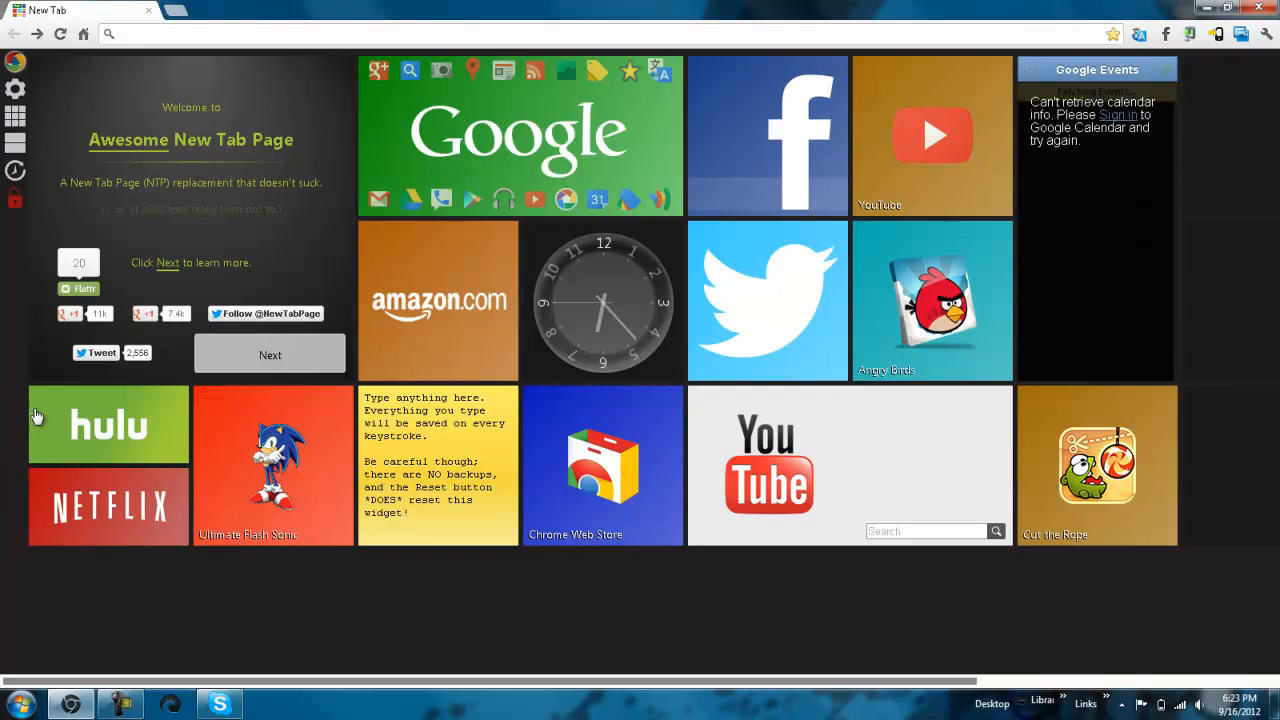
pyautogui.moveTo(12, 290)
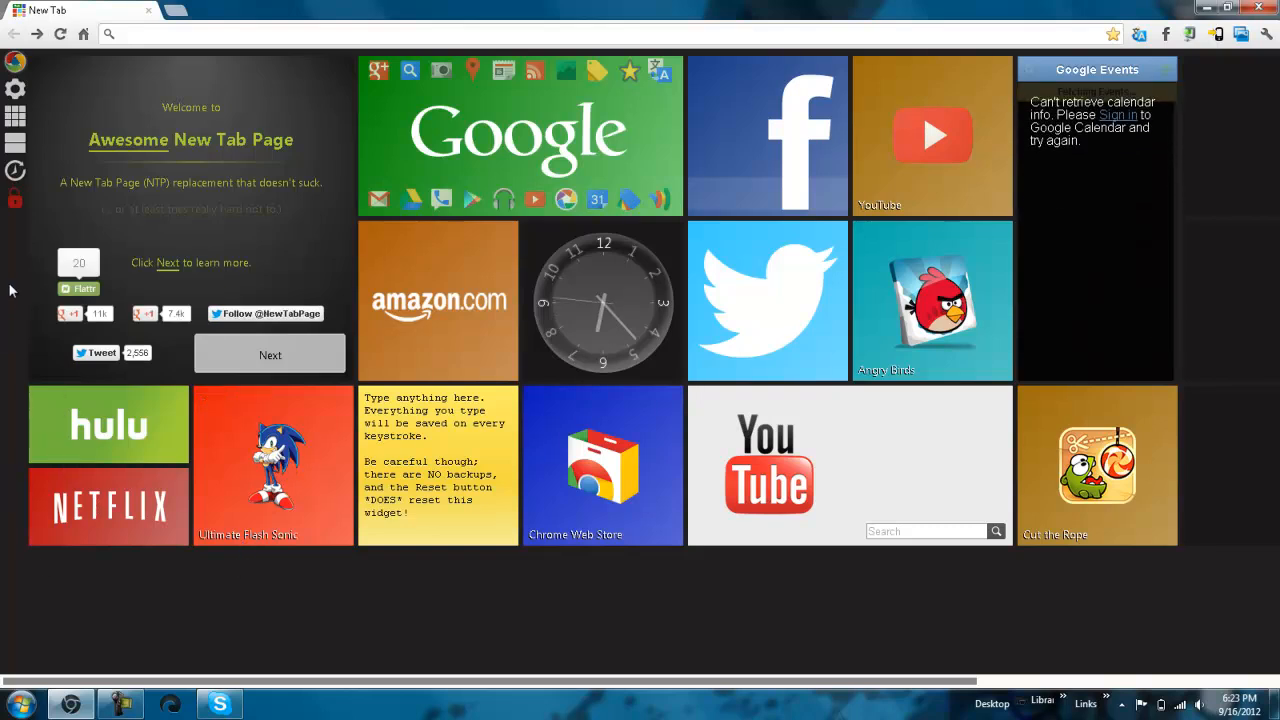
pyautogui.moveTo(12, 170)
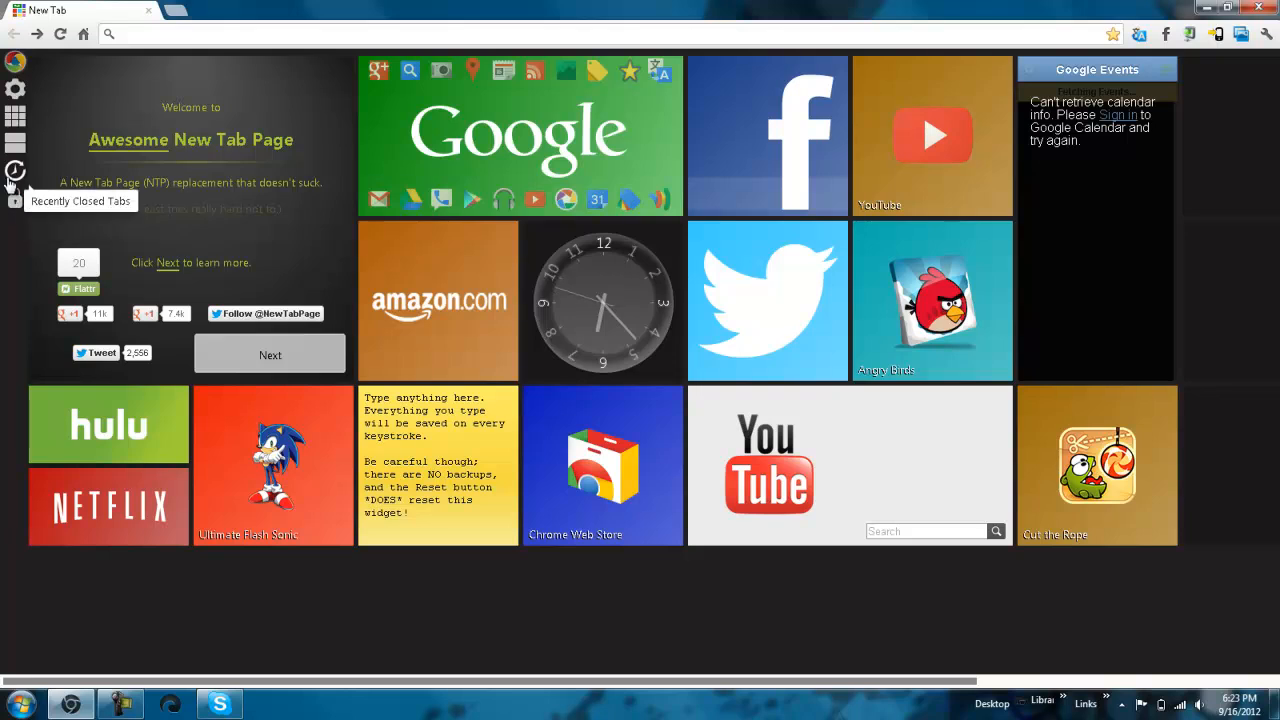
# - View and close Configure, then sign in to Google Calendar from the Google Events widget
pyautogui.click(14, 170)
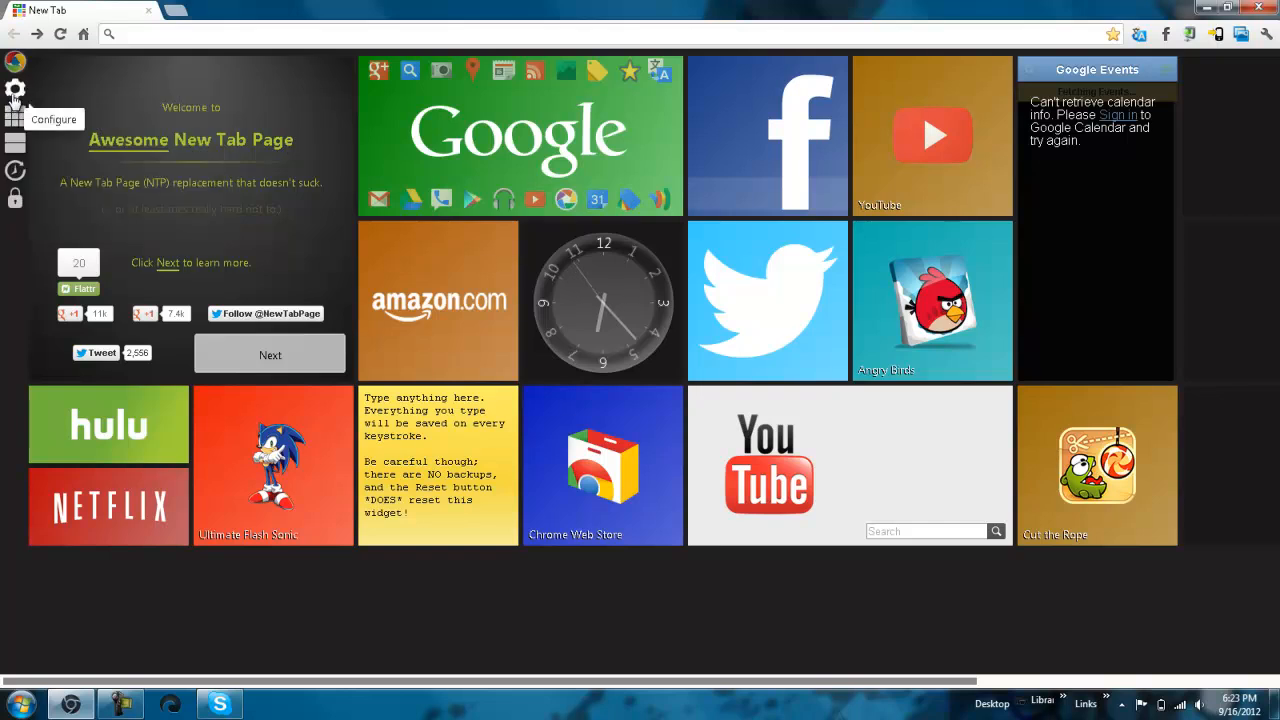
pyautogui.click(16, 88)
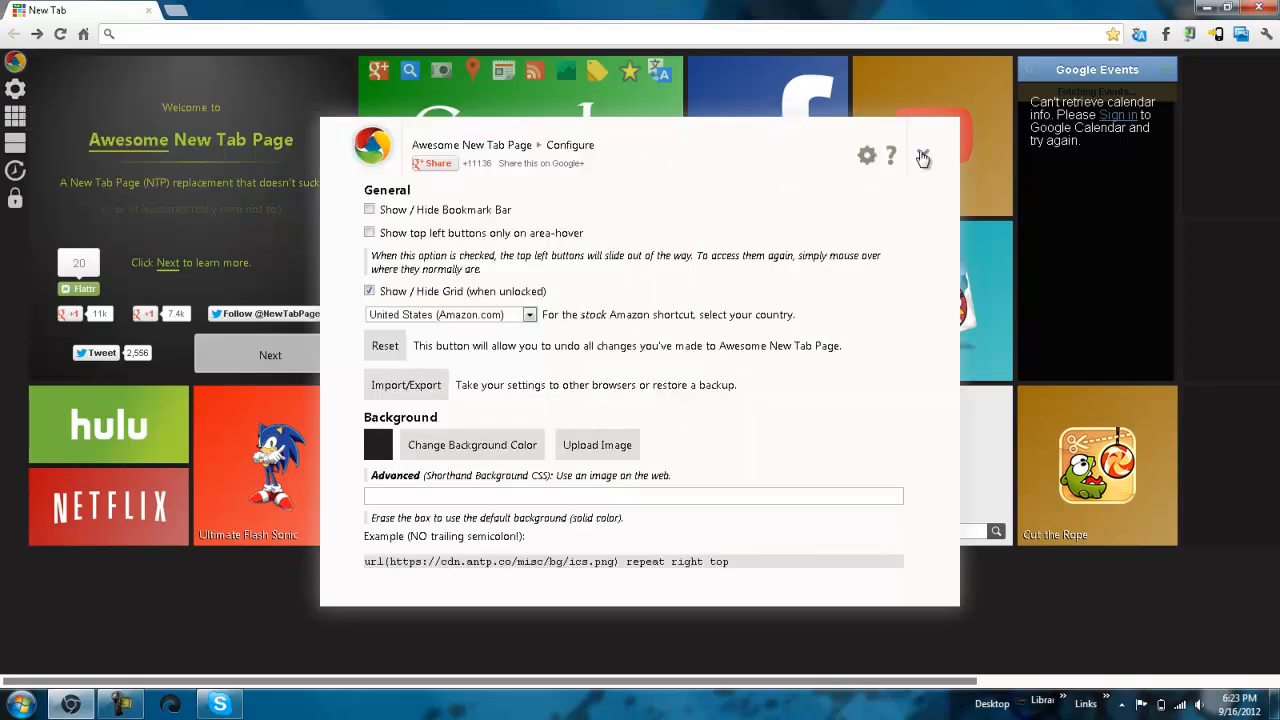
pyautogui.click(922, 156)
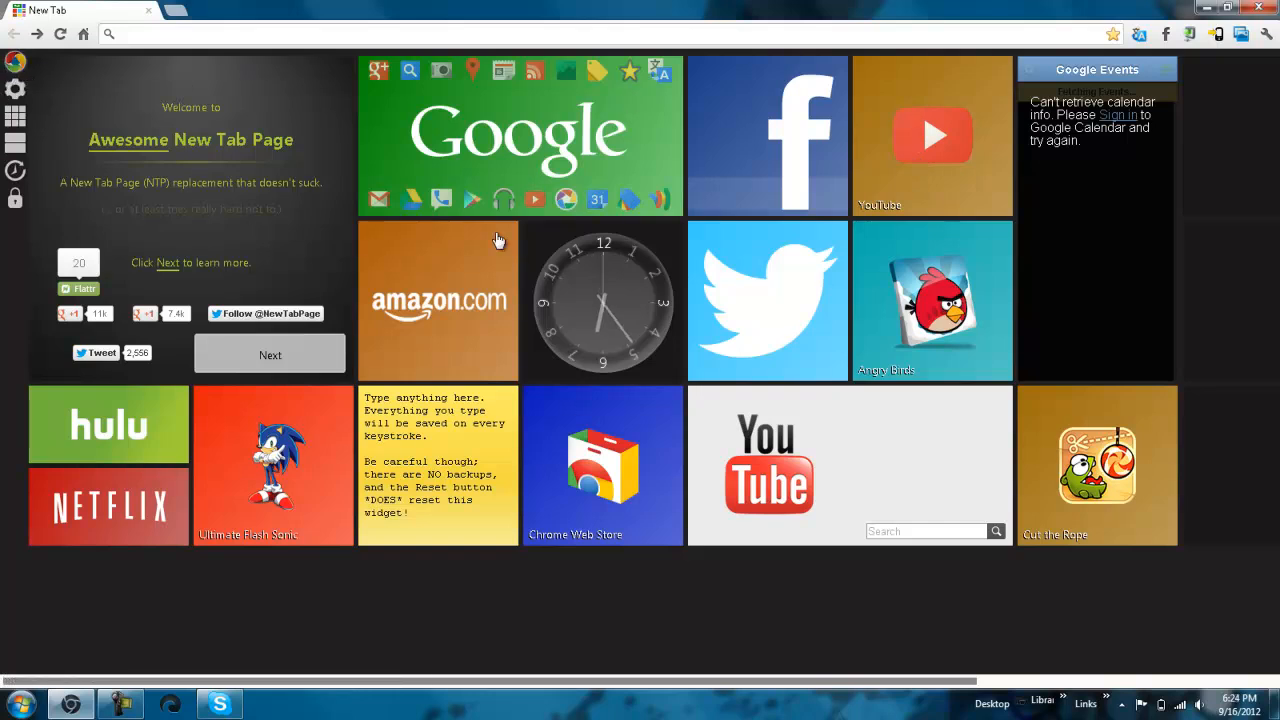
pyautogui.moveTo(680, 278)
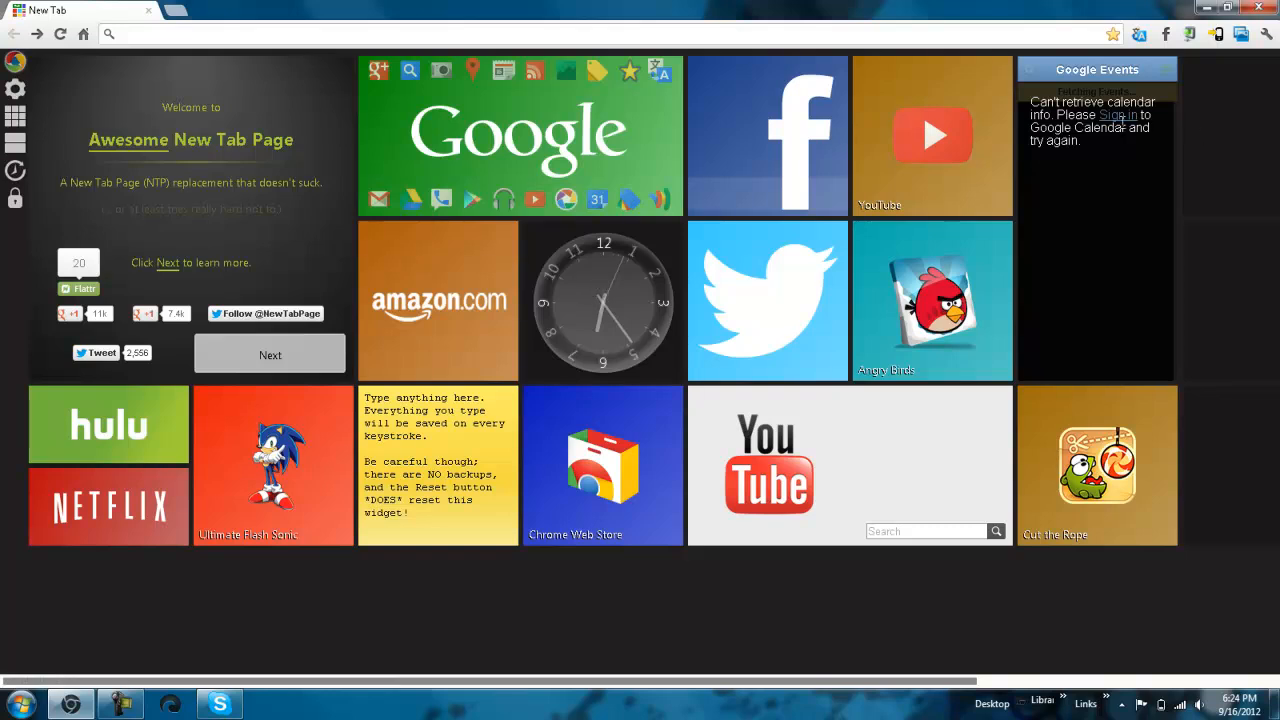
pyautogui.click(1116, 114)
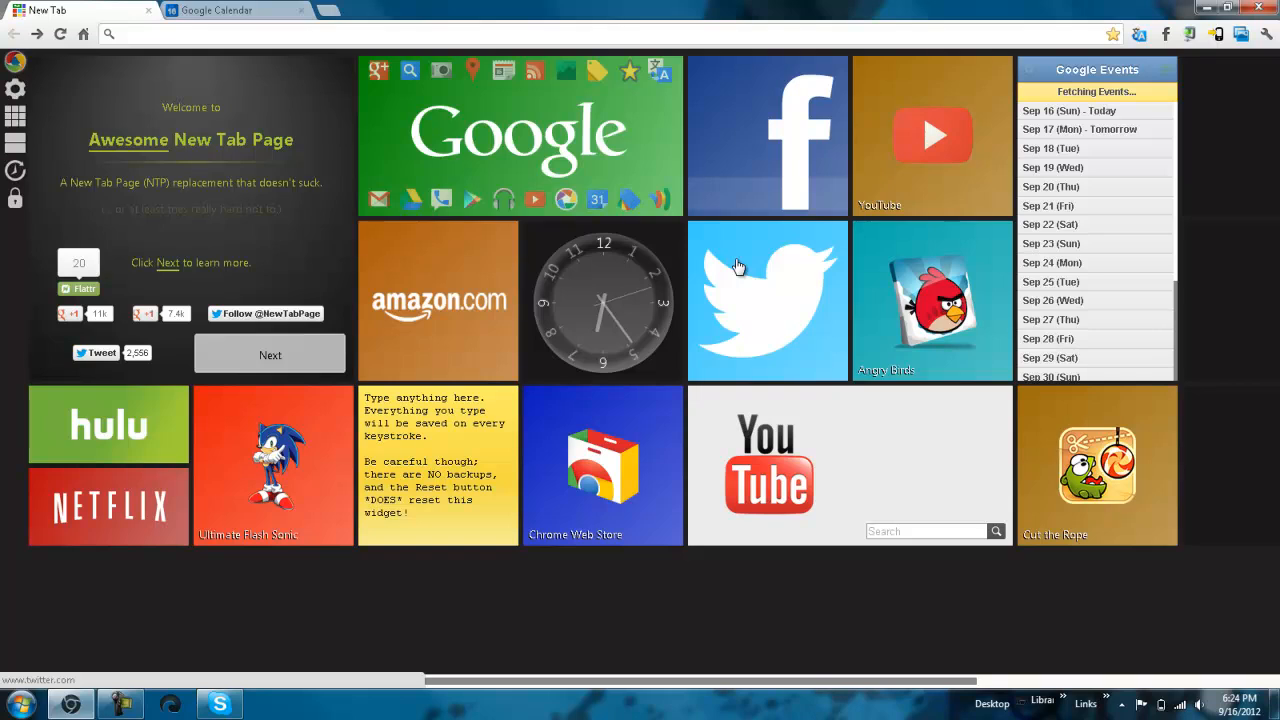
pyautogui.moveTo(700, 212)
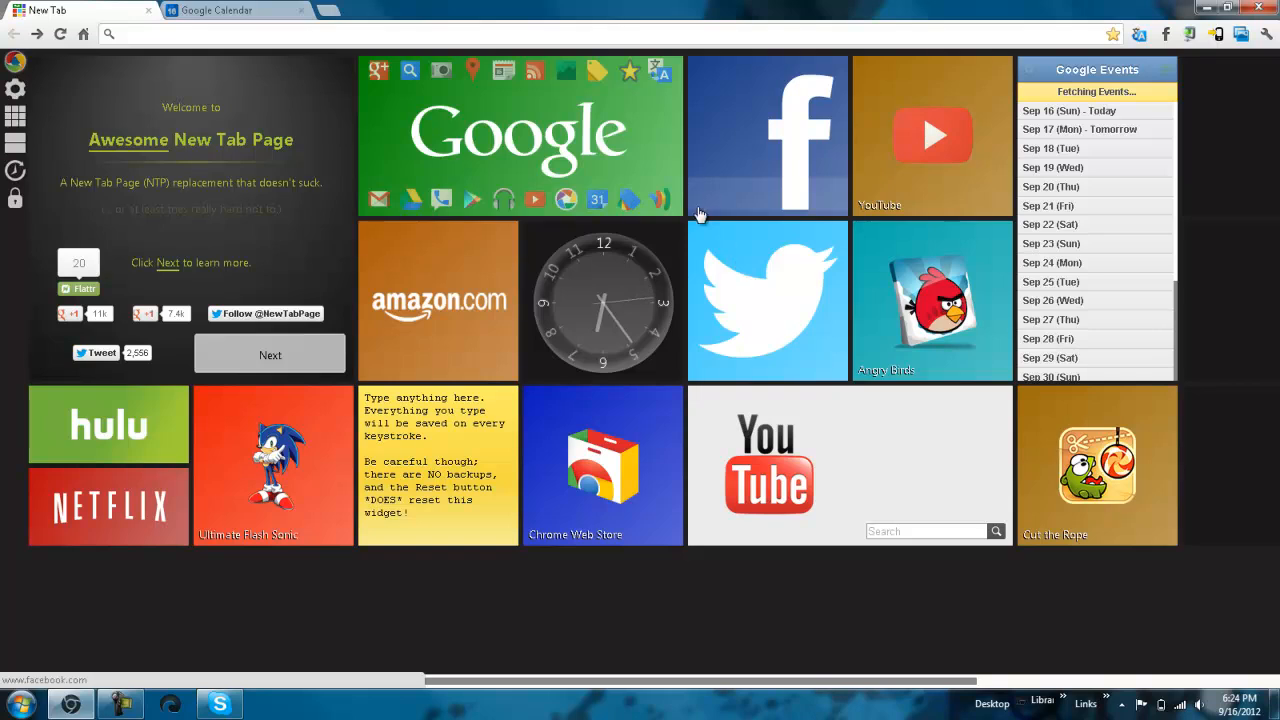
# - In Google Calendar's welcome setup, accept the time zone and continue
pyautogui.click(230, 14)
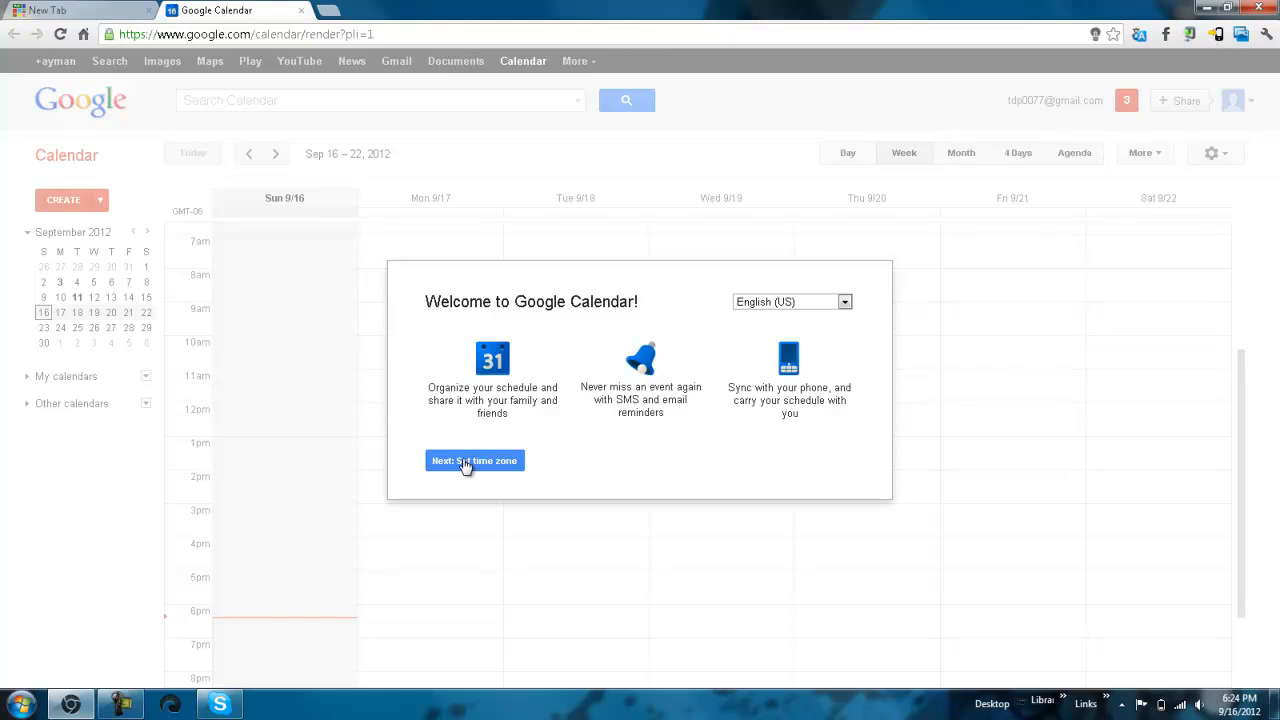
pyautogui.click(474, 460)
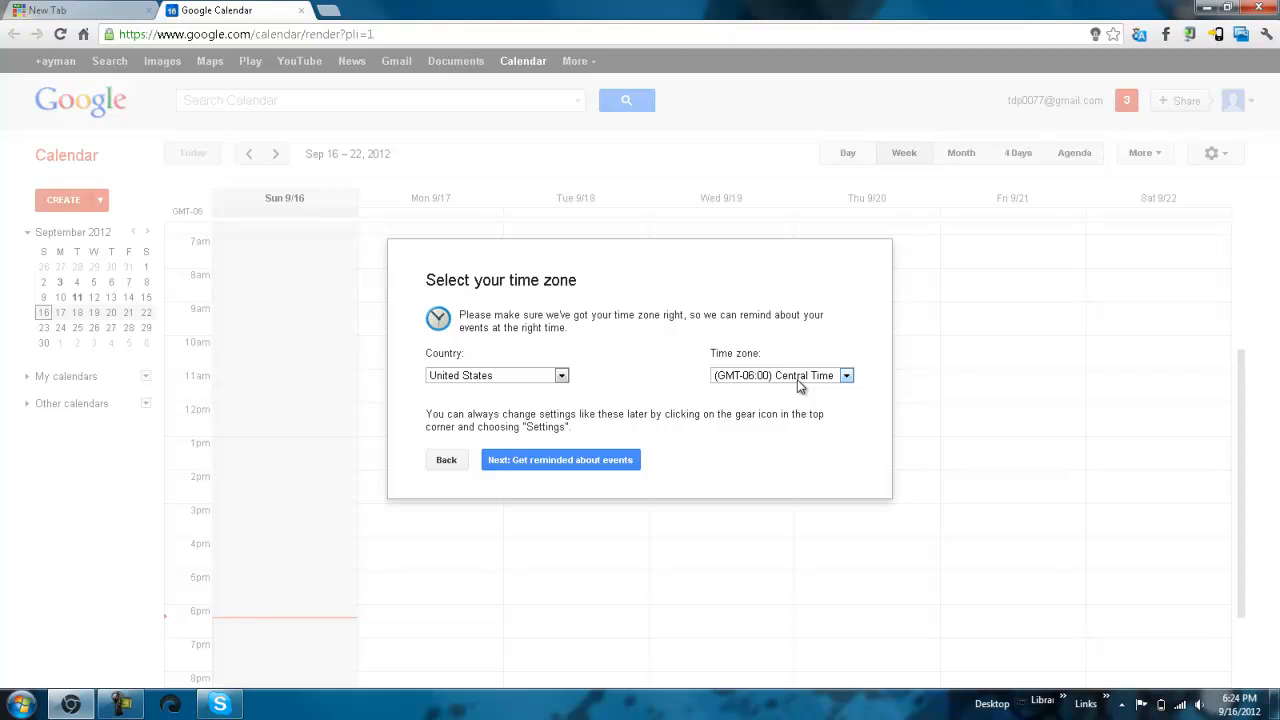
pyautogui.click(846, 376)
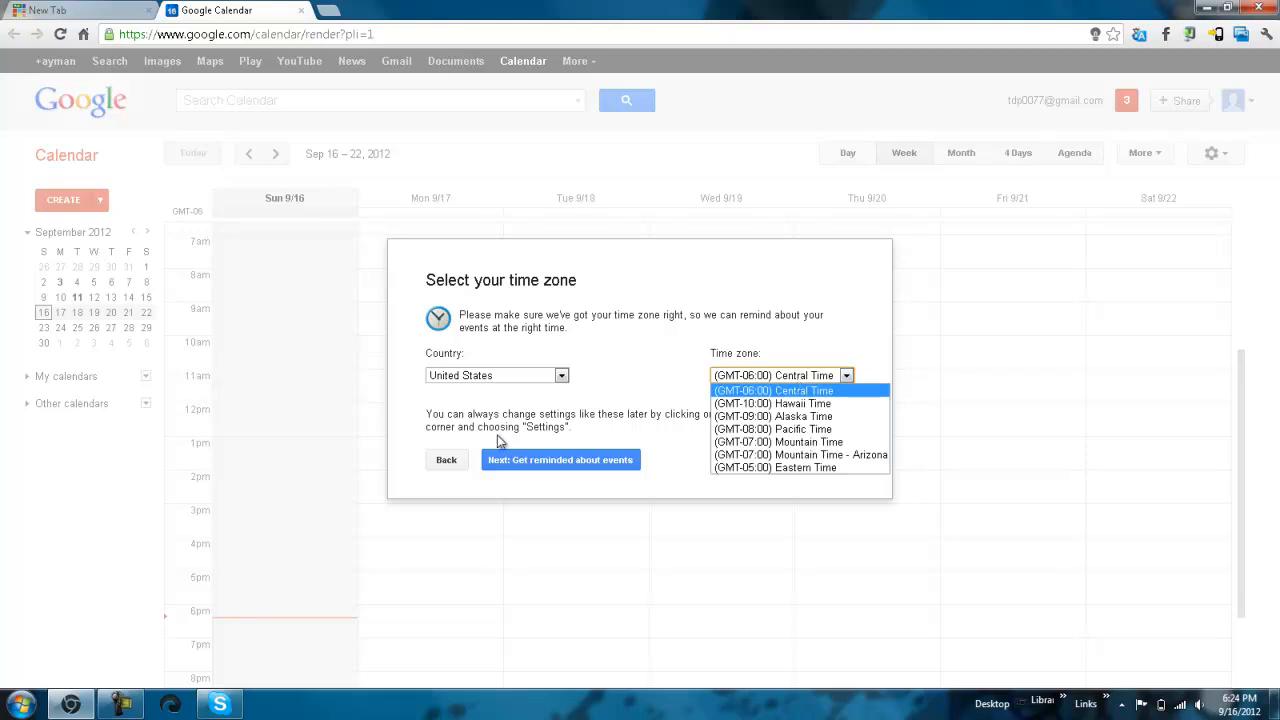
pyautogui.click(560, 458)
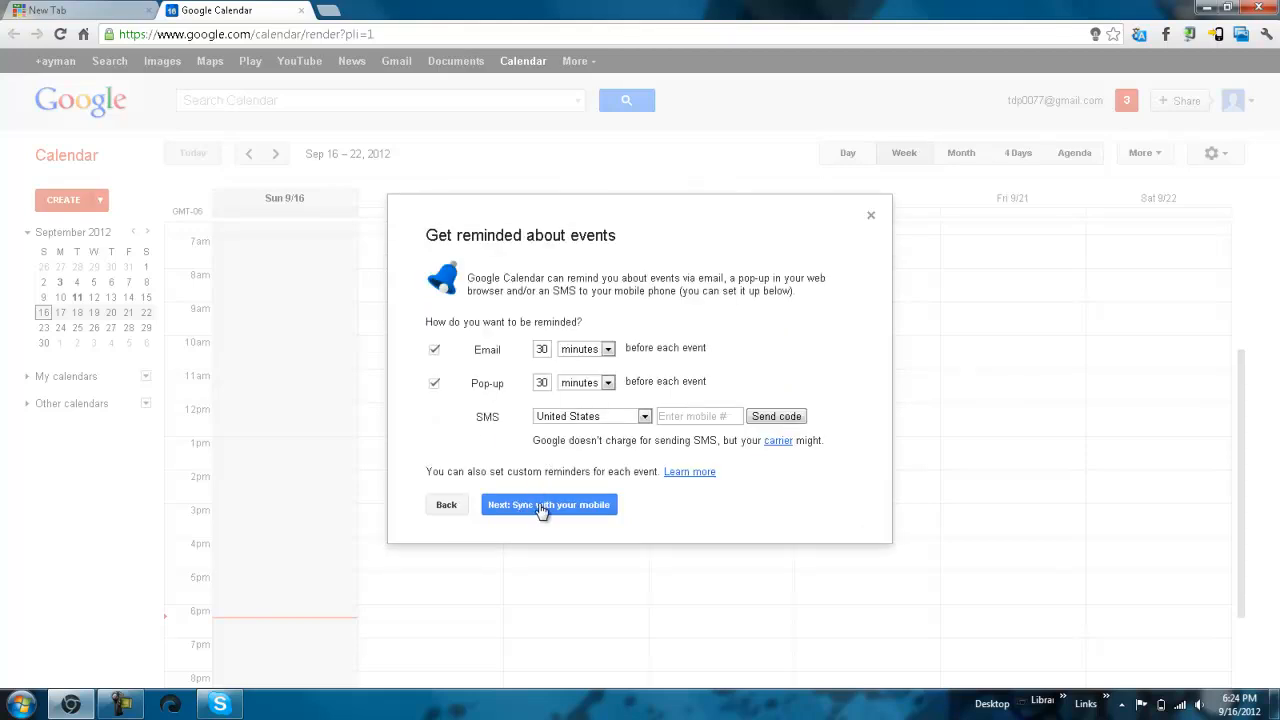
# - Keep default reminders, start using Google Calendar, then close its tab
pyautogui.click(548, 504)
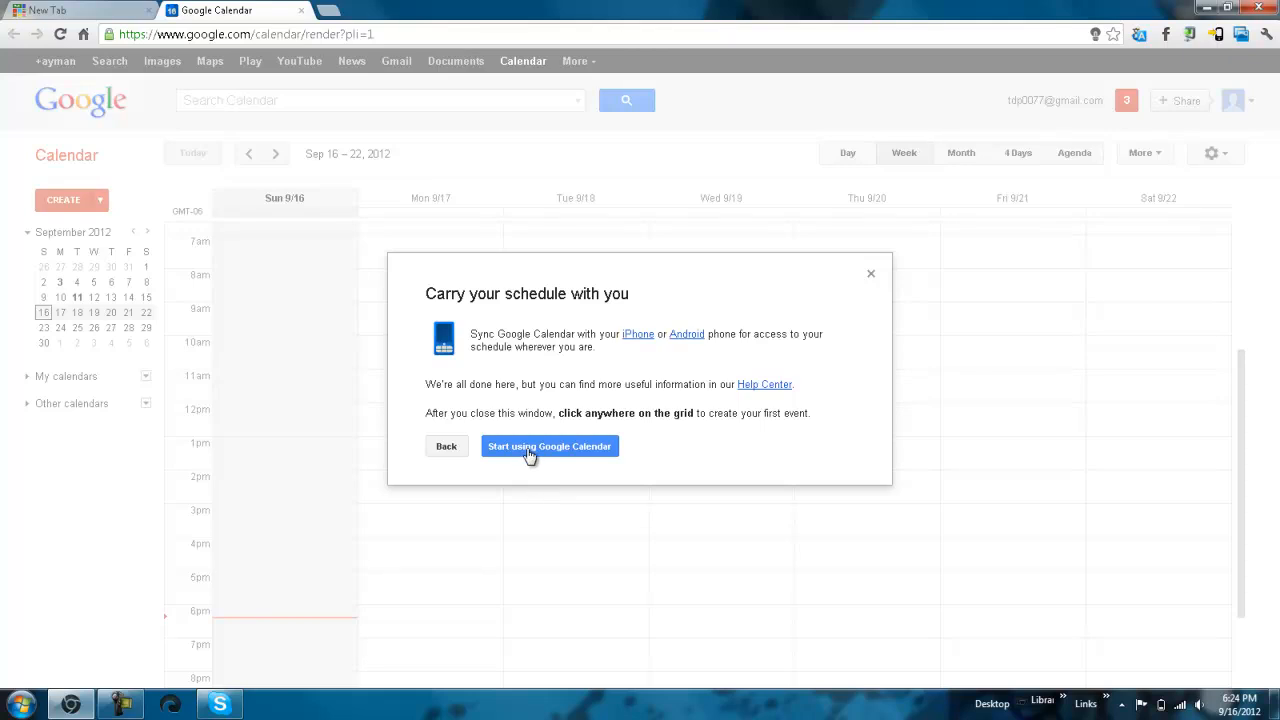
pyautogui.click(548, 446)
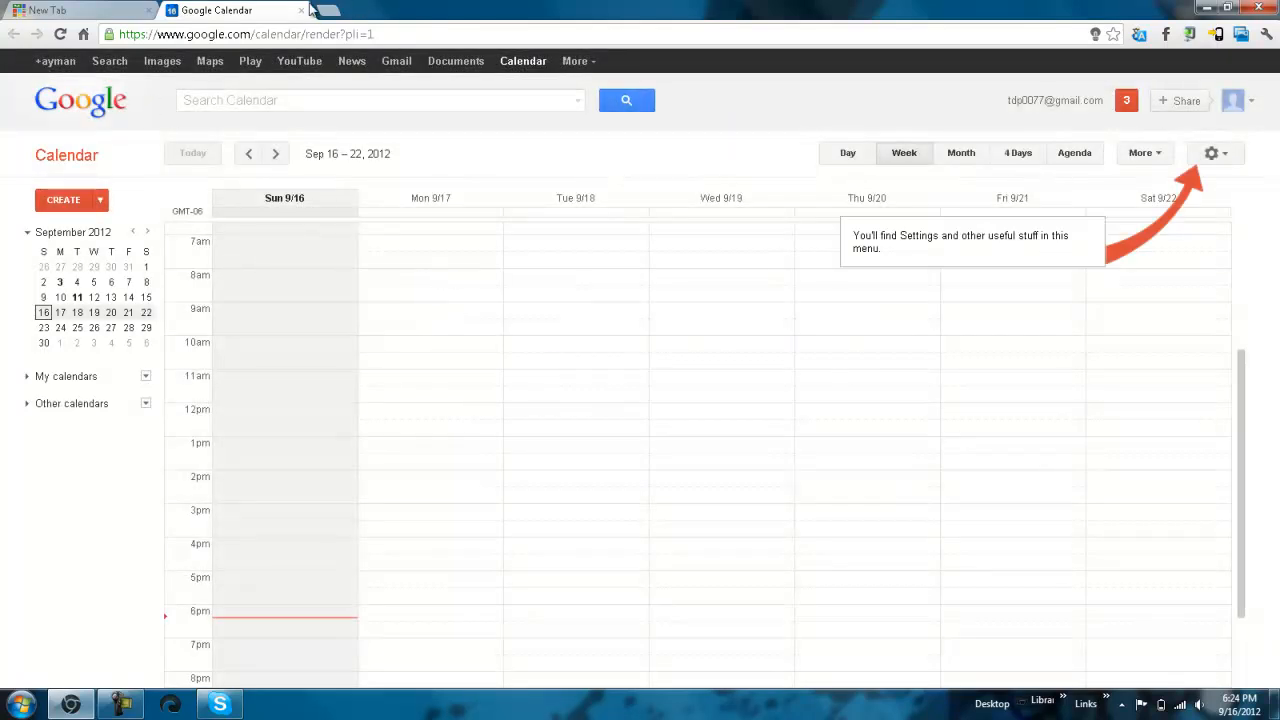
pyautogui.click(64, 10)
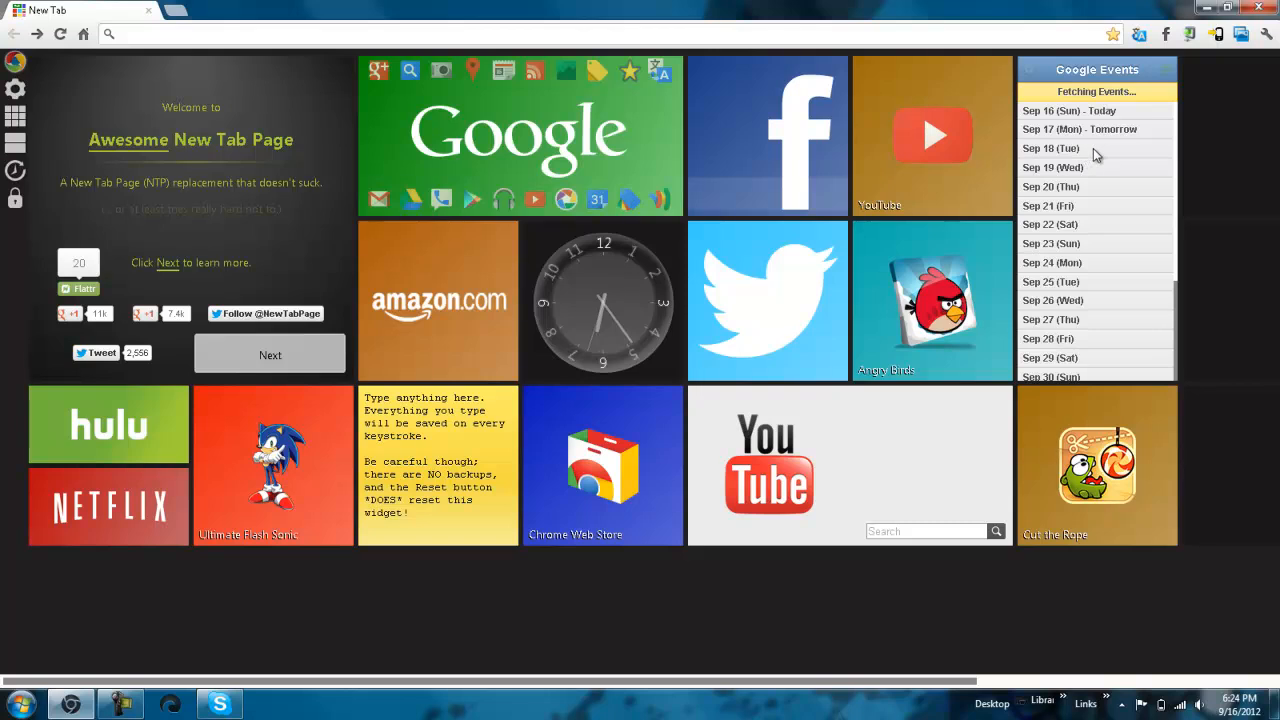
# - Scroll the Google Events widget to October dates, then launch the Chrome Web Store tile
pyautogui.scroll(-3)
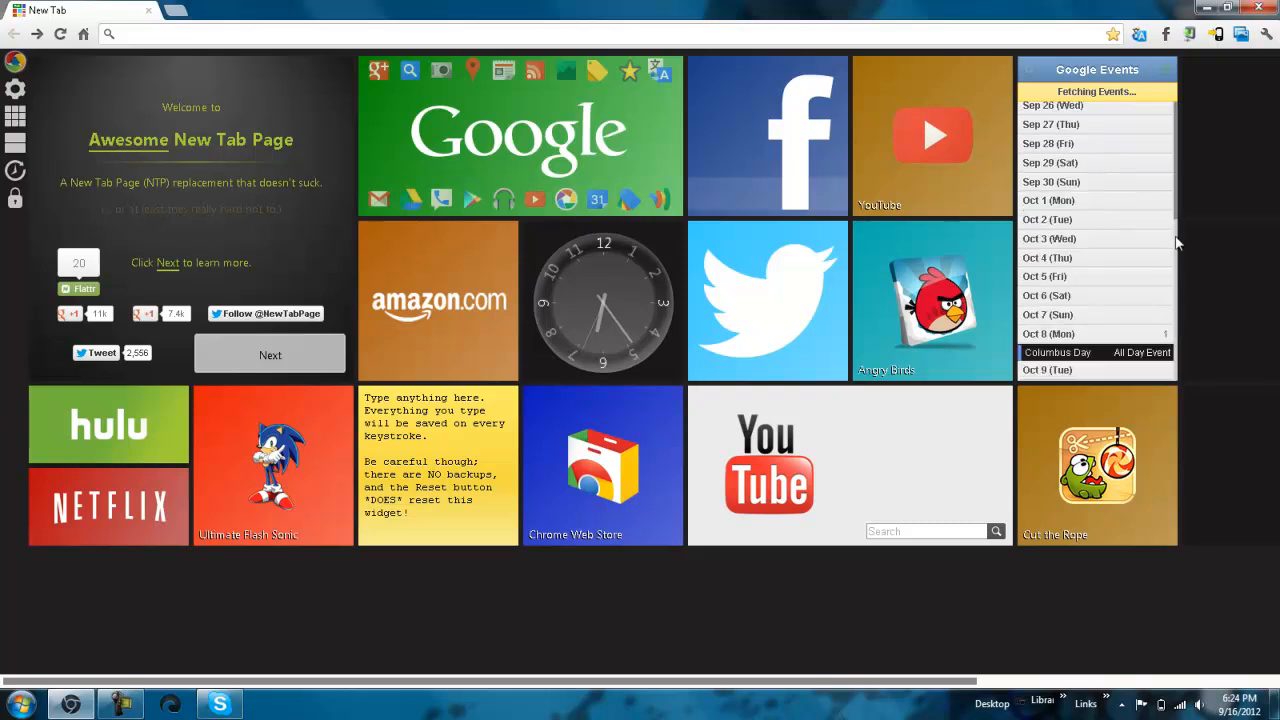
pyautogui.moveTo(792, 212)
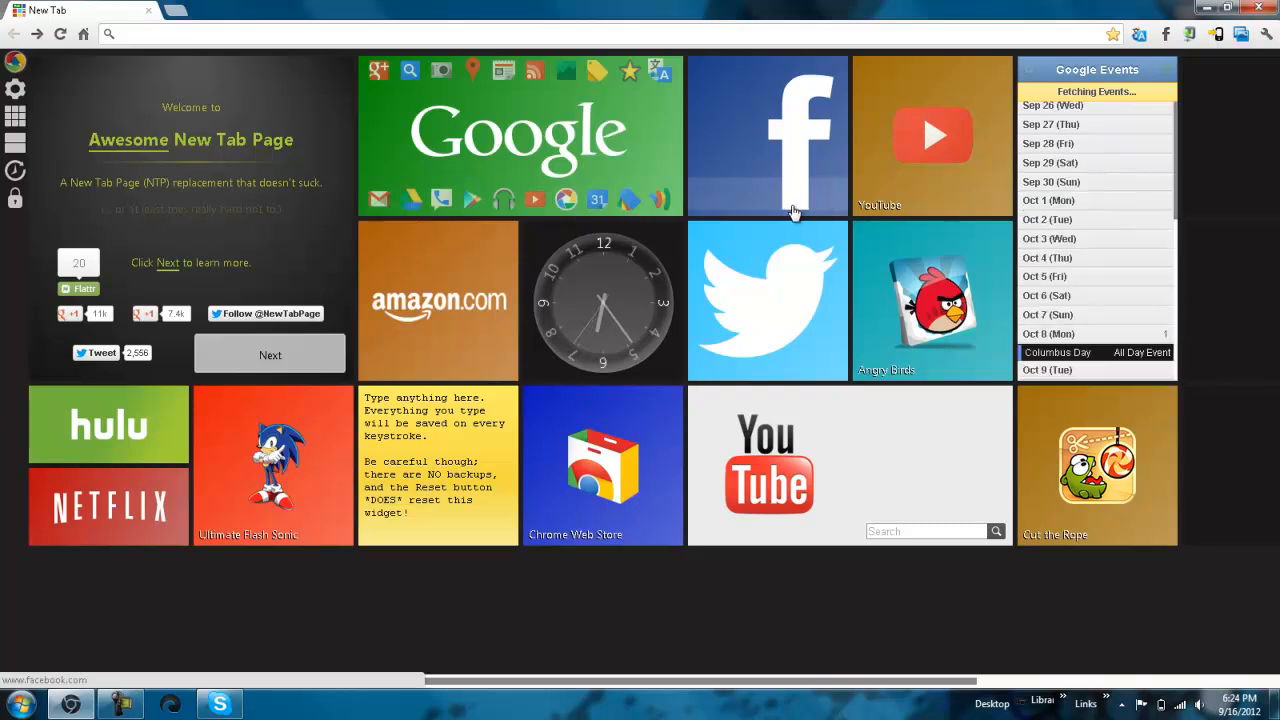
pyautogui.moveTo(440, 664)
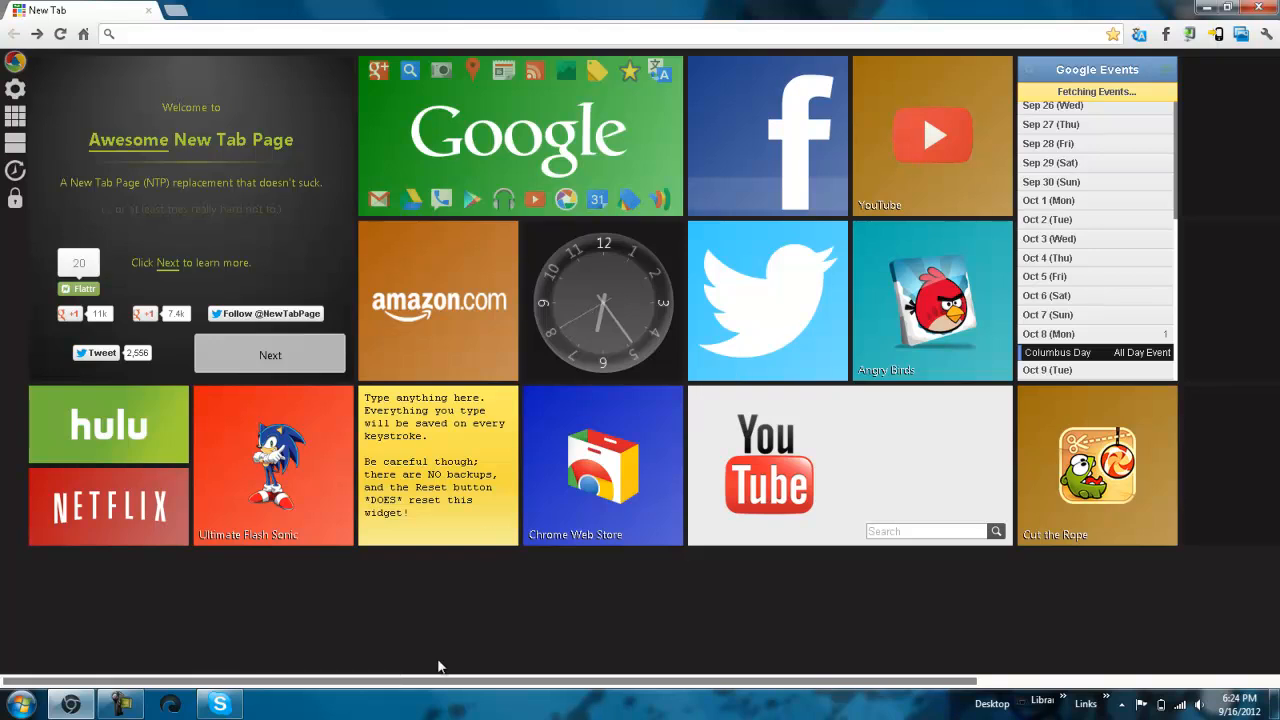
pyautogui.click(602, 466)
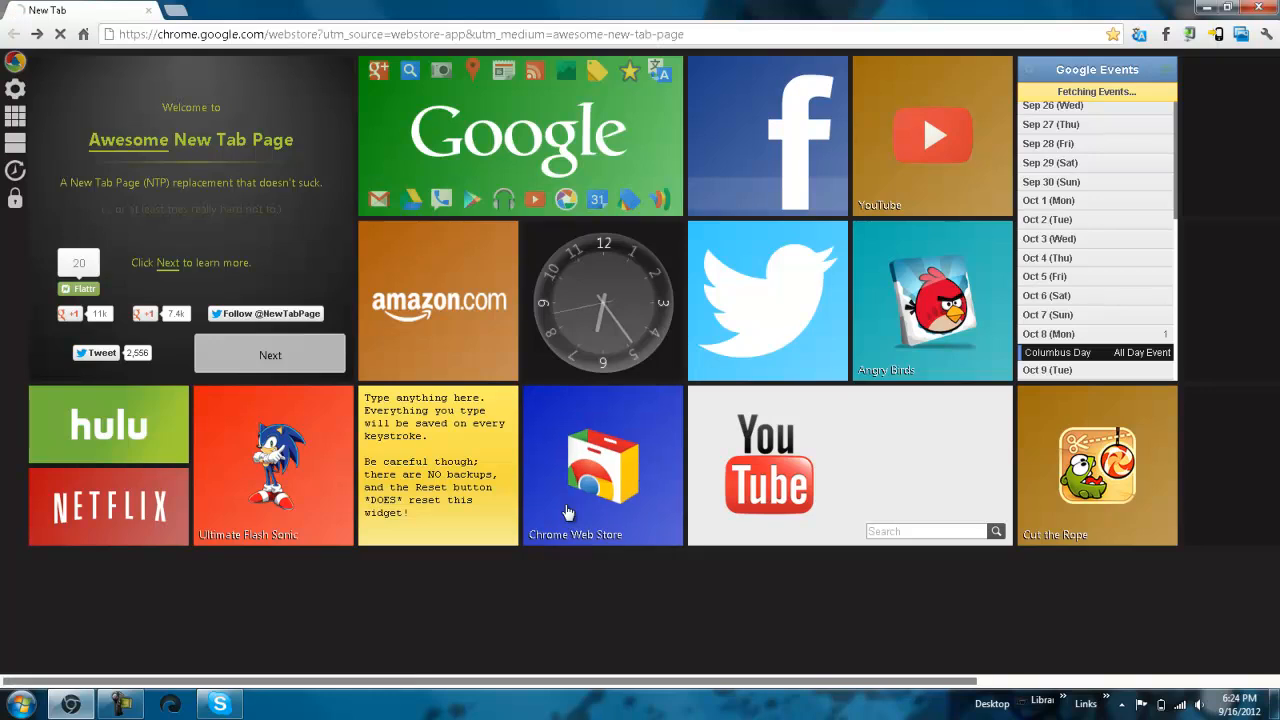
# - Search the store for "antp" and add the Digital Clock Widget [ANTP] to Chrome
pyautogui.click(602, 464)
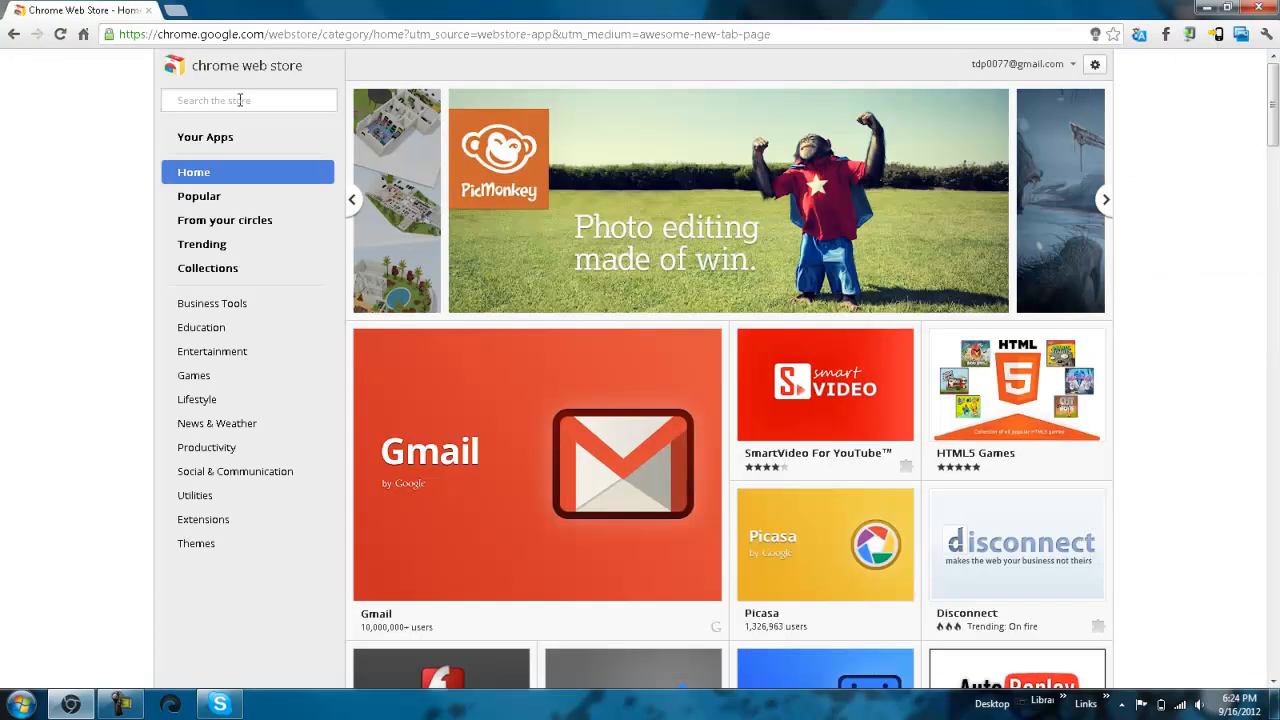
pyautogui.write('antp')
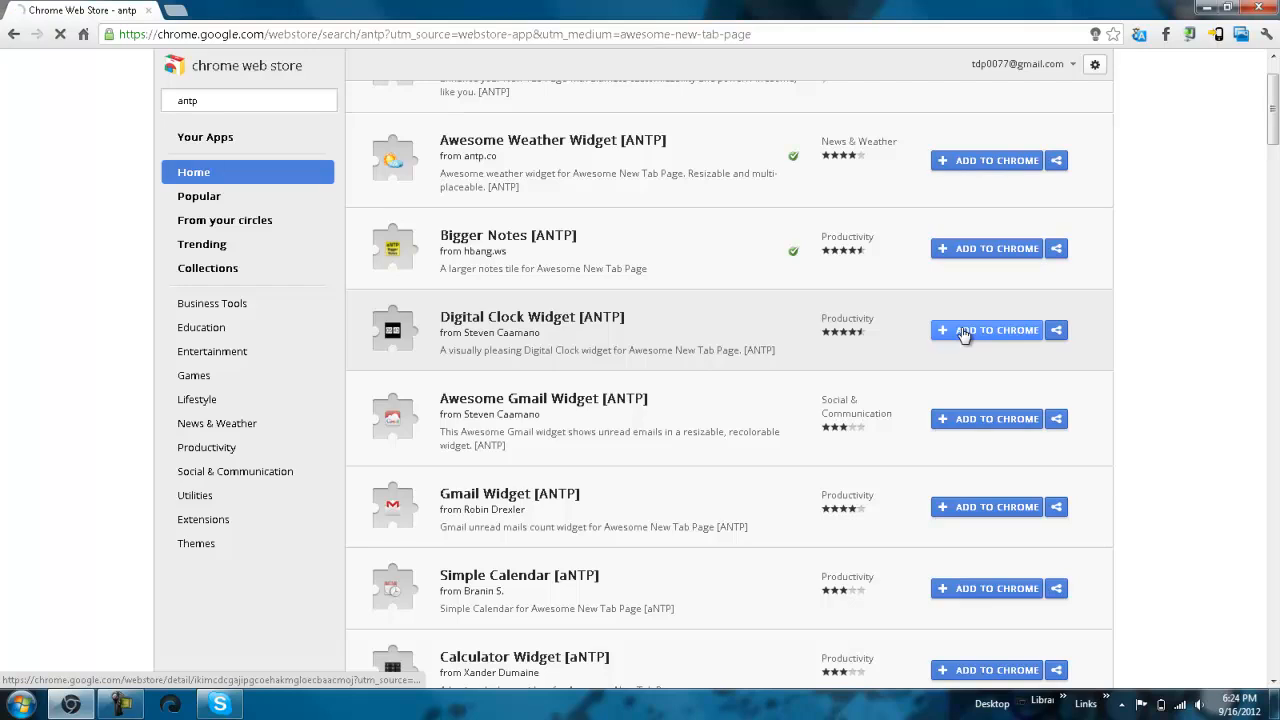
pyautogui.click(986, 330)
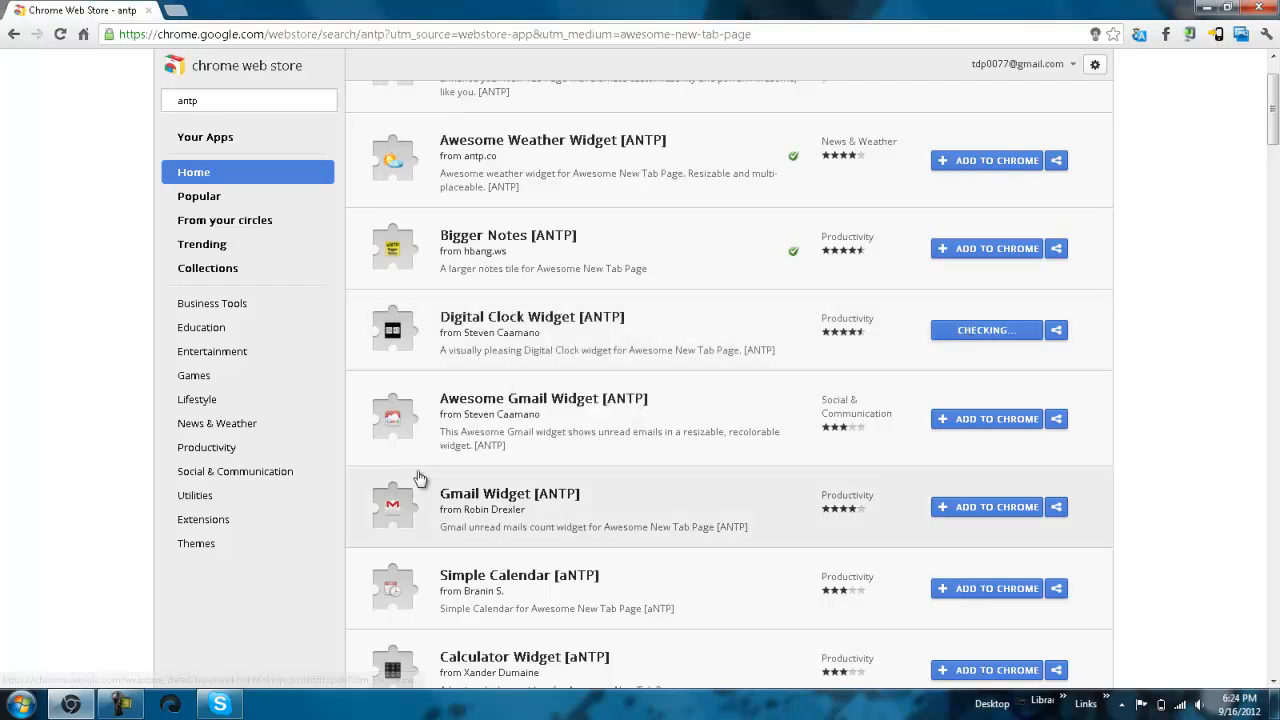
pyautogui.scroll(-3)
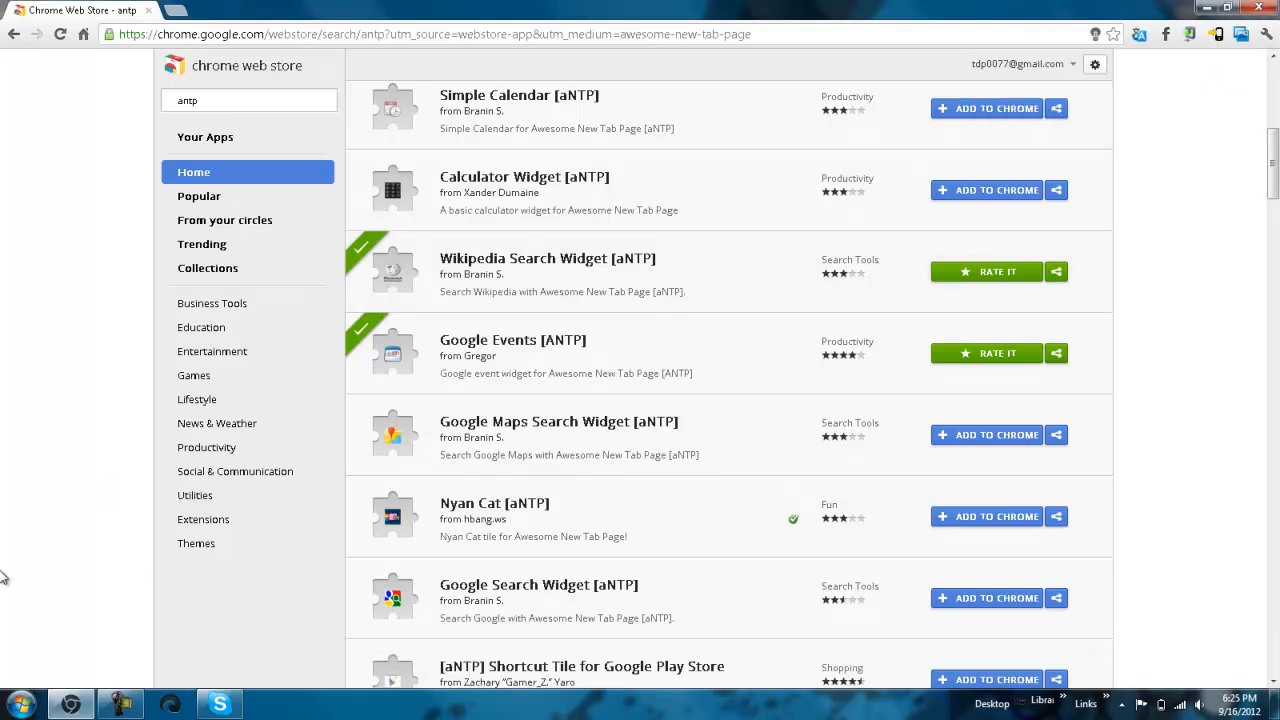
pyautogui.scroll(-3)
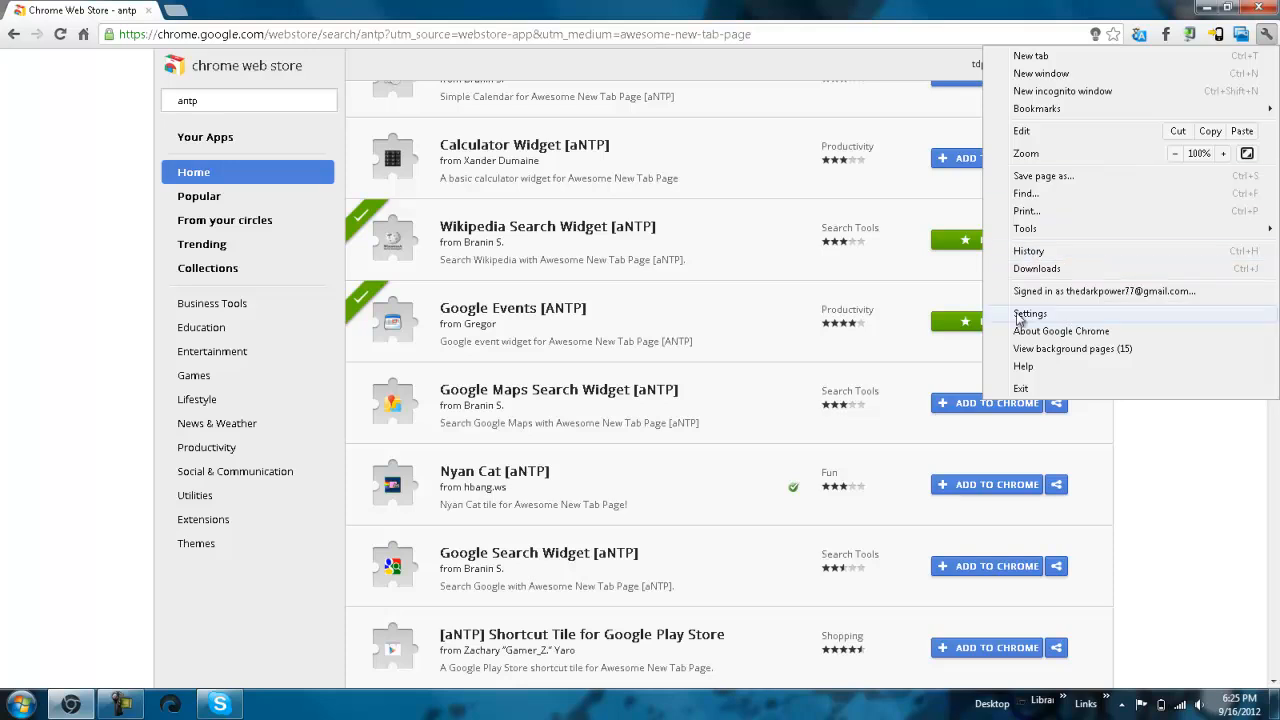
# - Show Chrome's installed extensions list with the Digital Clock Widget [ANTP] enabled
pyautogui.click(1030, 312)
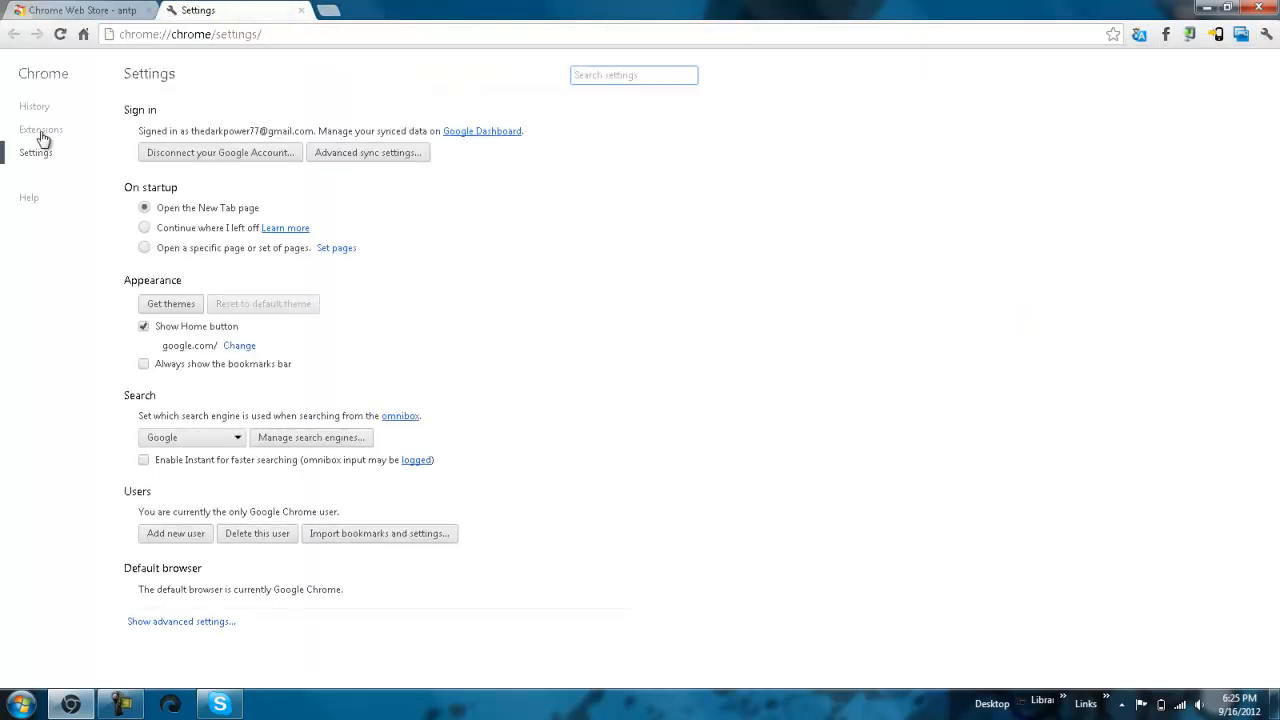
pyautogui.click(40, 130)
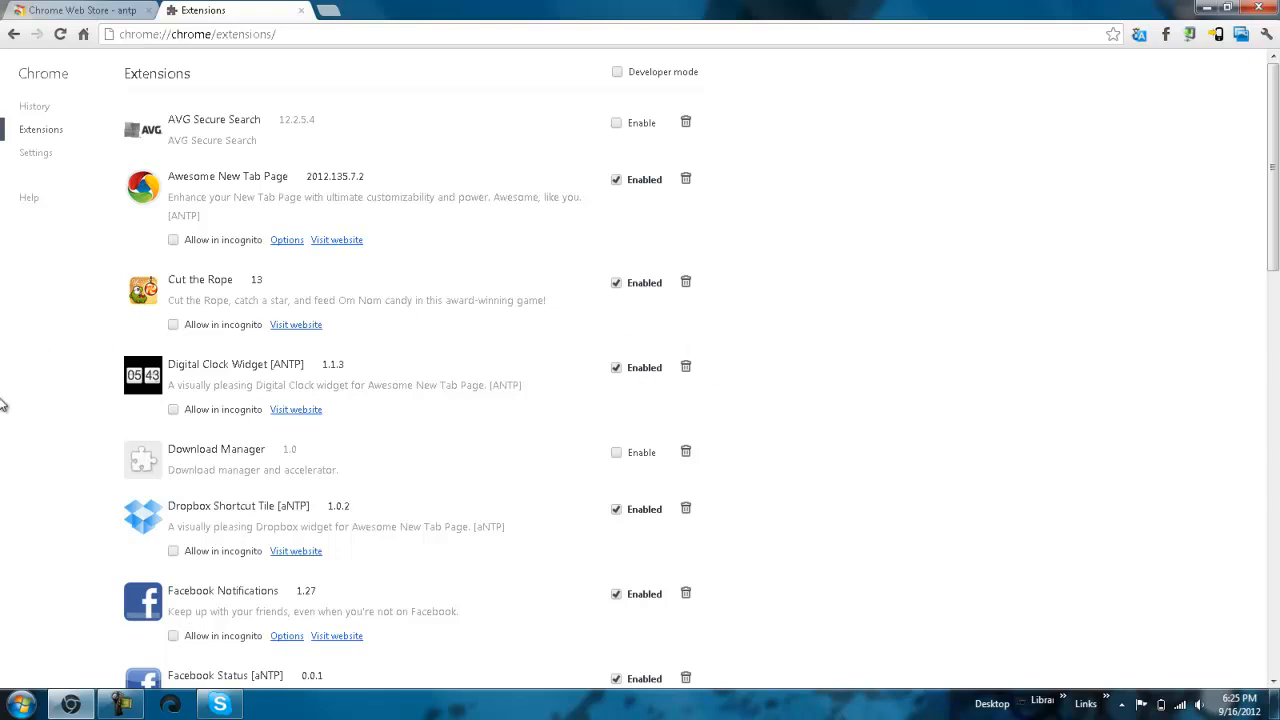
pyautogui.moveTo(320, 576)
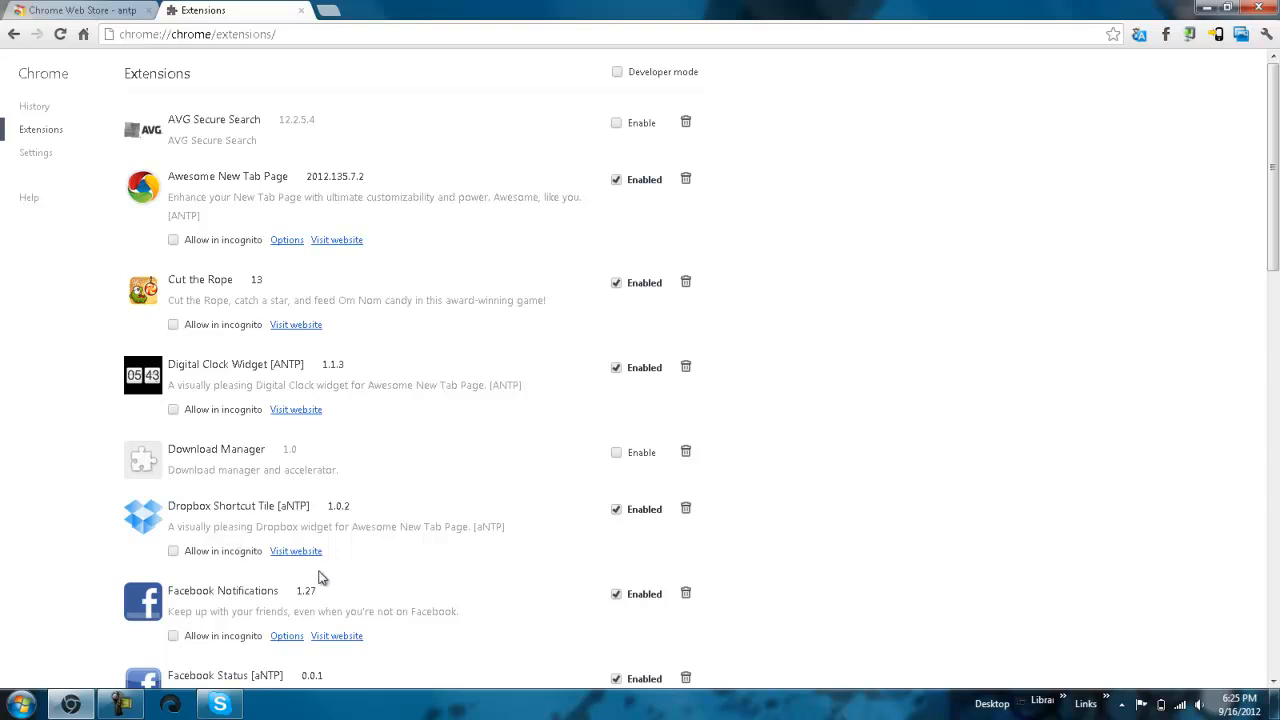
pyautogui.scroll(-3)
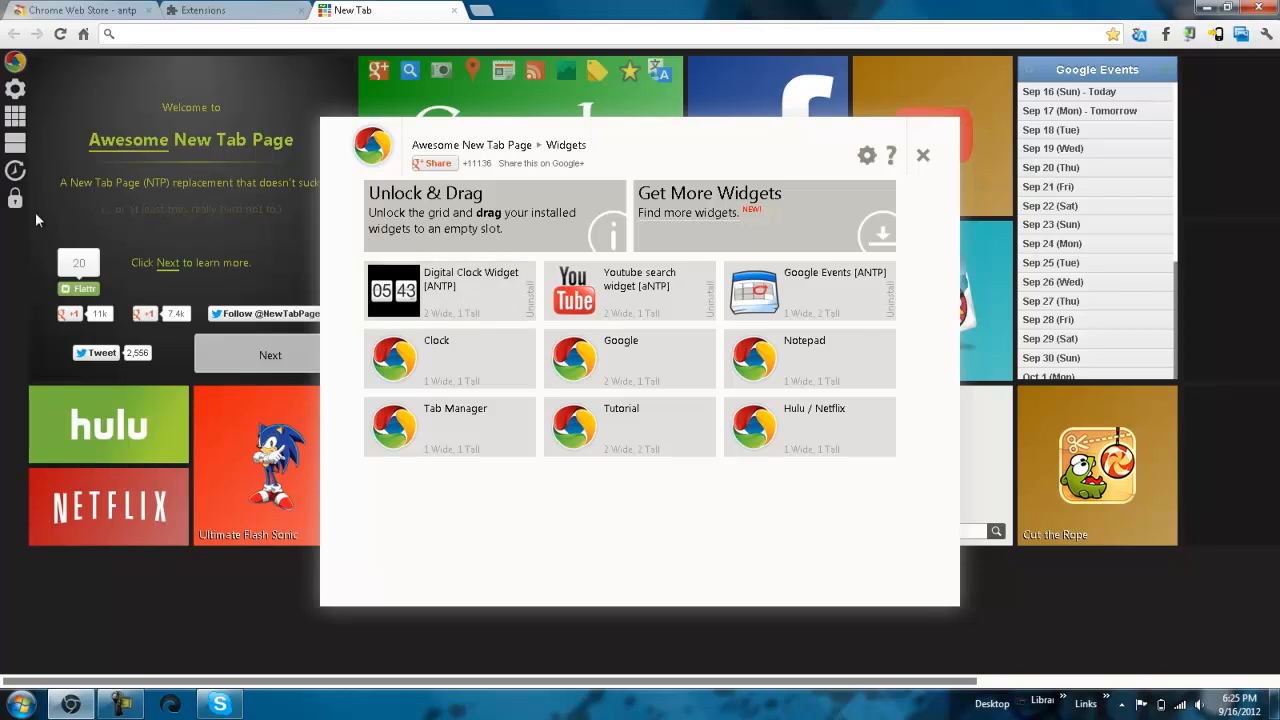
# - Place the Digital Clock Widget [ANTP] onto the tile grid beside the analog clock
pyautogui.click(922, 156)
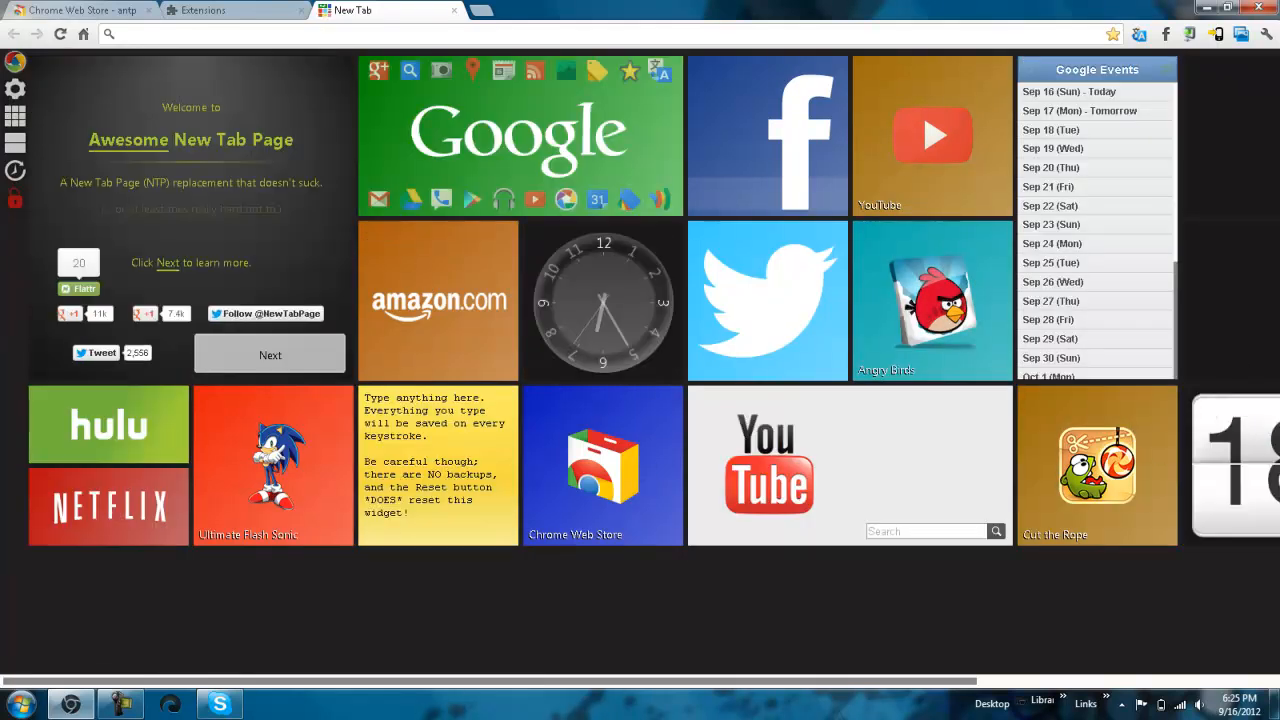
# - Scroll the Web Store 'antp' results down to Facebook Status, SleepTime and Chillibeat player
pyautogui.click(76, 16)
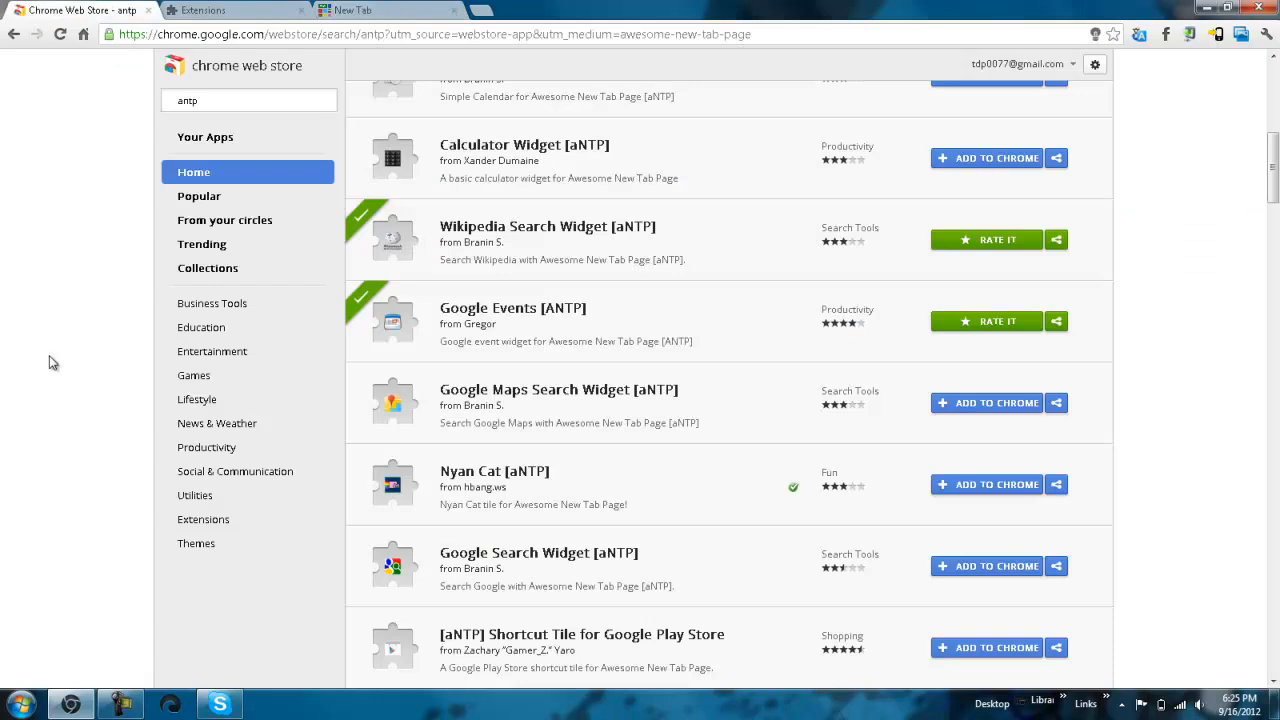
pyautogui.scroll(-3)
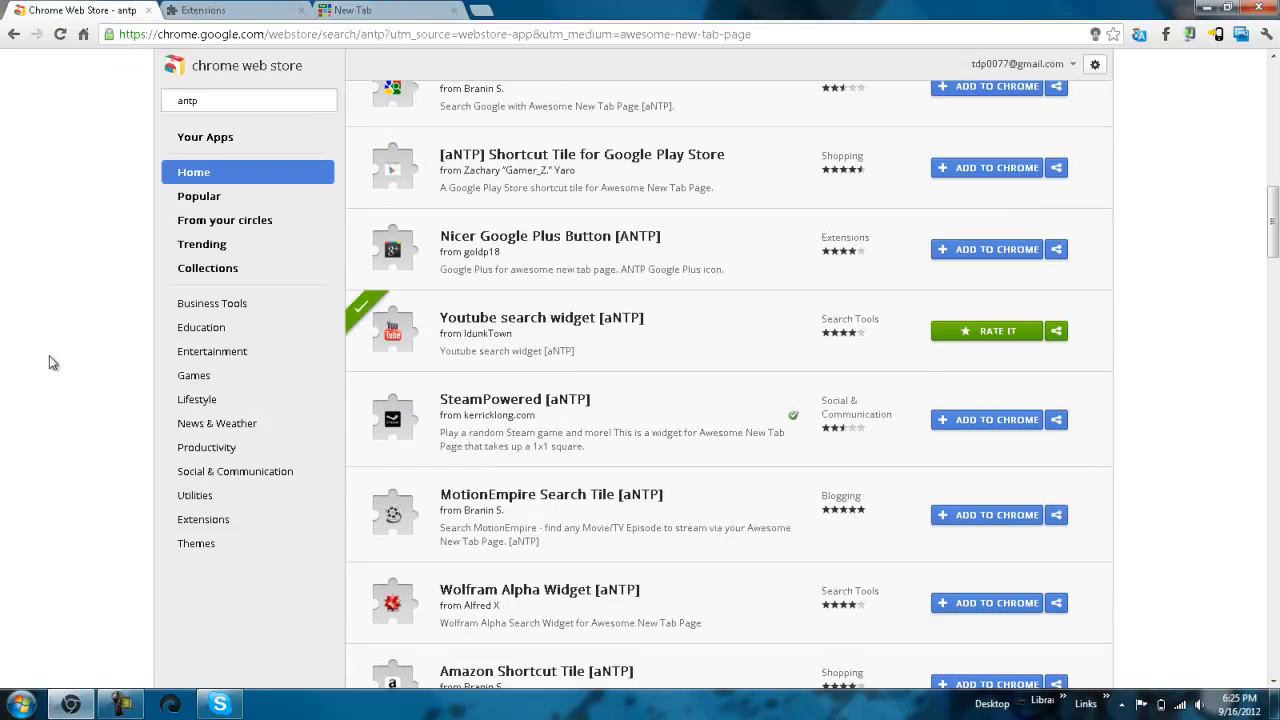
pyautogui.scroll(-3)
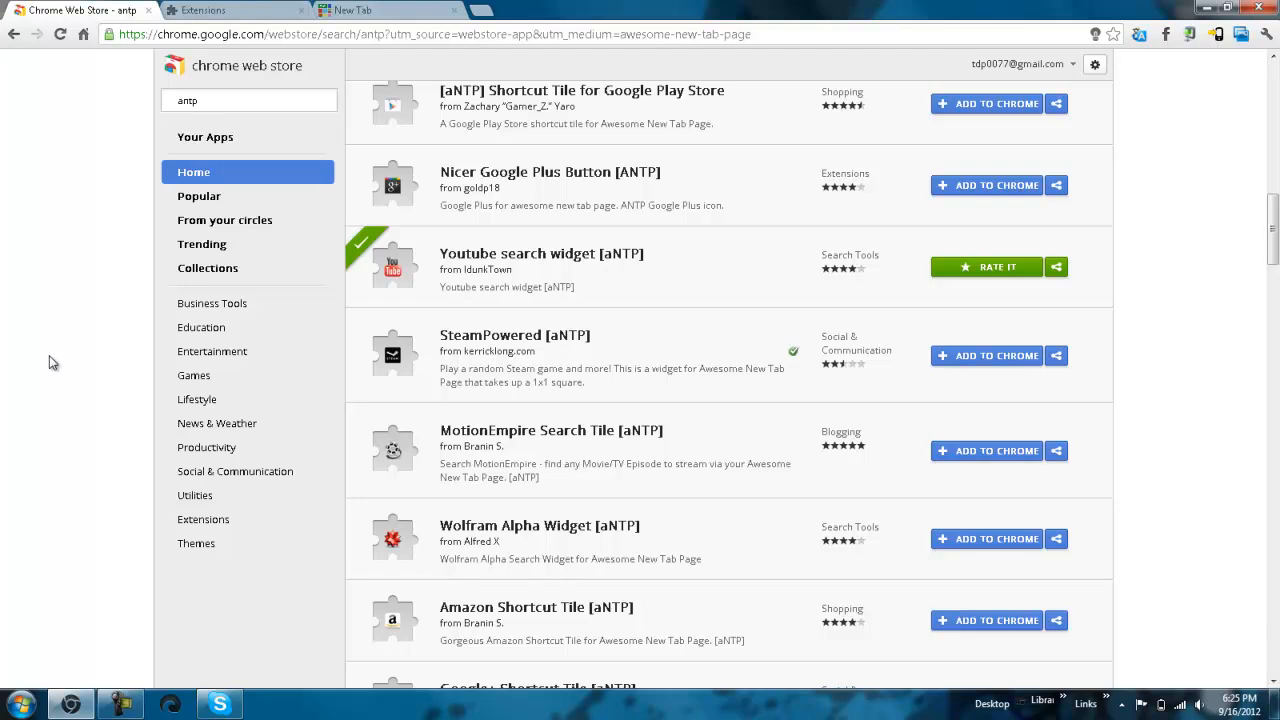
pyautogui.scroll(-3)
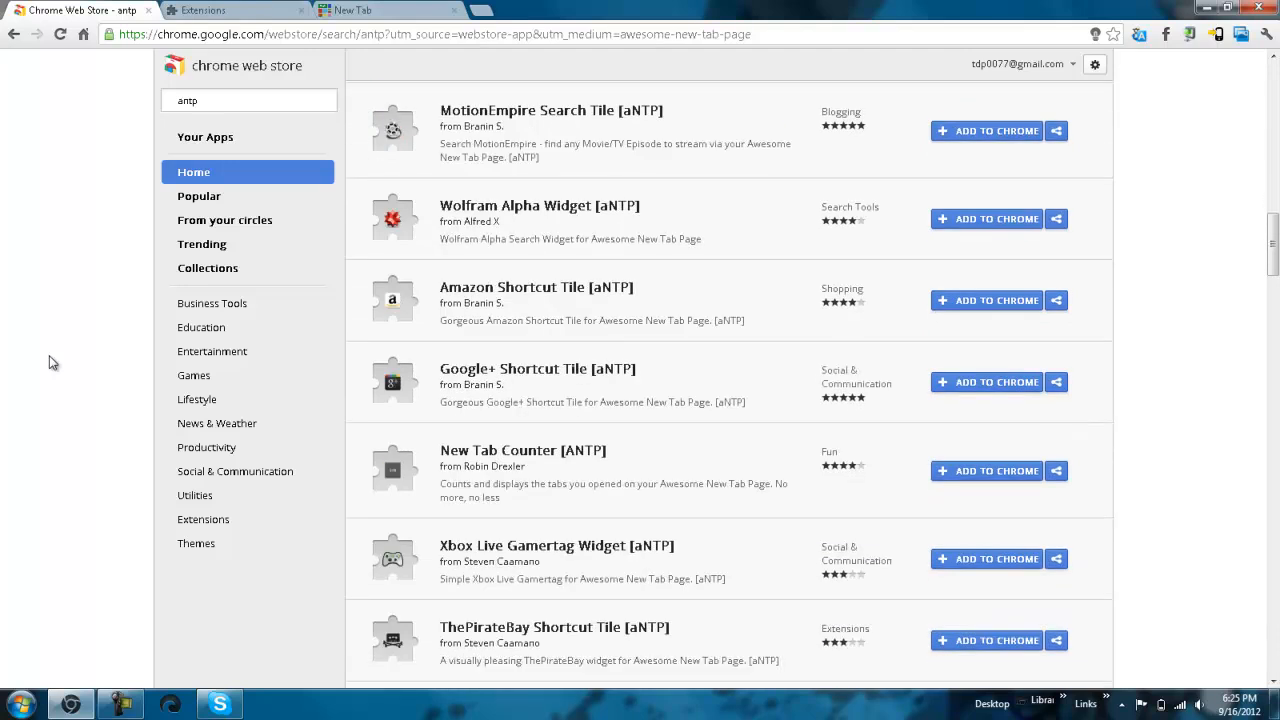
pyautogui.scroll(-3)
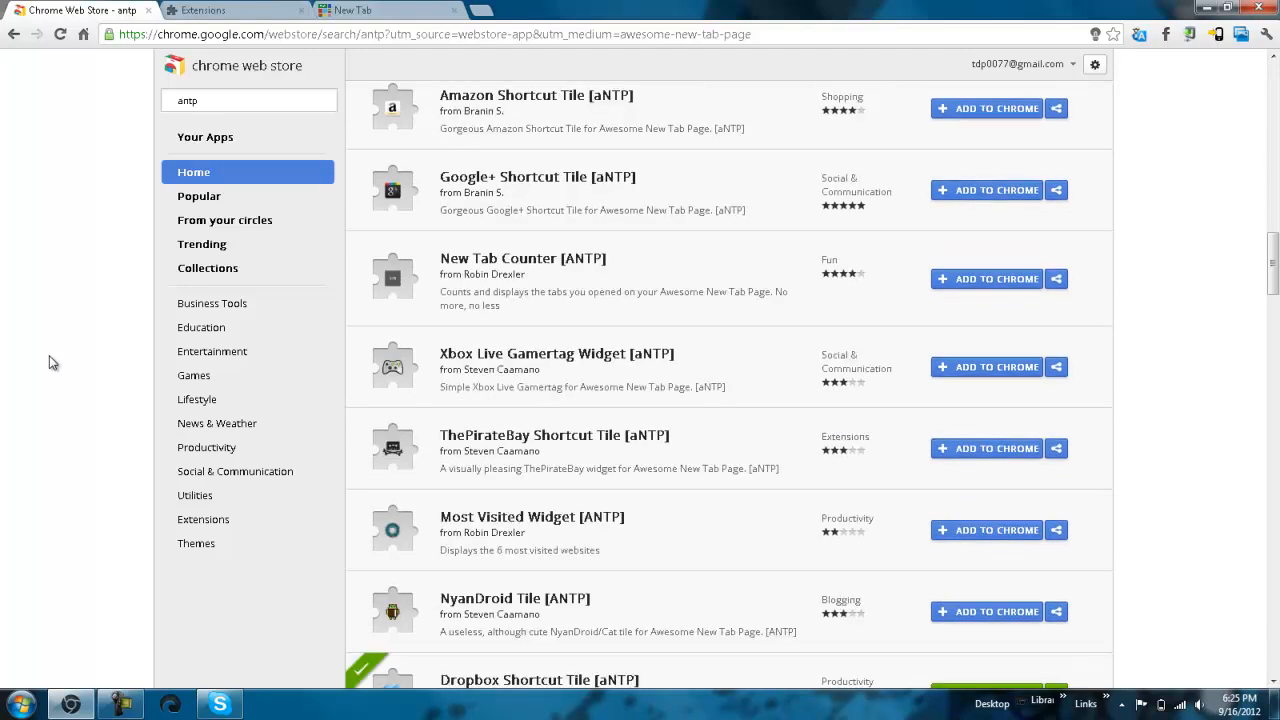
pyautogui.scroll(-3)
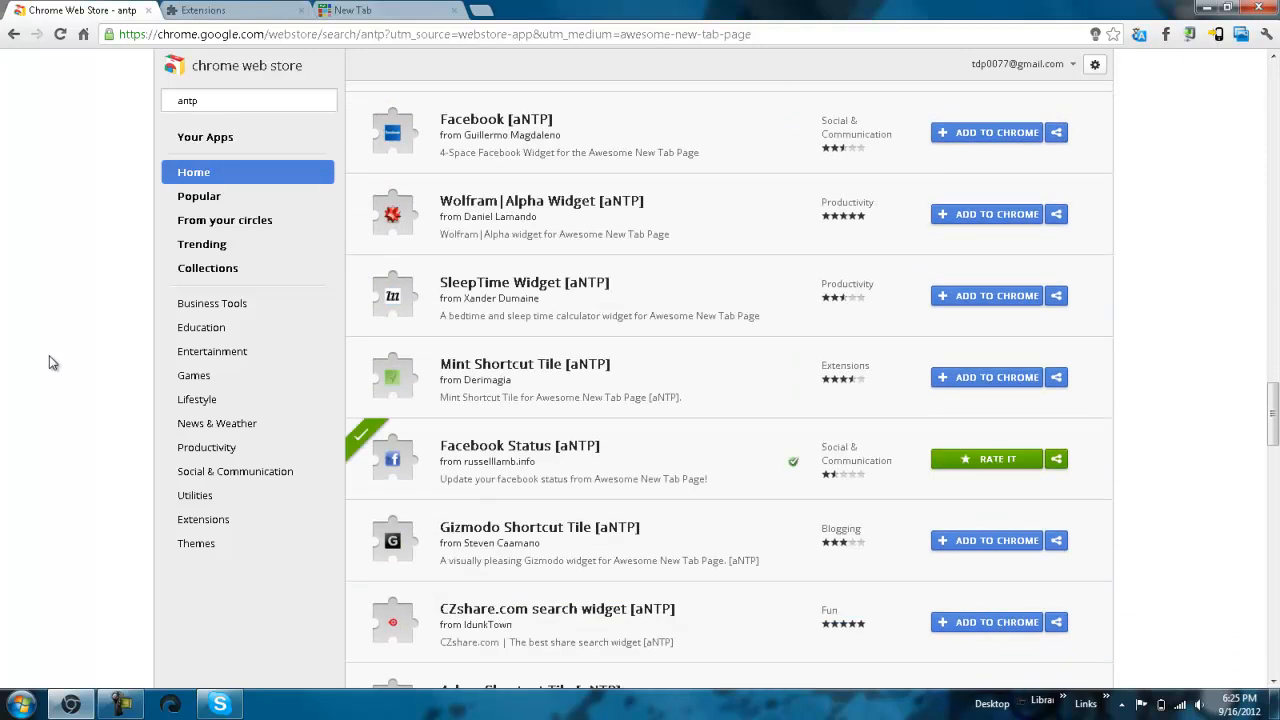
pyautogui.scroll(-3)
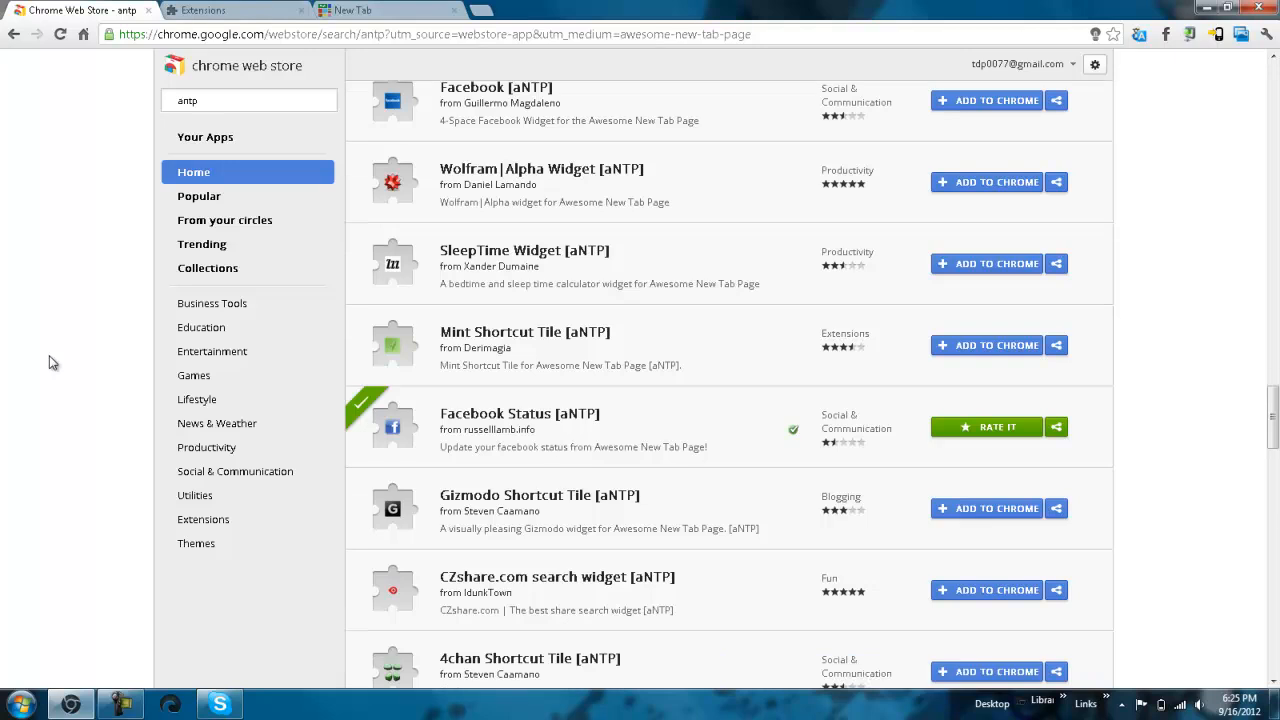
pyautogui.scroll(-3)
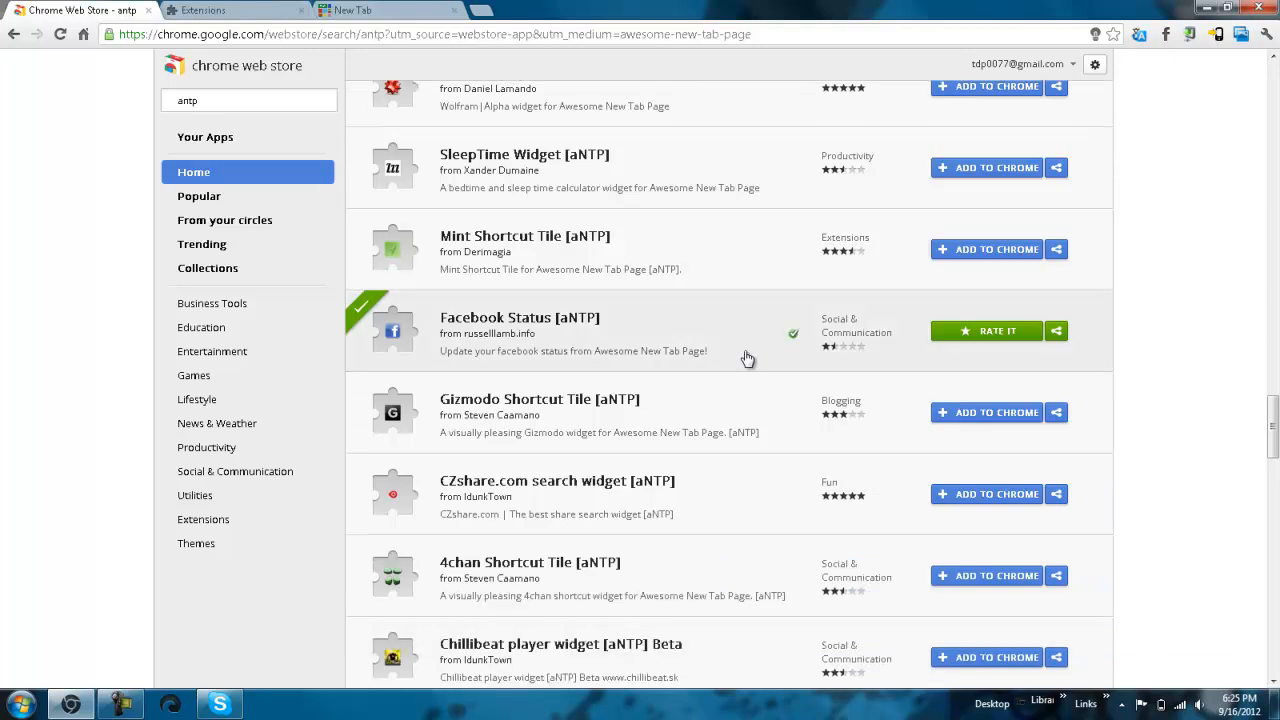
pyautogui.moveTo(492, 366)
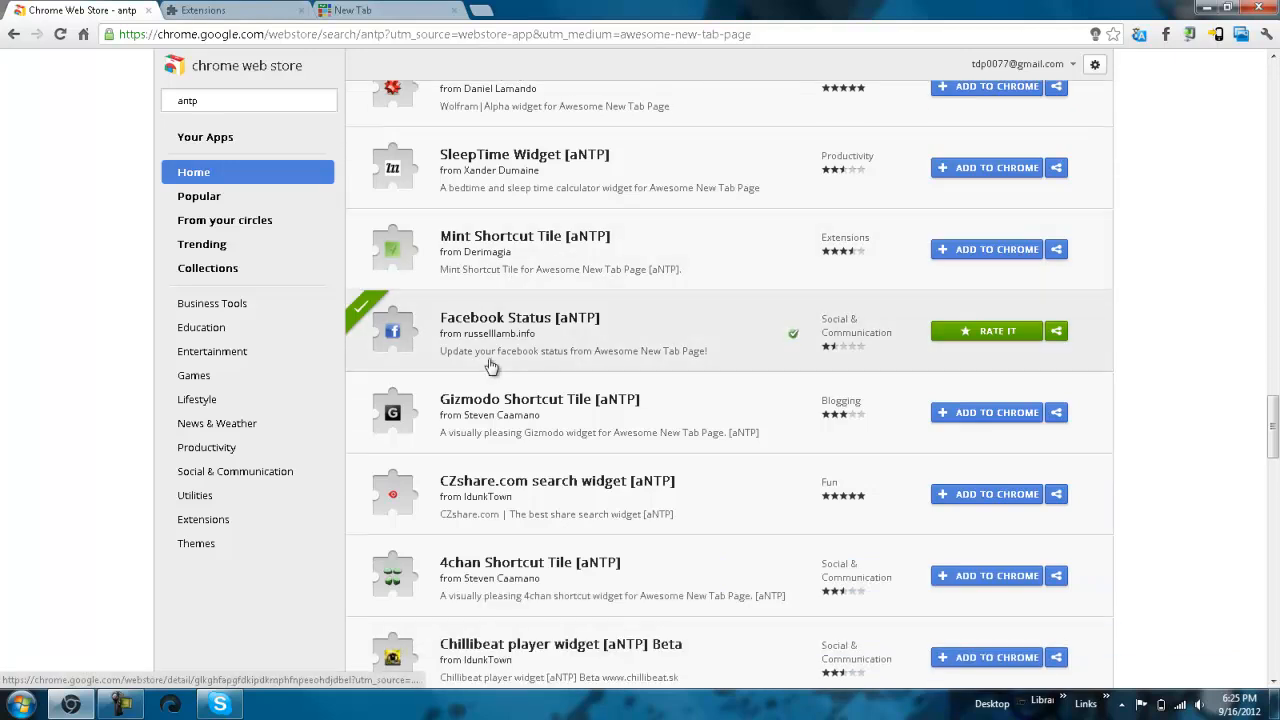
# - Review the Facebook Status [aNTP] listing's overview, details and reviews, then return to results
pyautogui.click(520, 318)
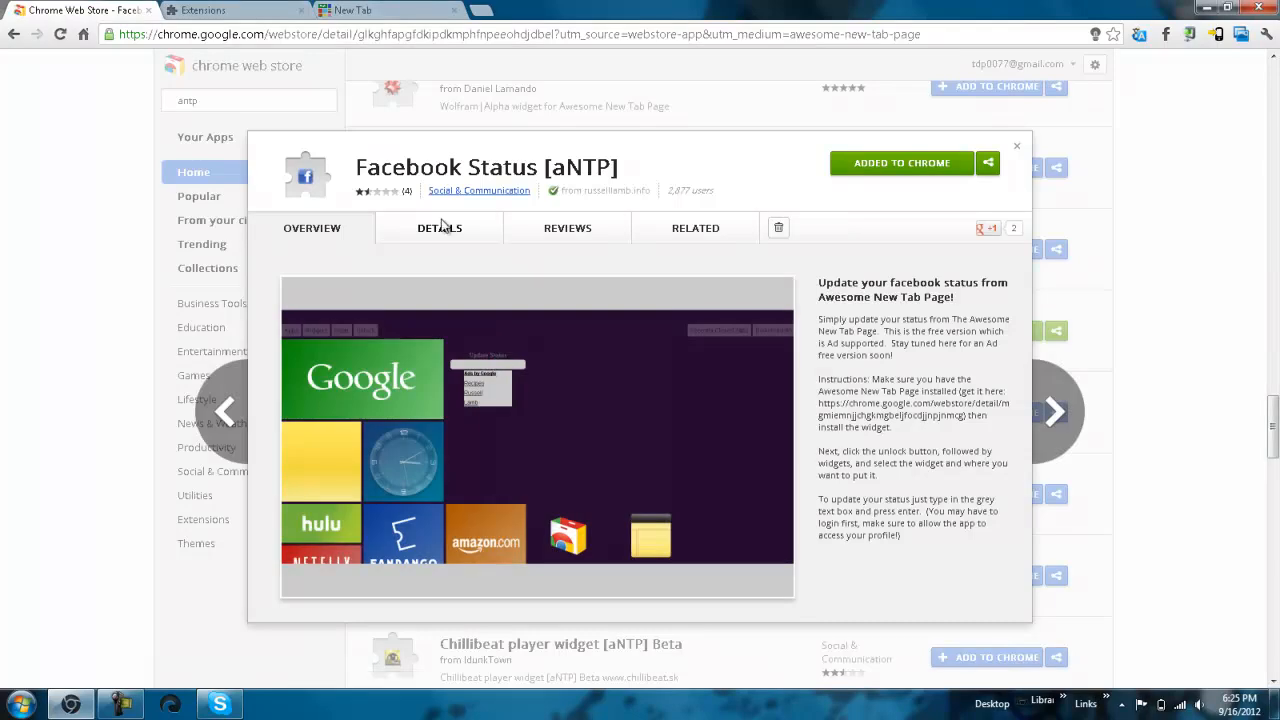
pyautogui.click(440, 228)
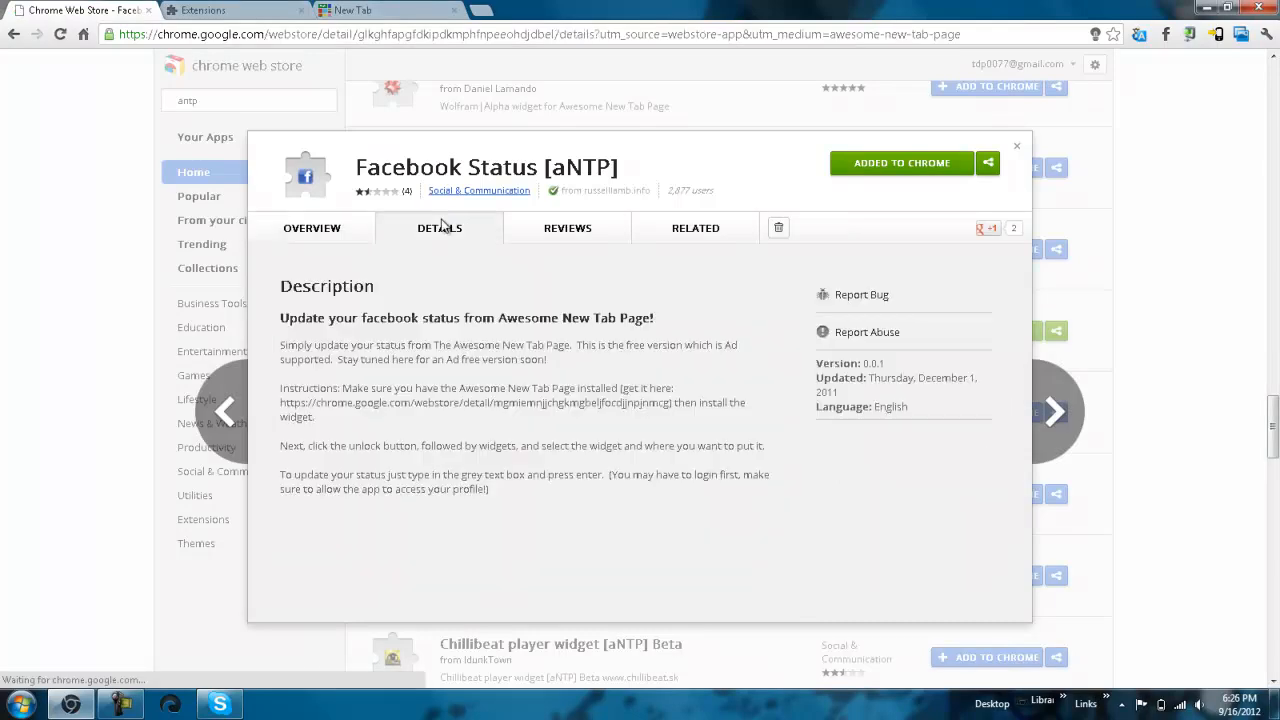
pyautogui.click(312, 228)
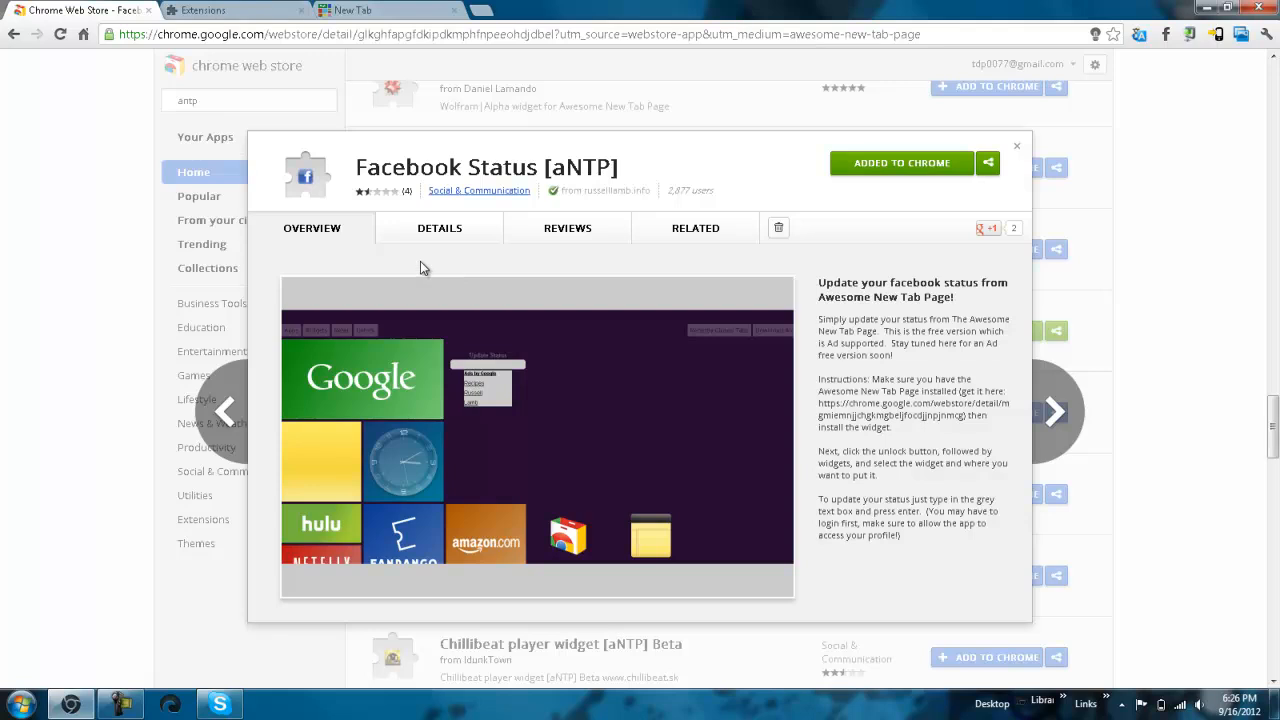
pyautogui.click(440, 228)
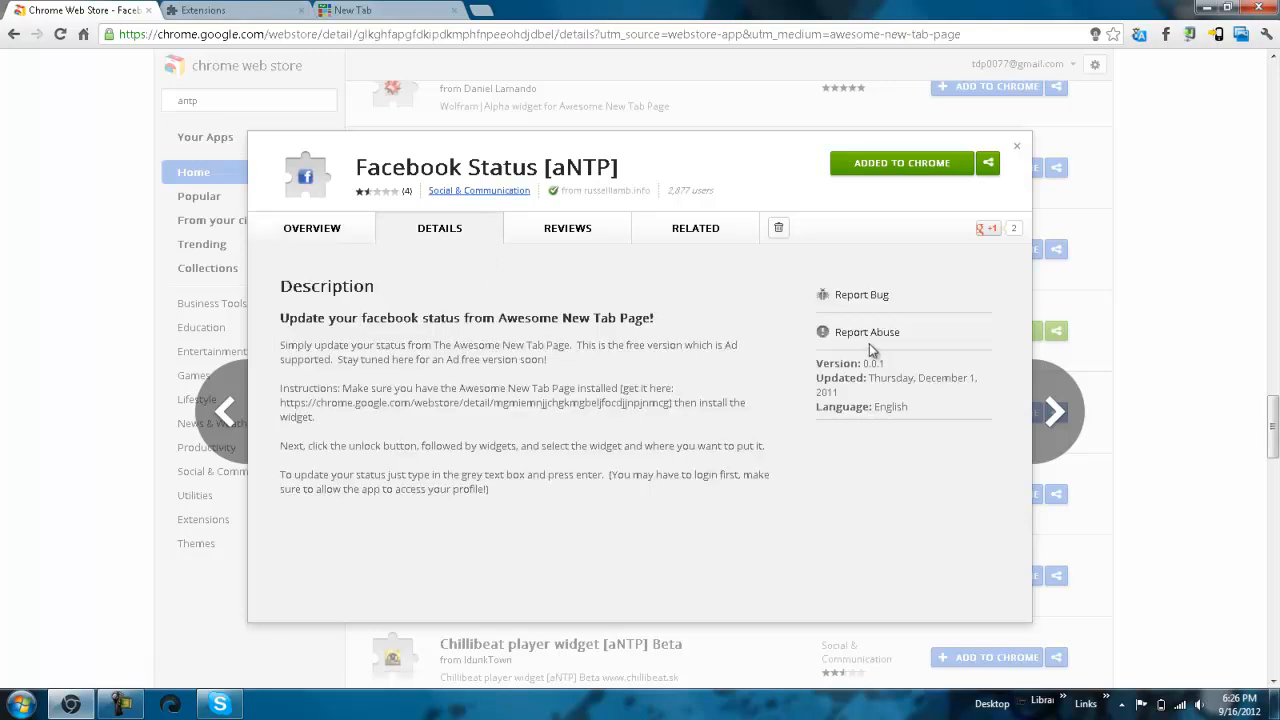
pyautogui.click(568, 228)
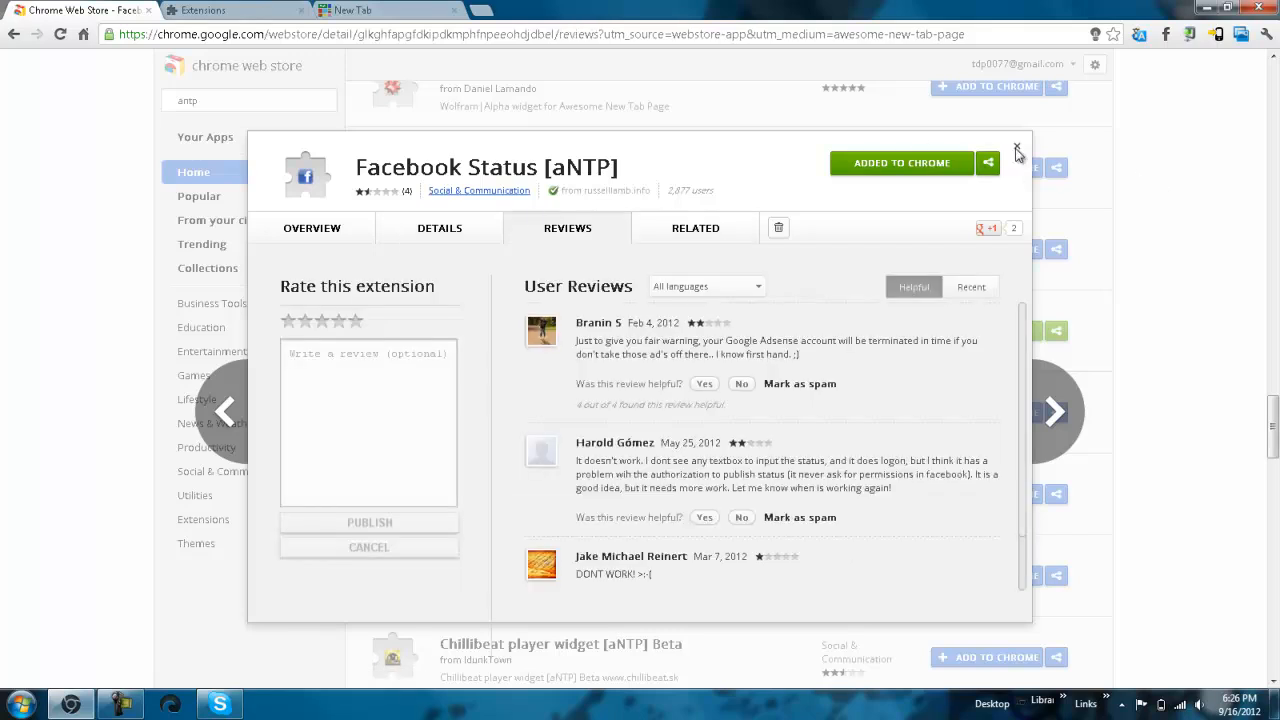
pyautogui.click(1016, 150)
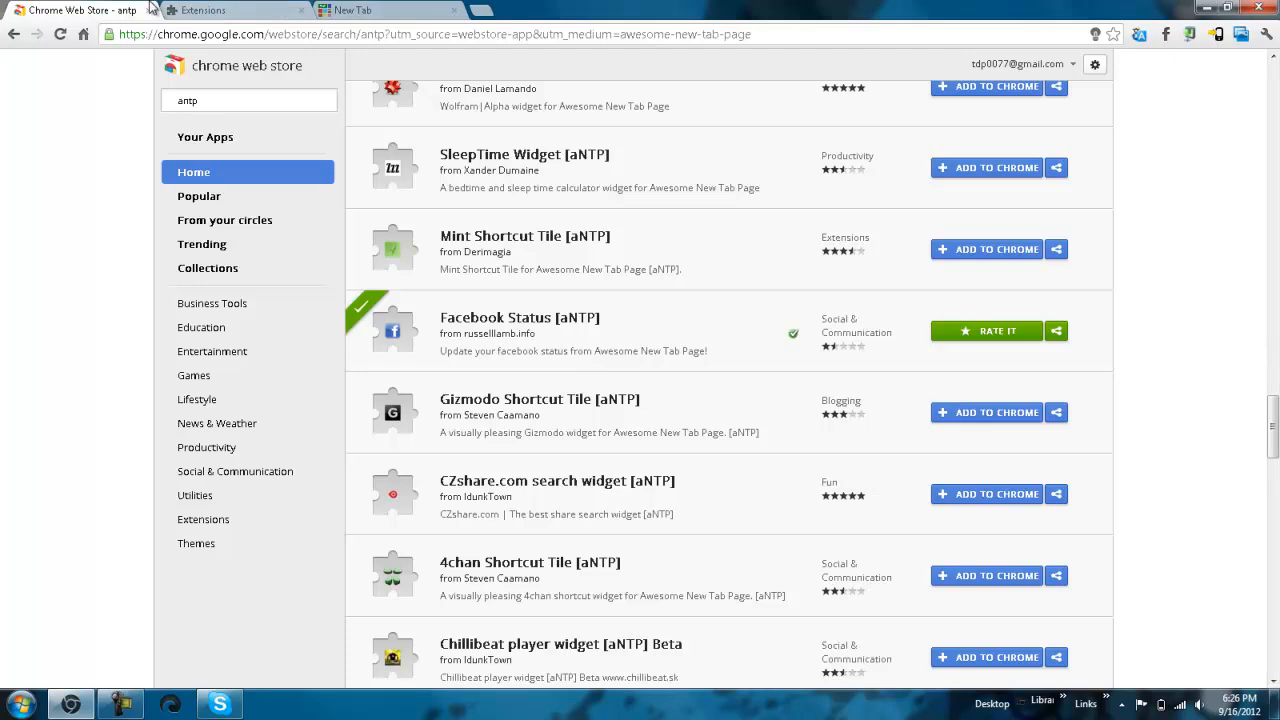
# - Switch to the New Tab page and bring up Awesome New Tab Page's configure settings
pyautogui.click(370, 12)
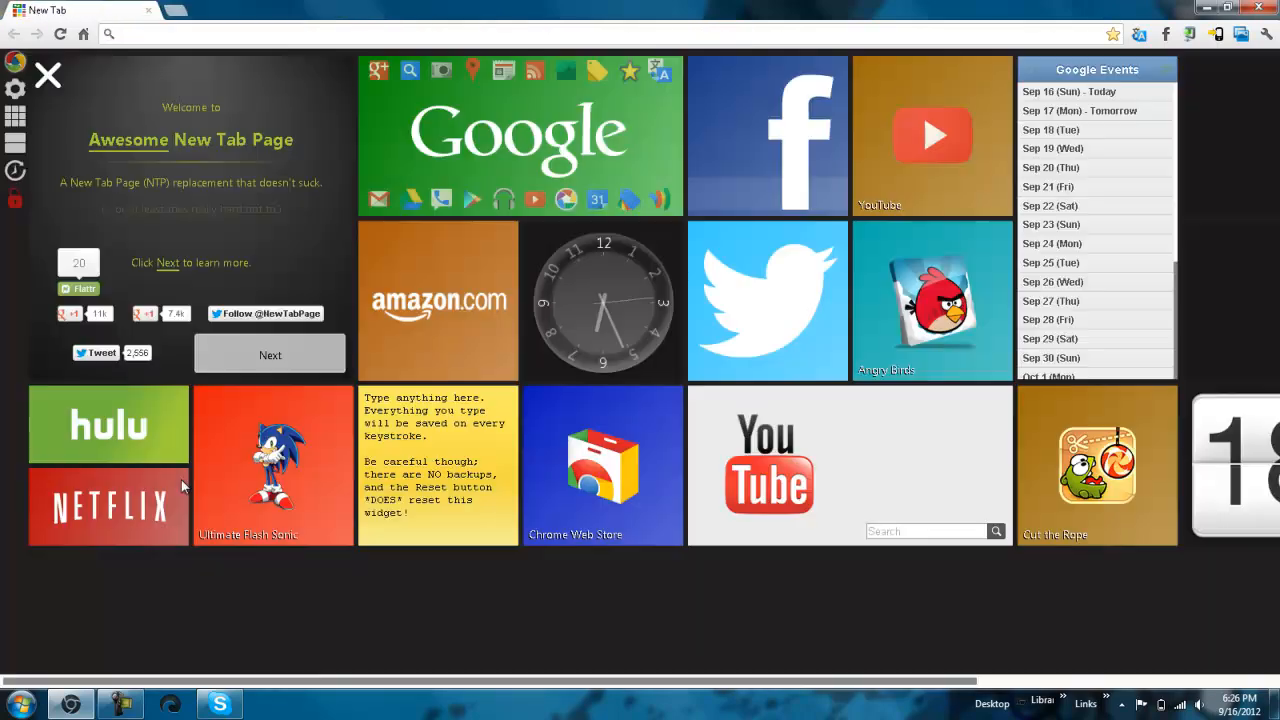
pyautogui.click(122, 704)
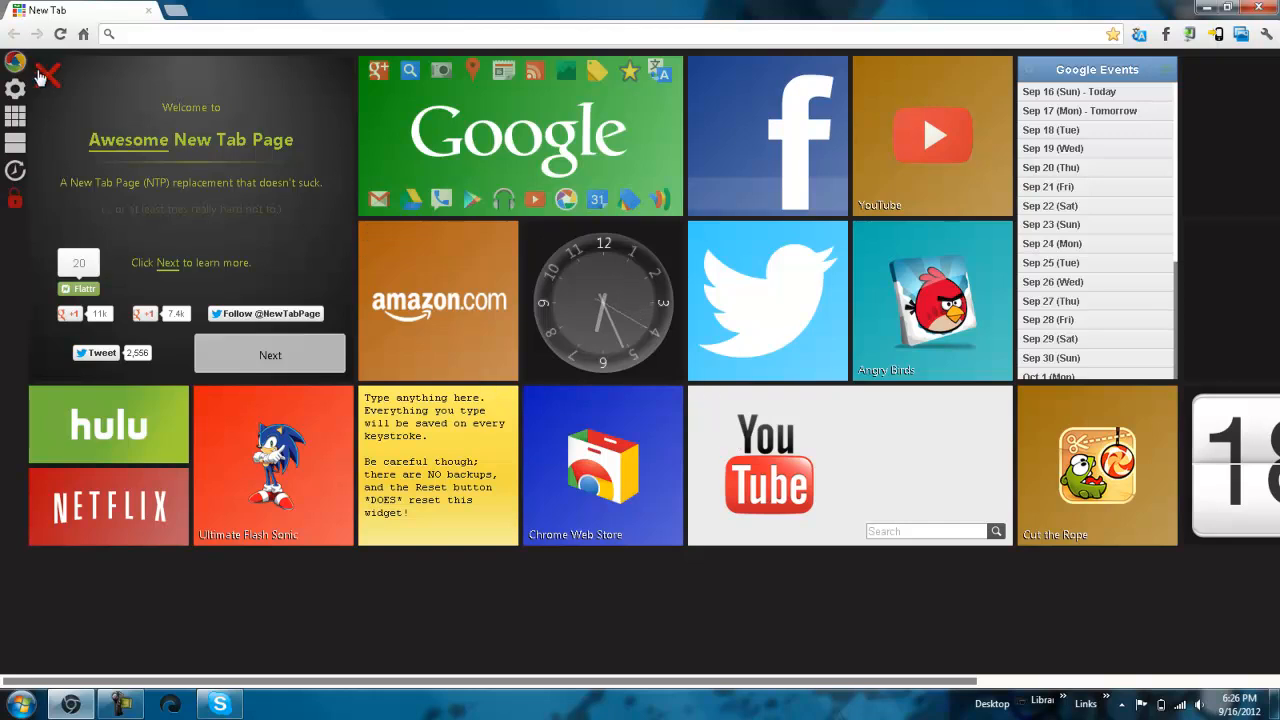
pyautogui.click(16, 88)
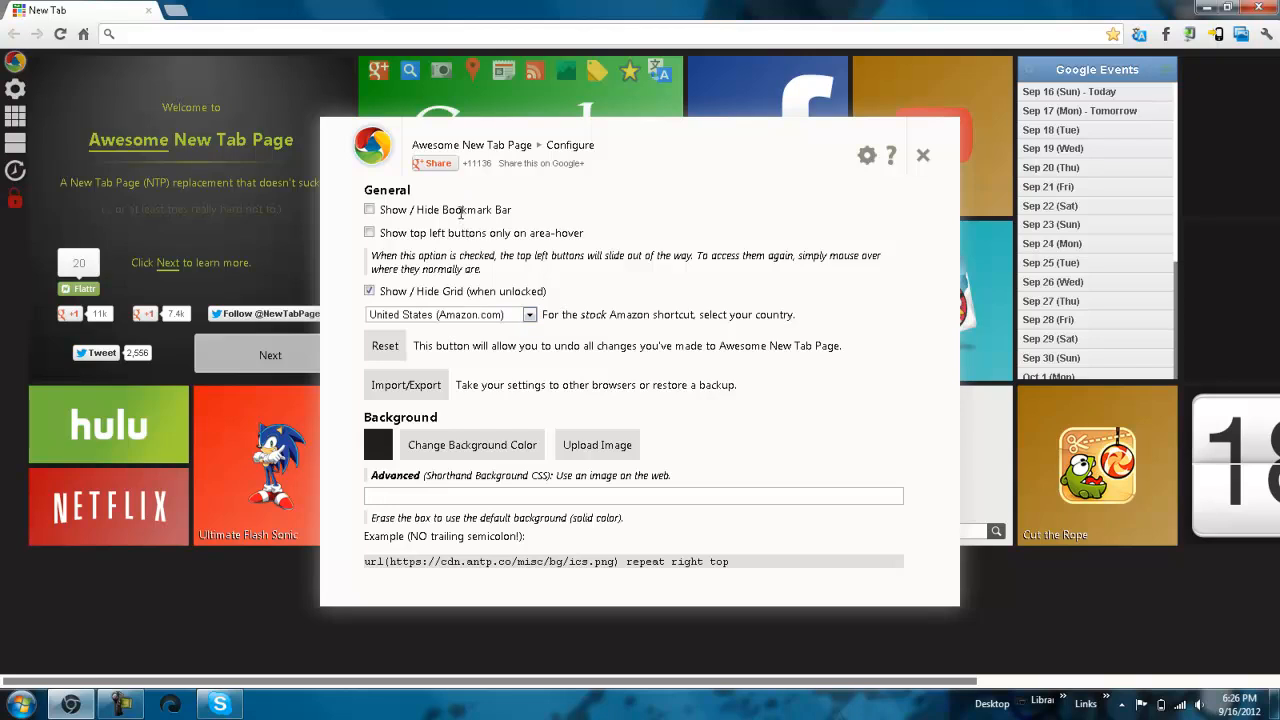
pyautogui.moveTo(808, 456)
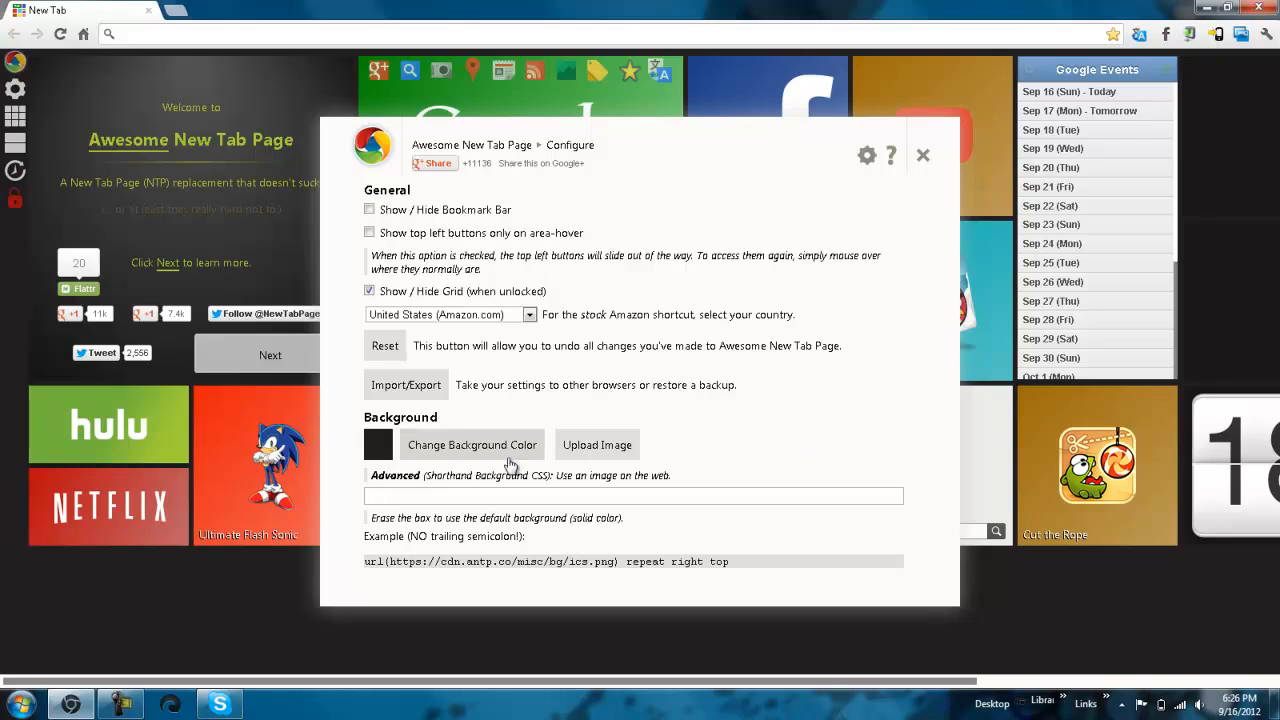
# - Pick a blue hue and darken it to a dark navy background colour
pyautogui.click(472, 444)
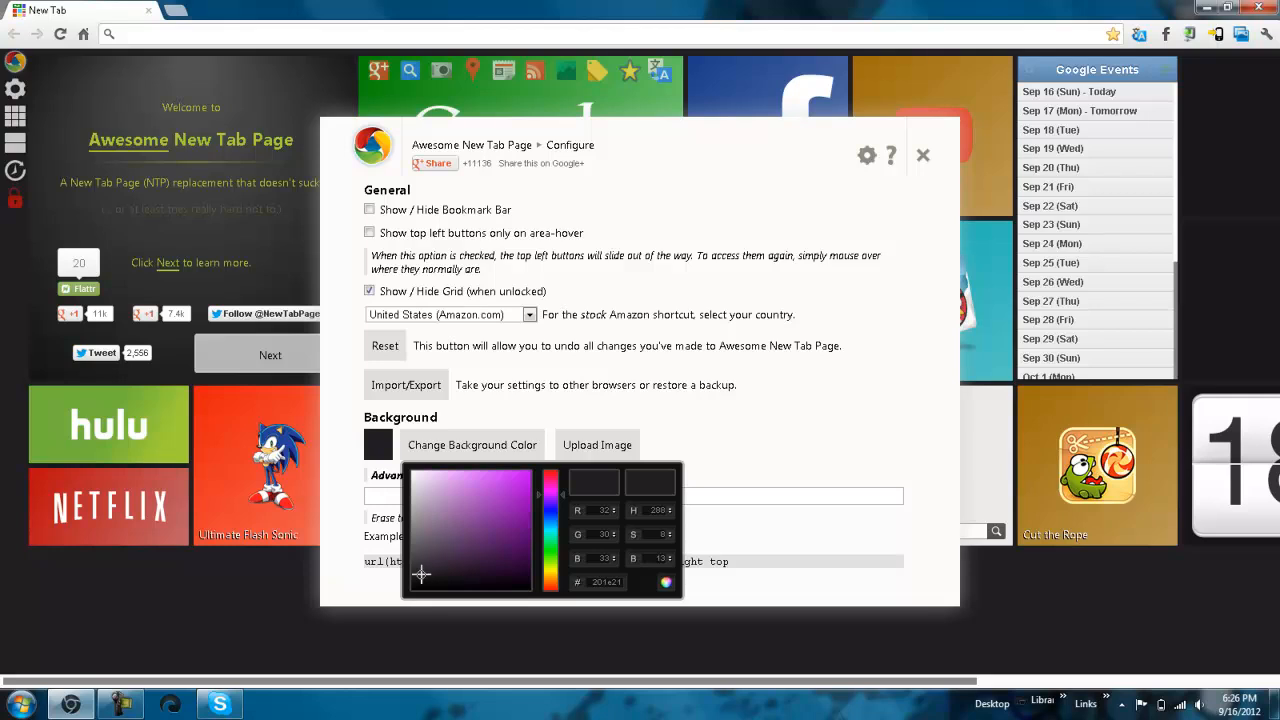
pyautogui.click(524, 486)
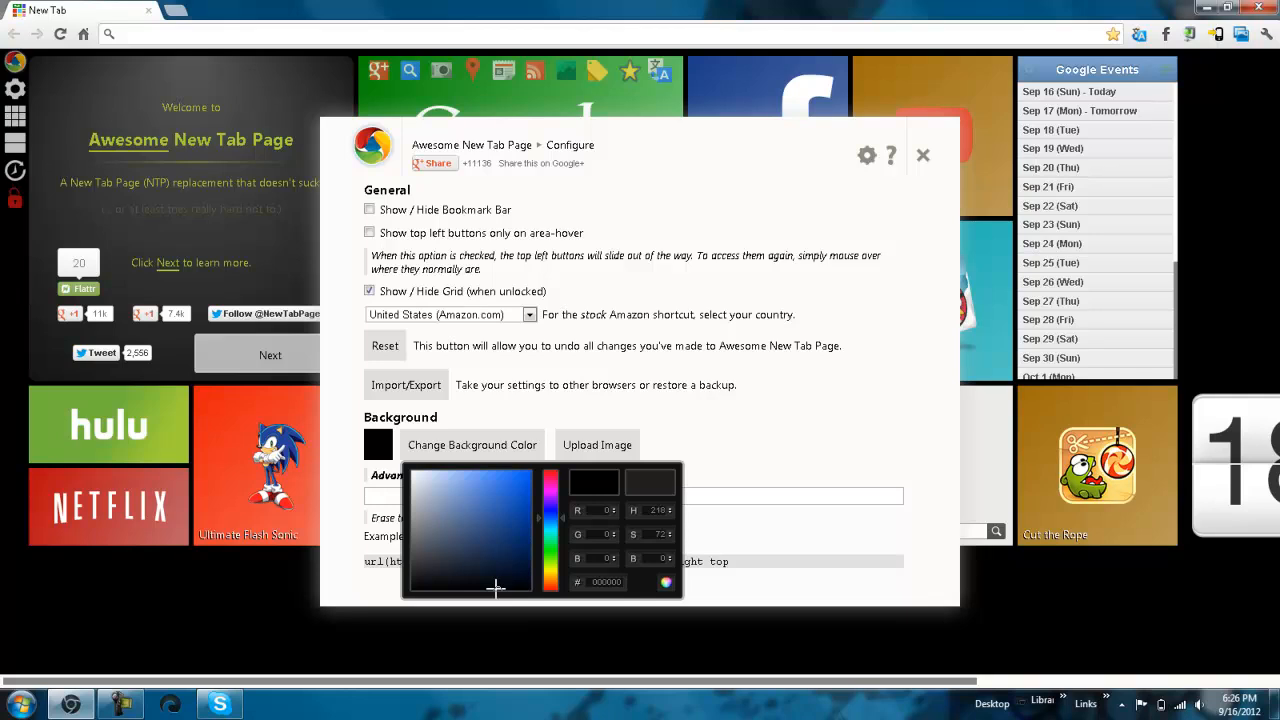
pyautogui.click(516, 524)
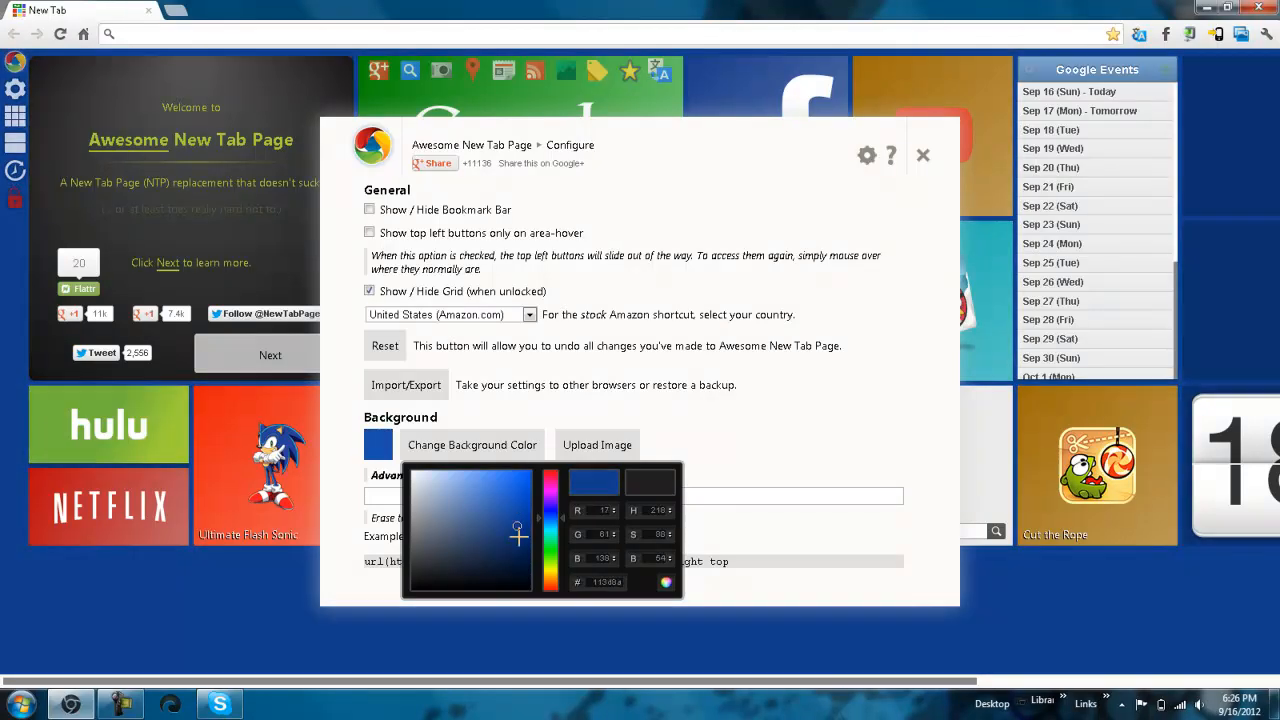
pyautogui.click(528, 564)
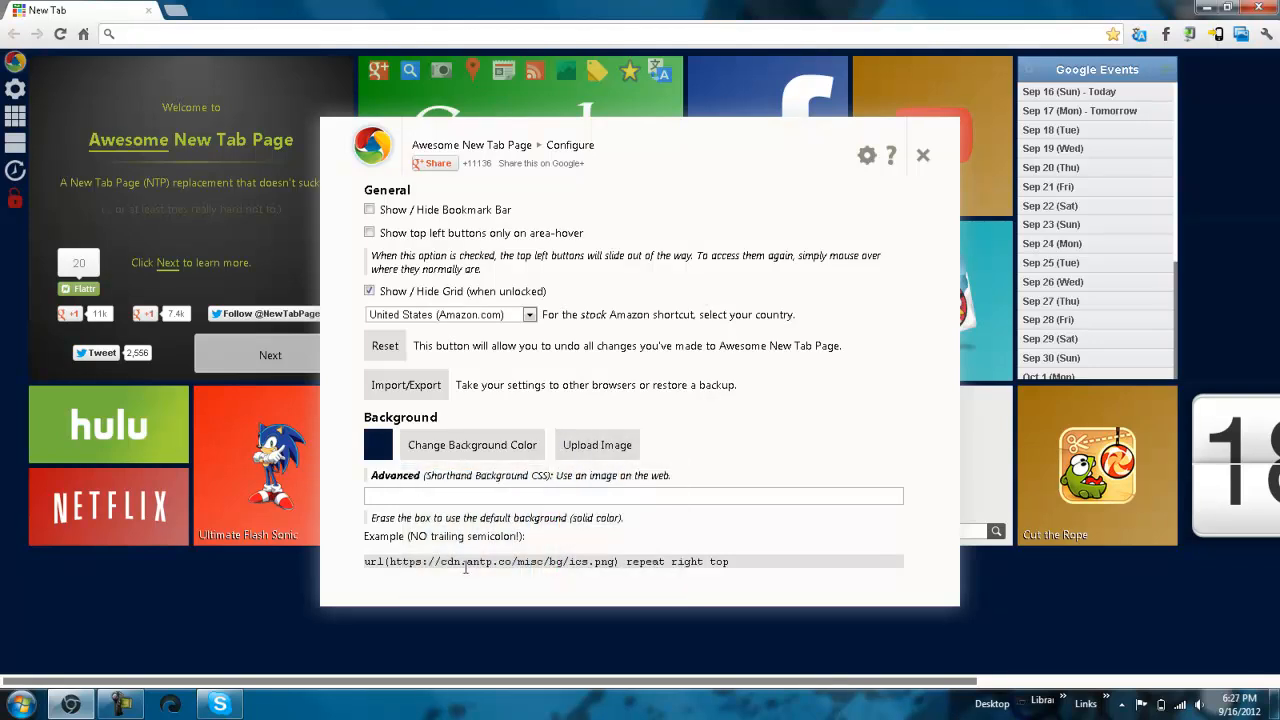
pyautogui.moveTo(484, 584)
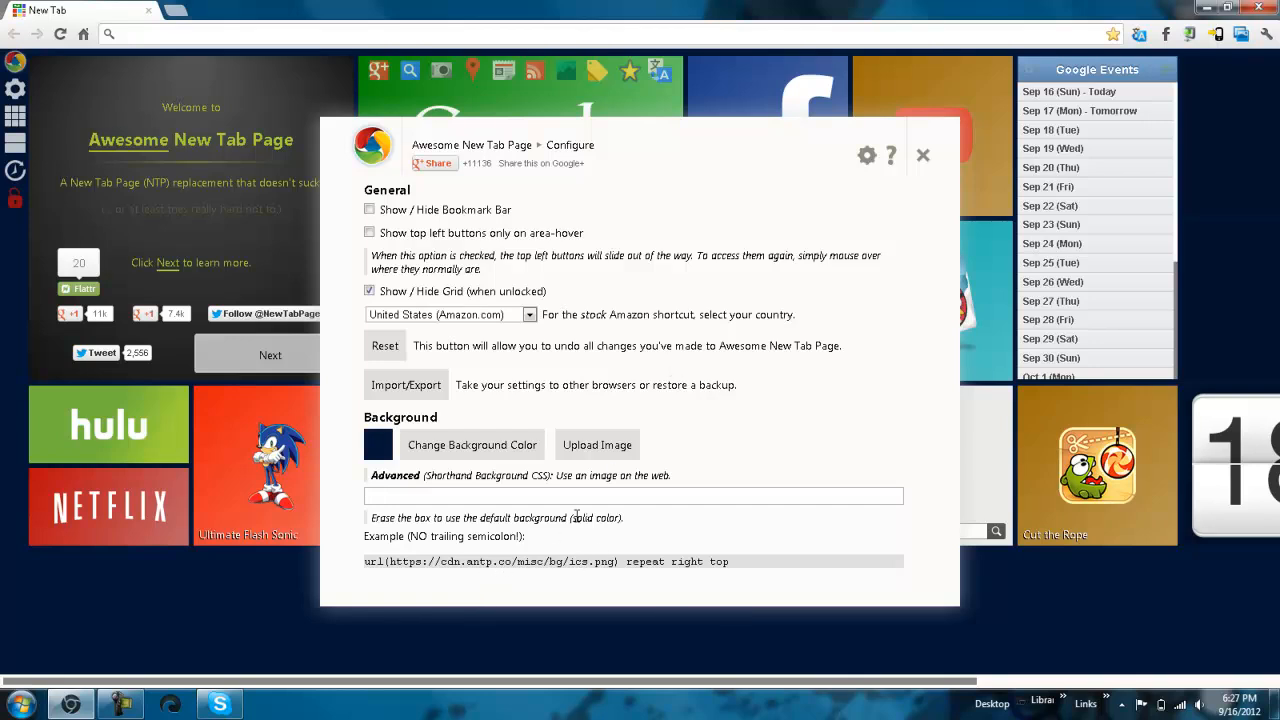
pyautogui.moveTo(1220, 660)
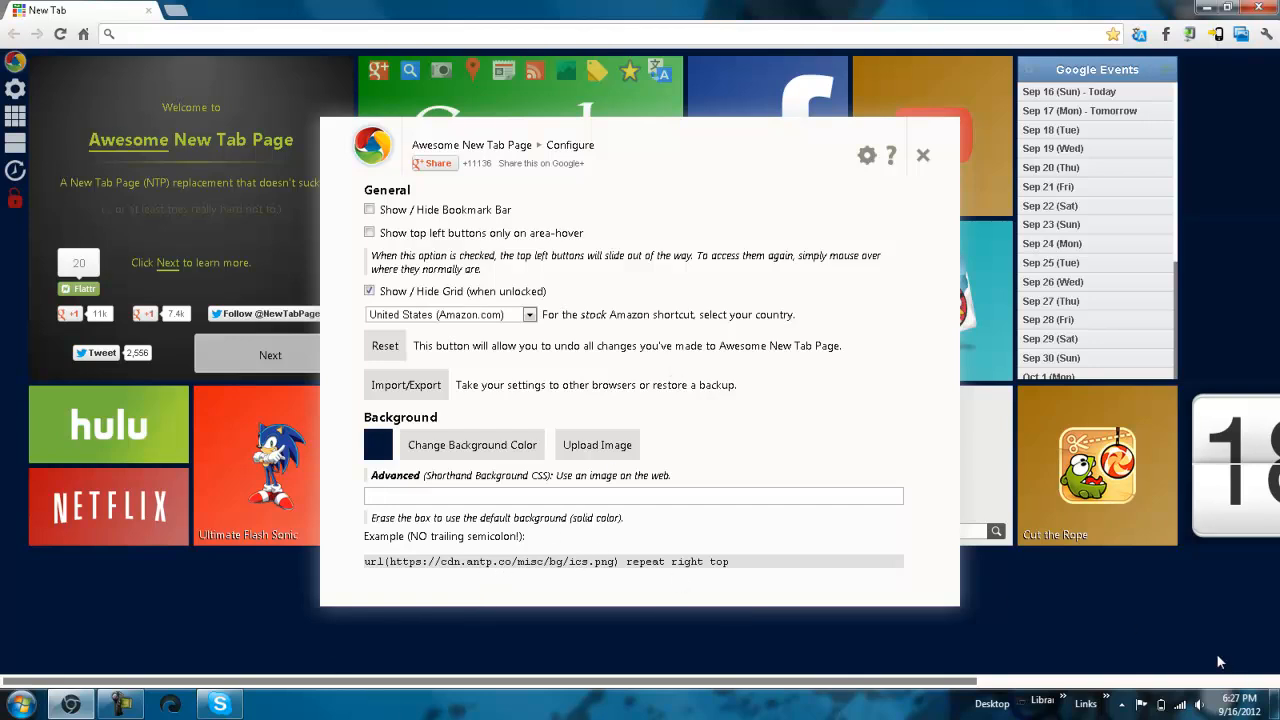
pyautogui.moveTo(530, 292)
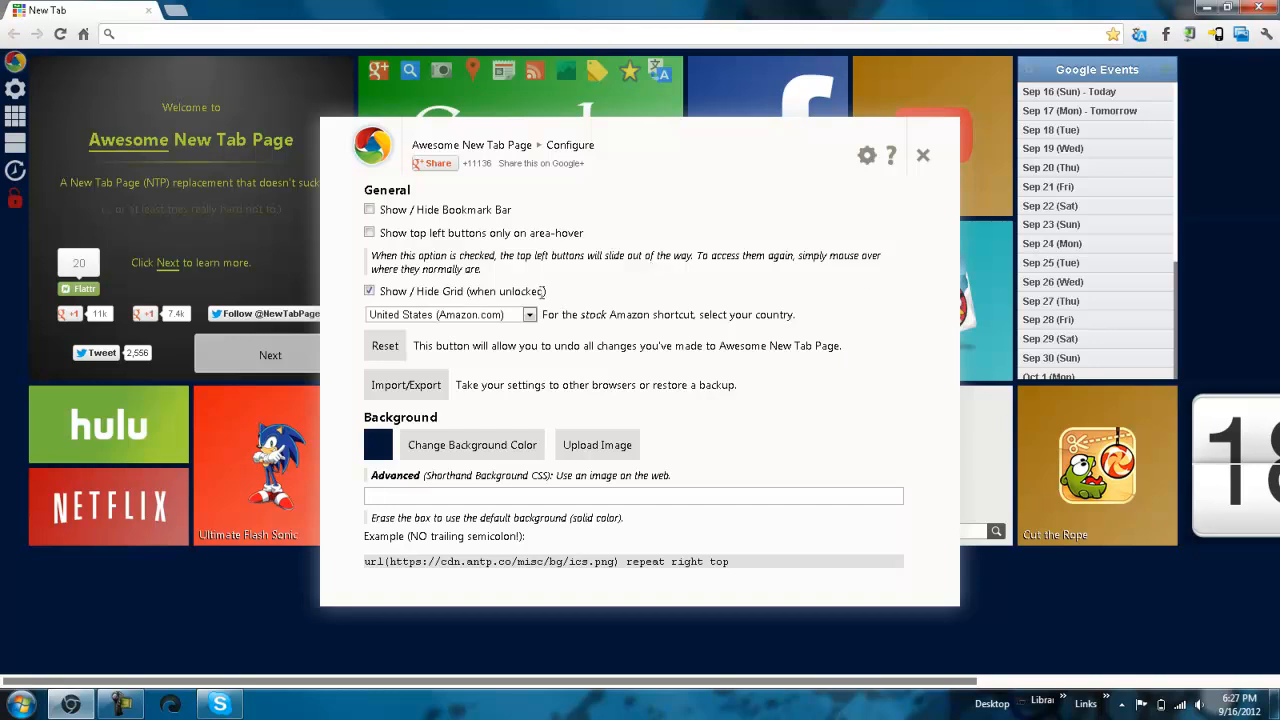
pyautogui.moveTo(404, 384)
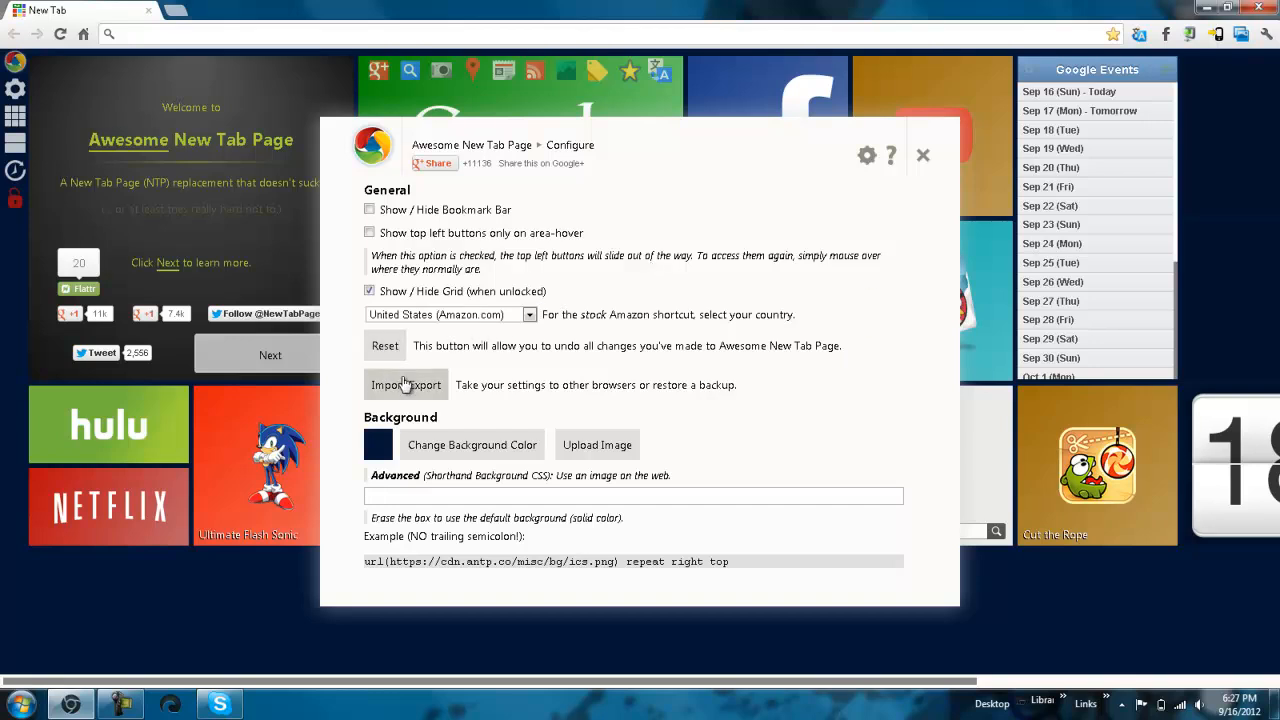
pyautogui.moveTo(760, 416)
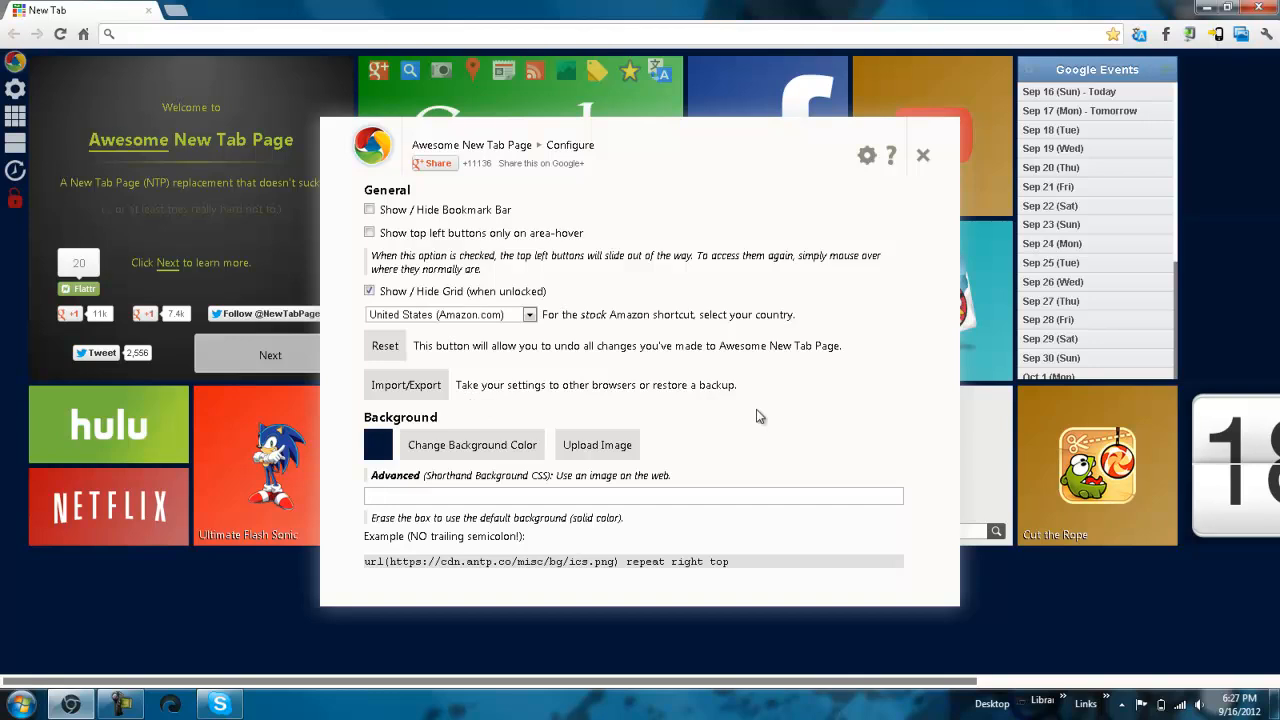
pyautogui.moveTo(362, 392)
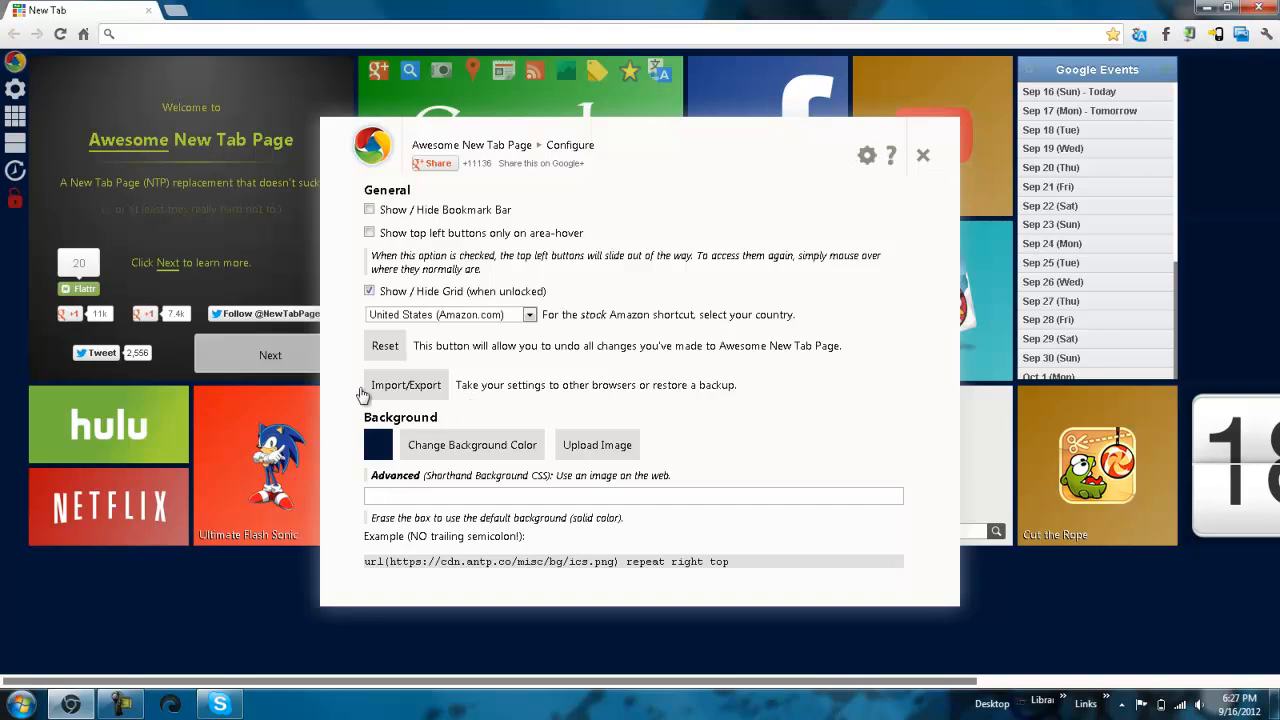
pyautogui.moveTo(392, 384)
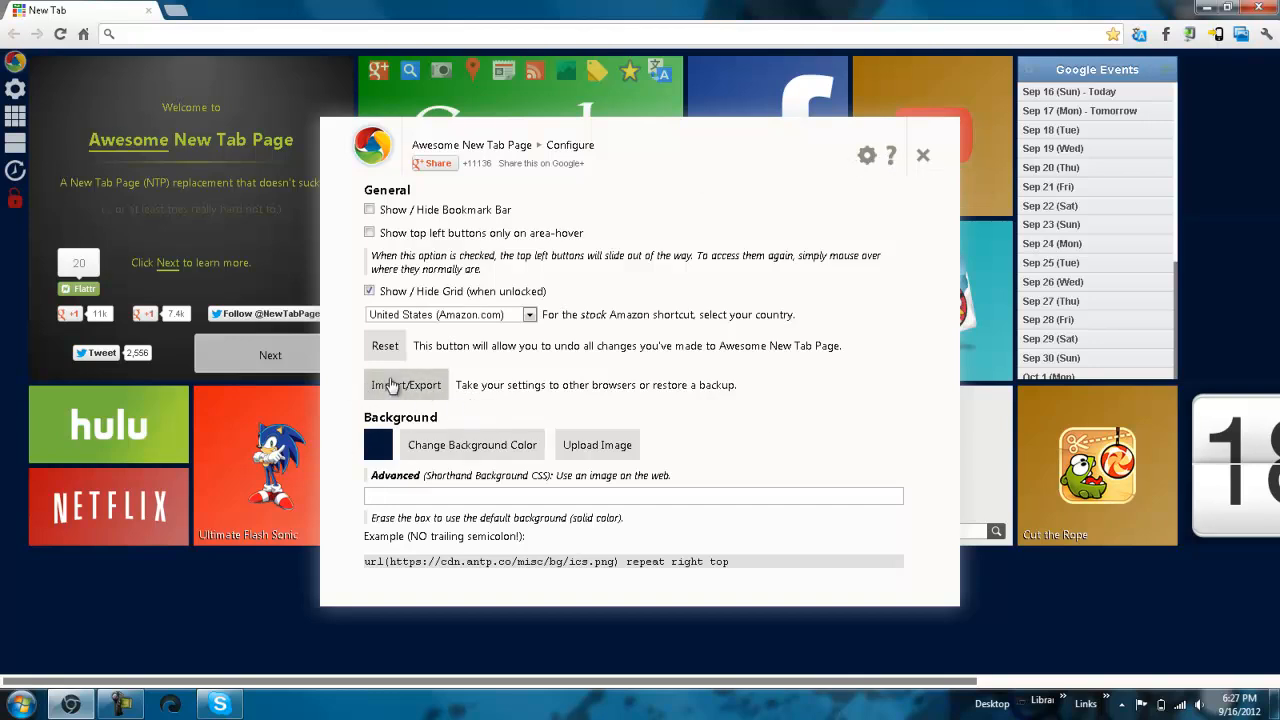
pyautogui.click(406, 384)
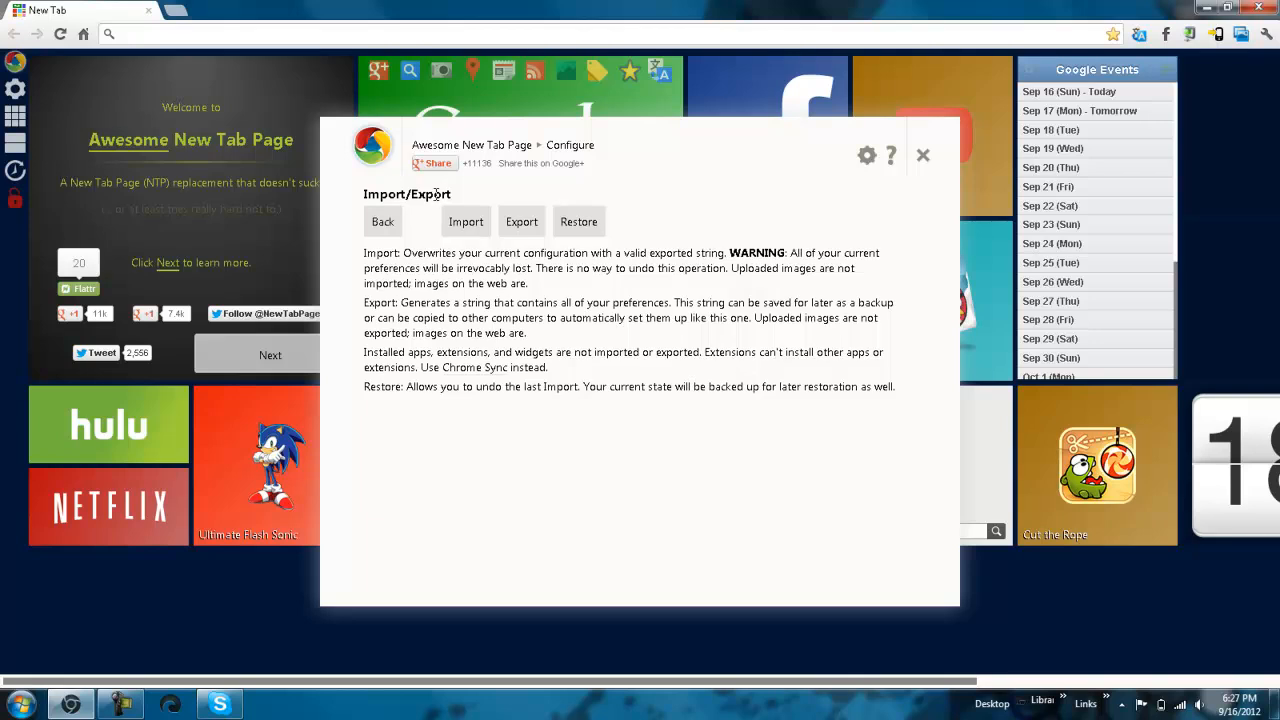
pyautogui.click(382, 220)
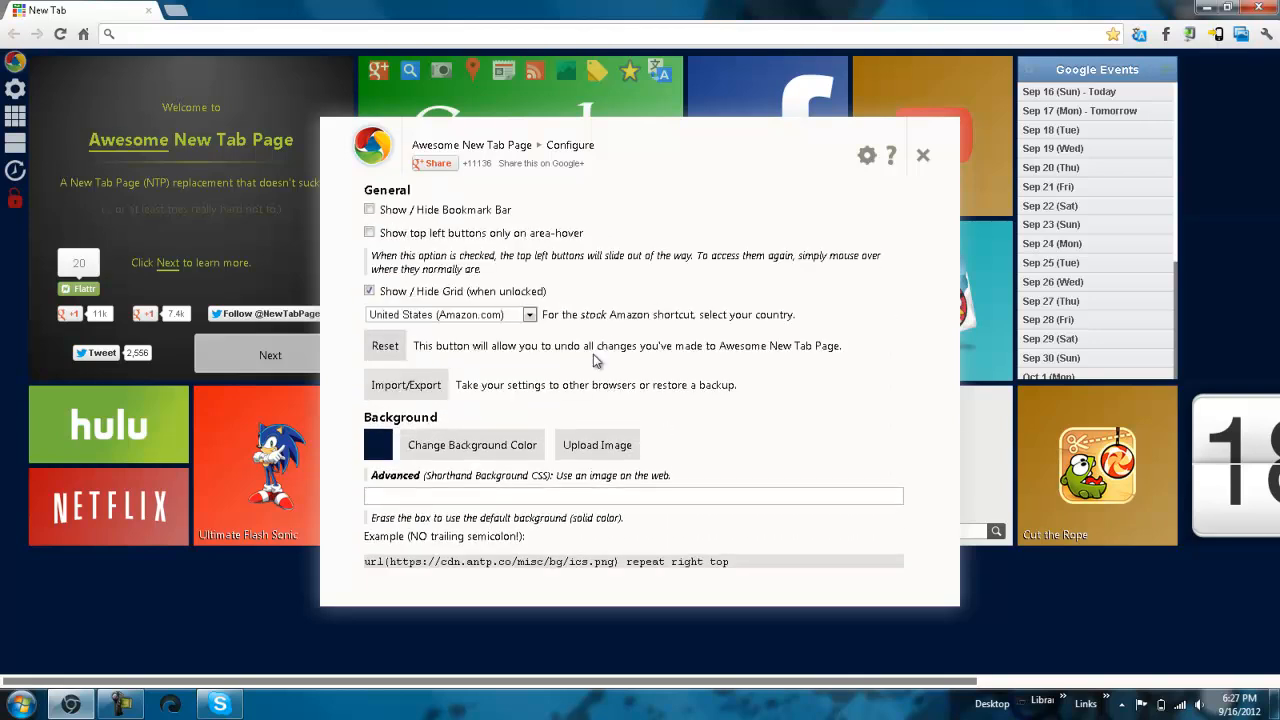
pyautogui.moveTo(922, 156)
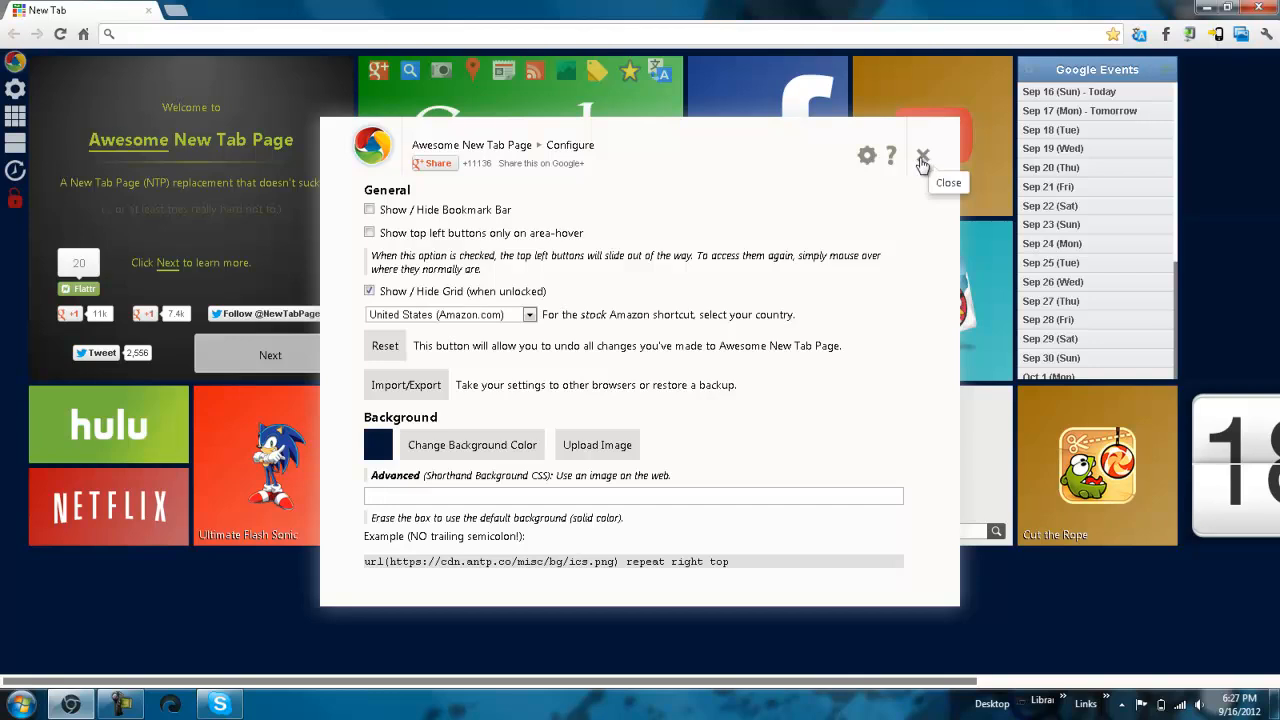
# - View the extension's About screen with contributors, then close it to the navy tile grid
pyautogui.click(922, 156)
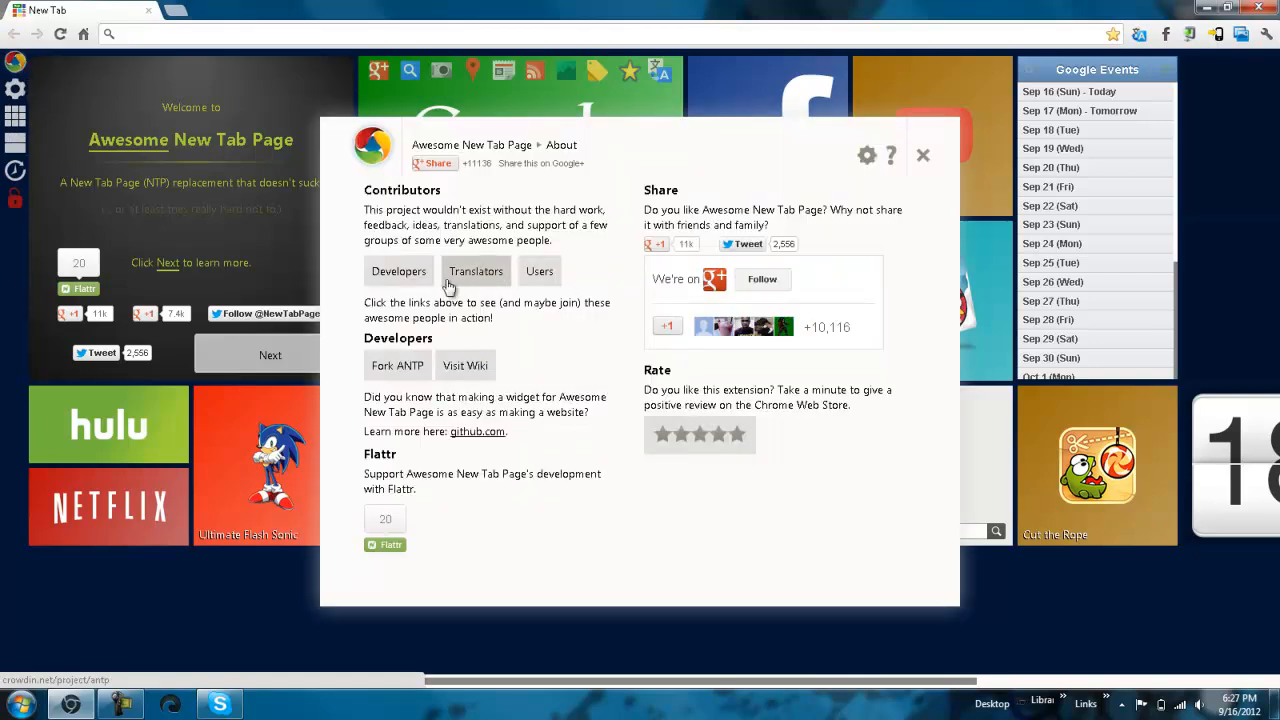
pyautogui.click(922, 156)
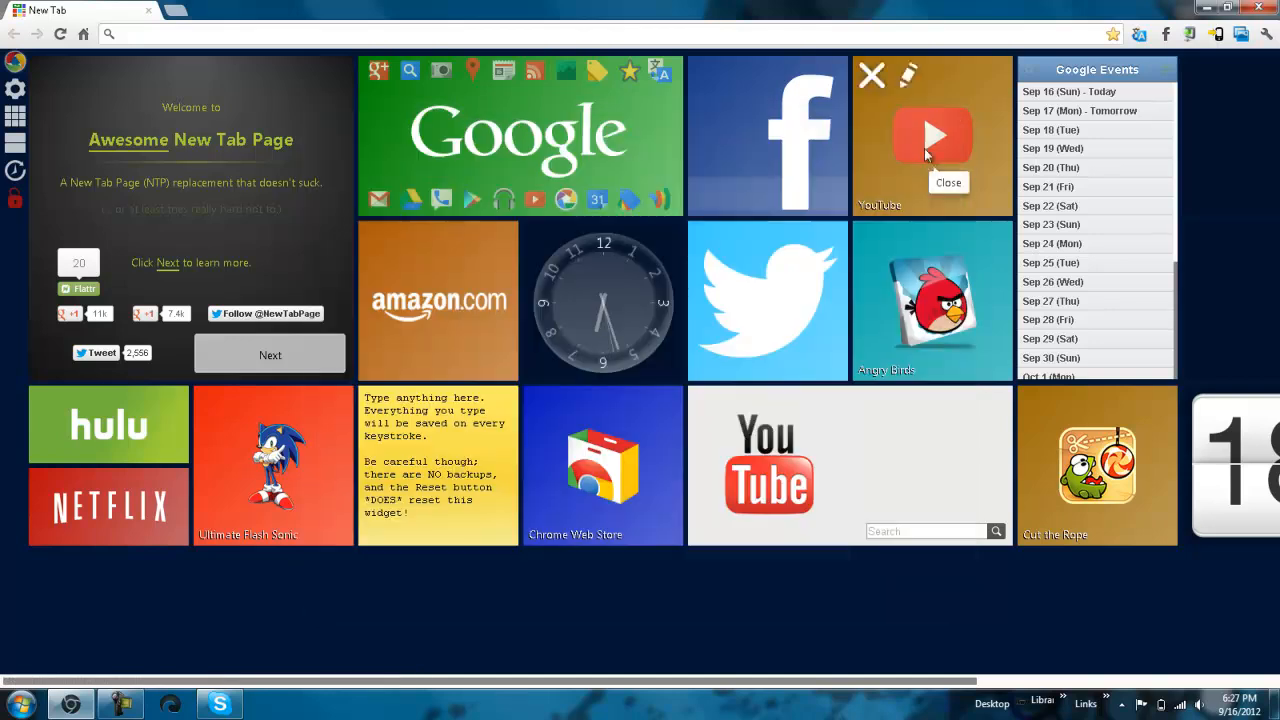
pyautogui.moveTo(1158, 32)
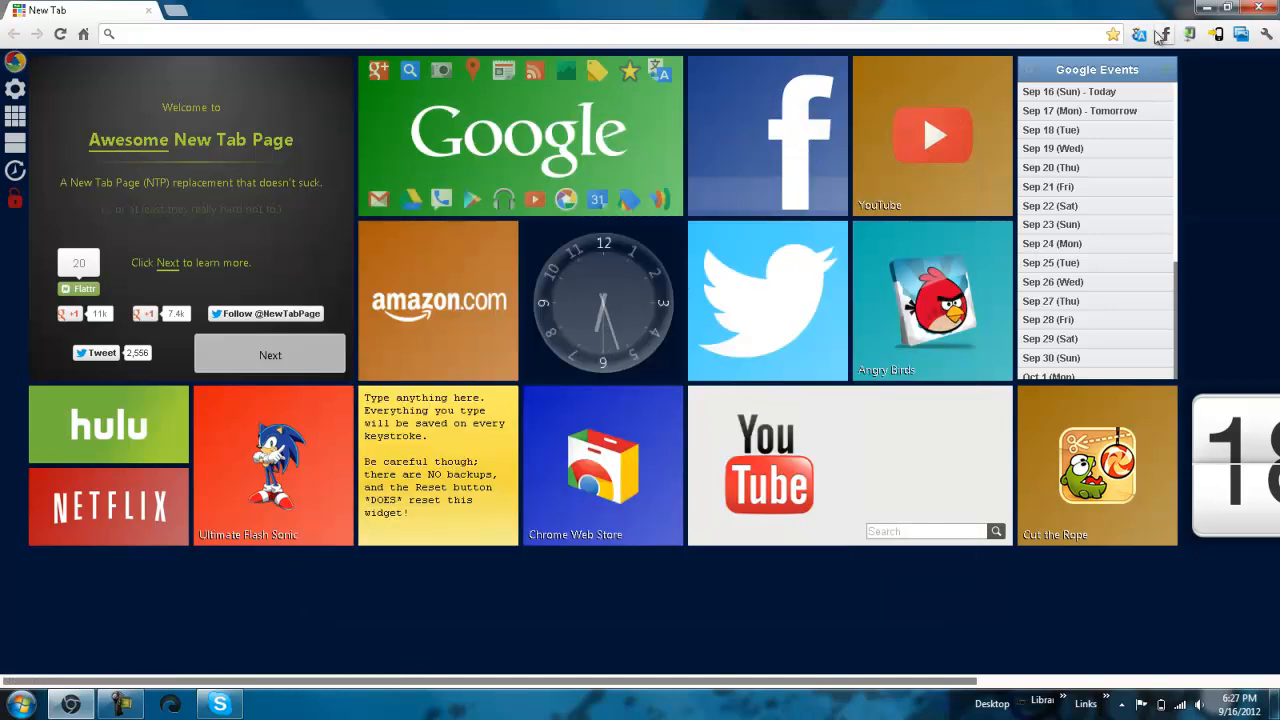
pyautogui.moveTo(1168, 32)
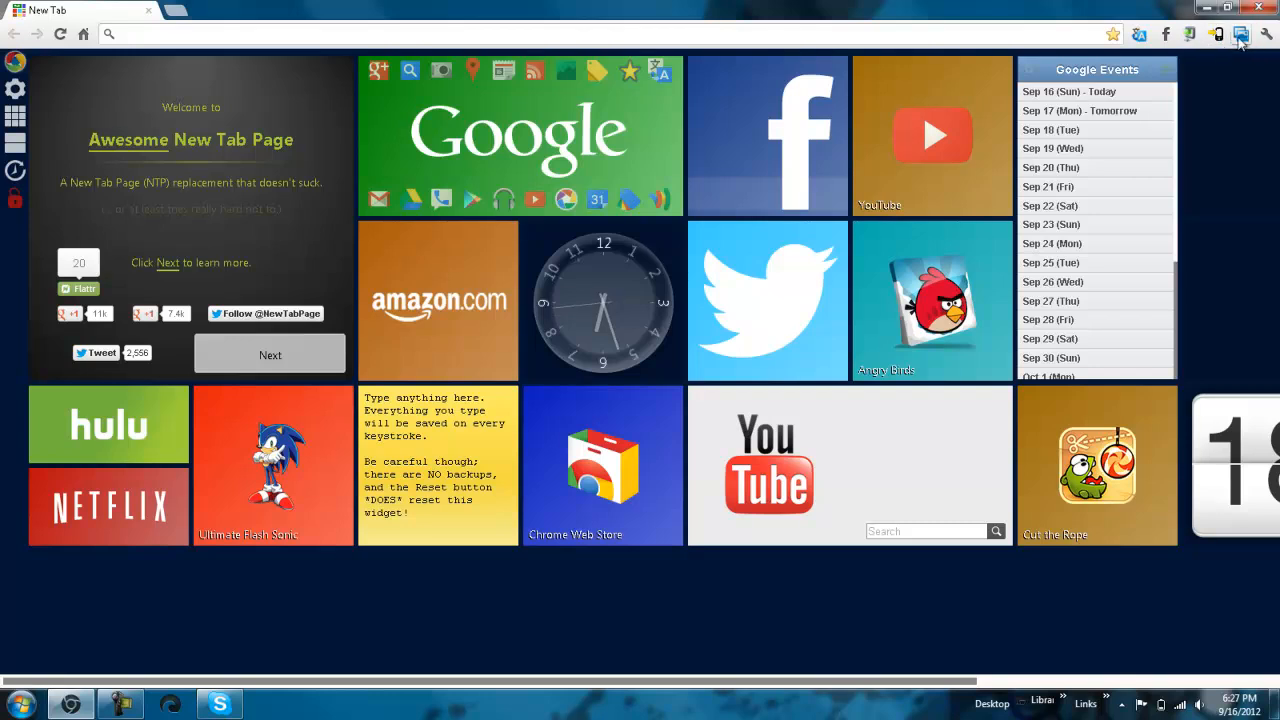
# - Start a Capture Screen Region, abandon it, and minimize Chrome to the desktop
pyautogui.click(1240, 32)
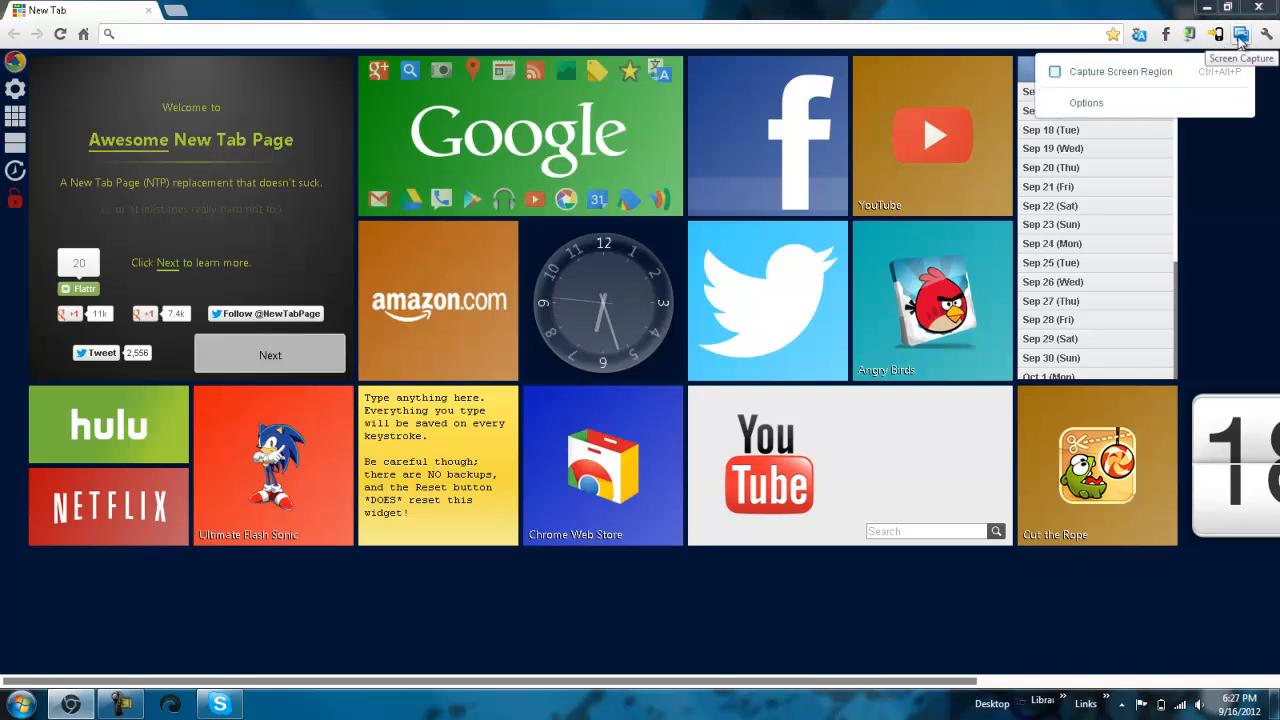
pyautogui.click(1120, 72)
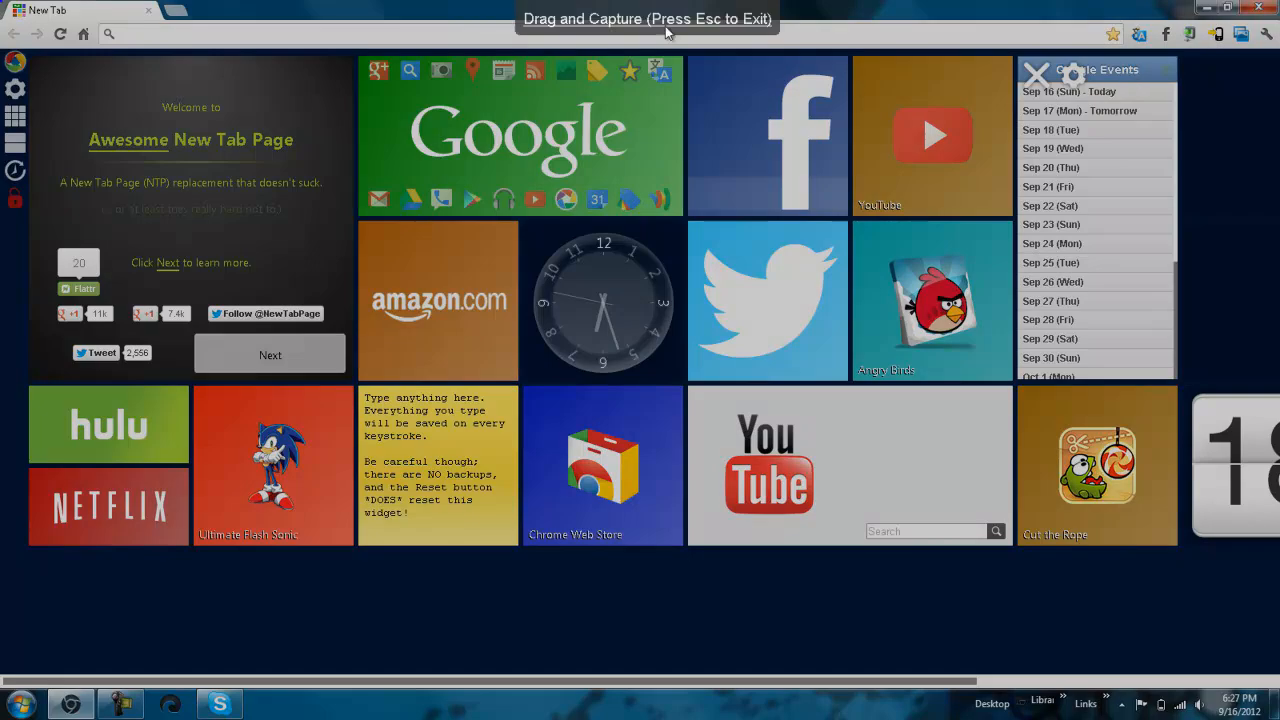
pyautogui.moveTo(628, 112)
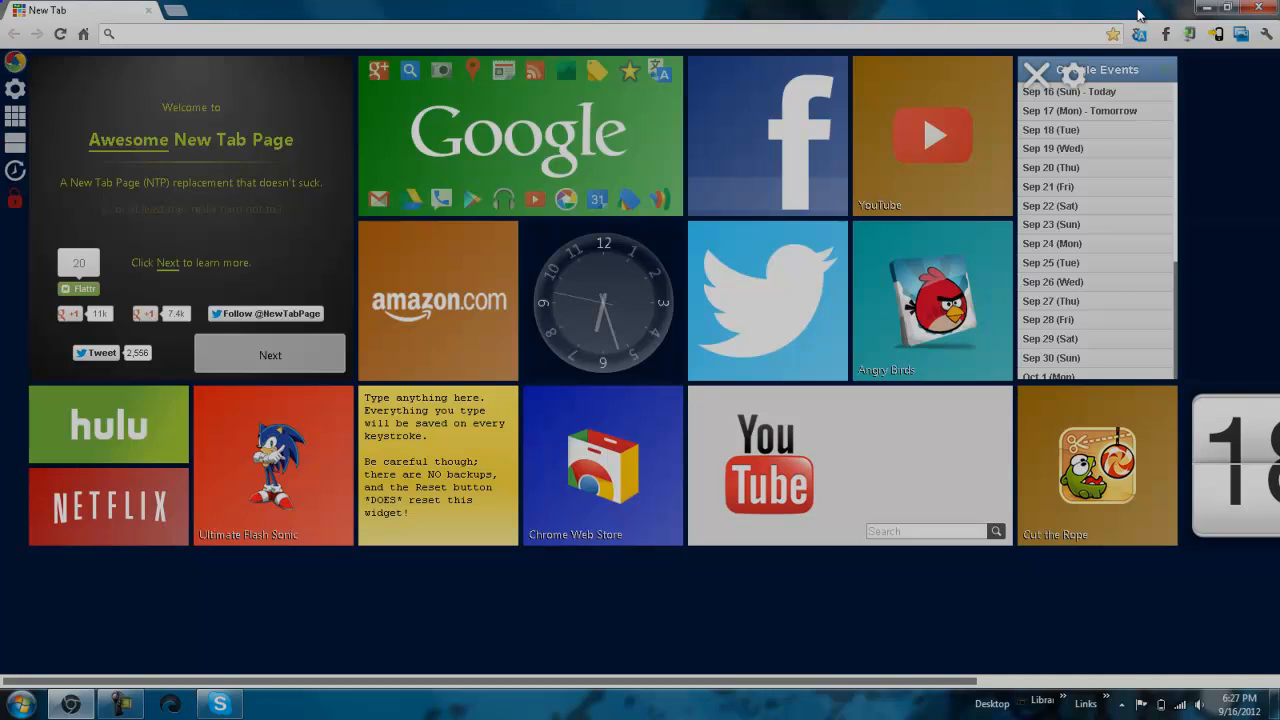
pyautogui.moveTo(1178, 10)
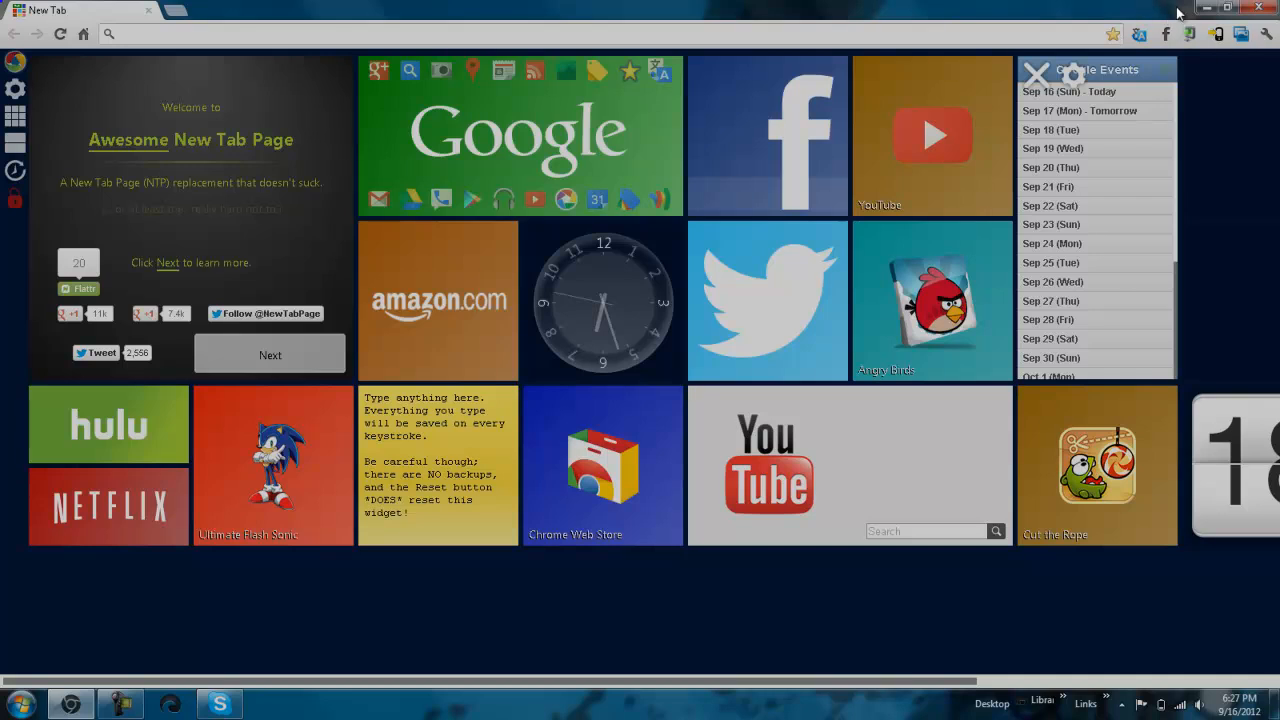
pyautogui.moveTo(1260, 38)
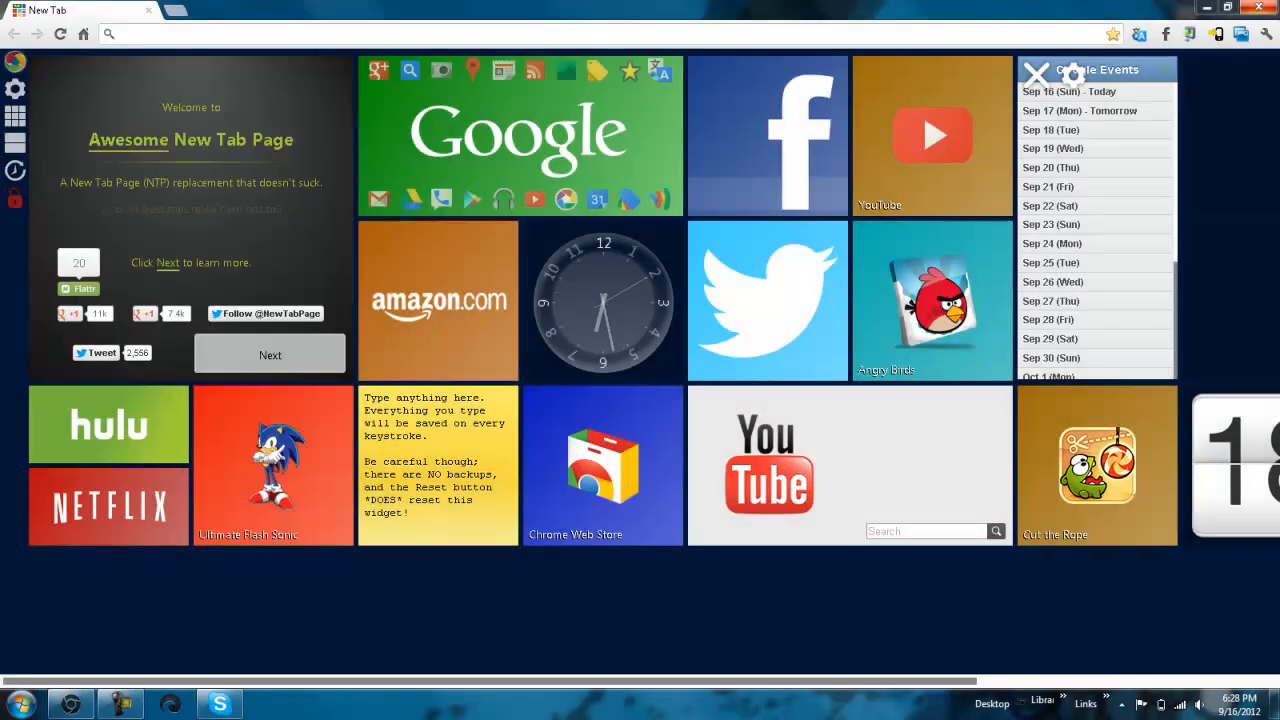
pyautogui.click(120, 702)
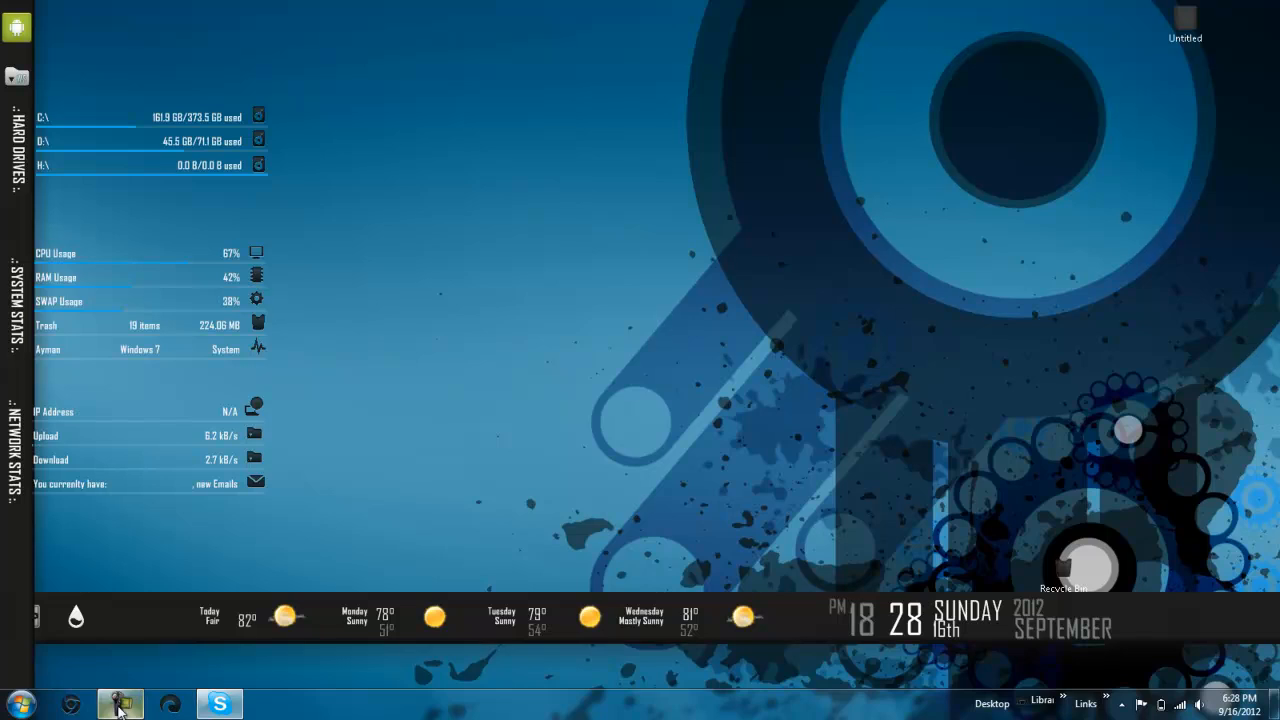
pyautogui.click(122, 702)
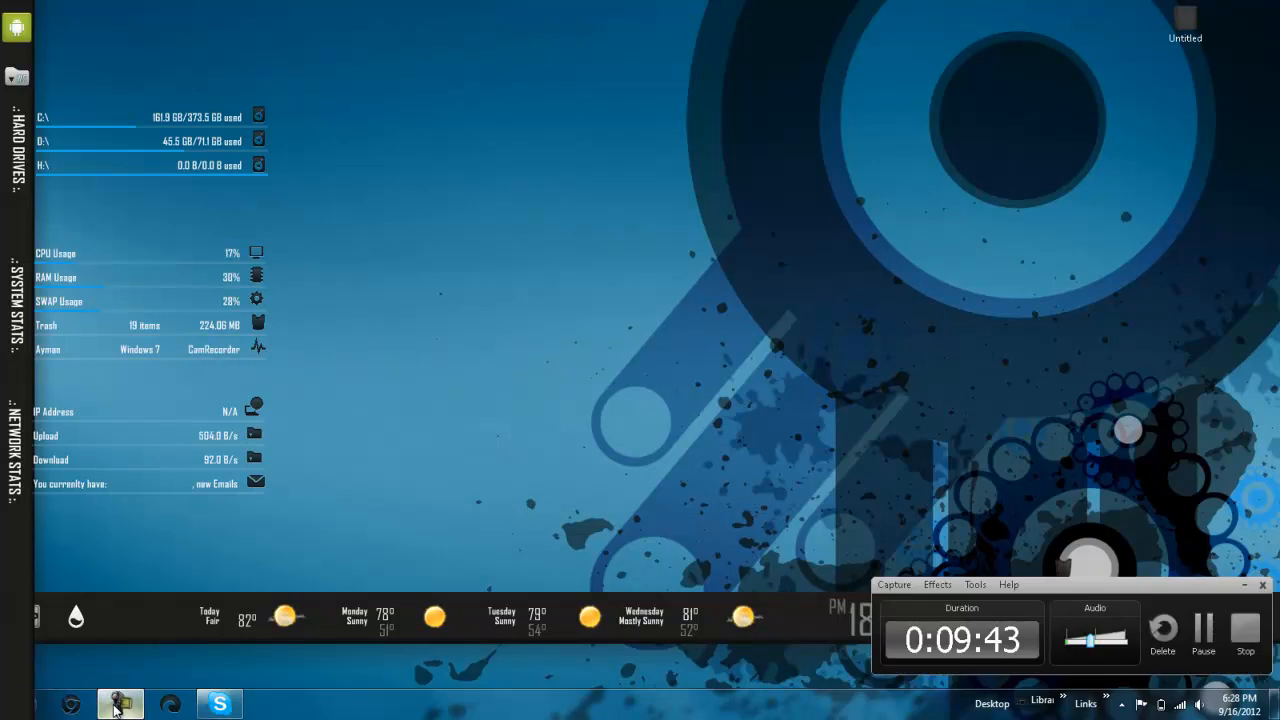